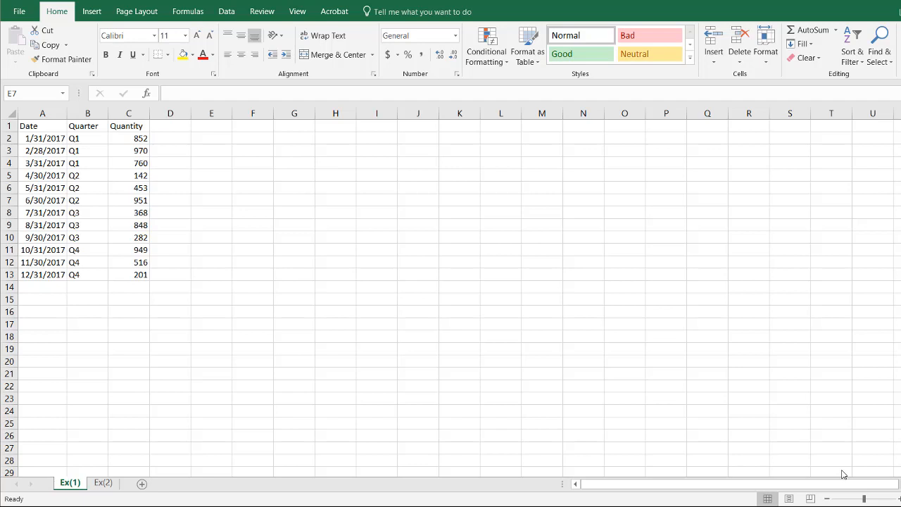
mouse_move(103, 245)
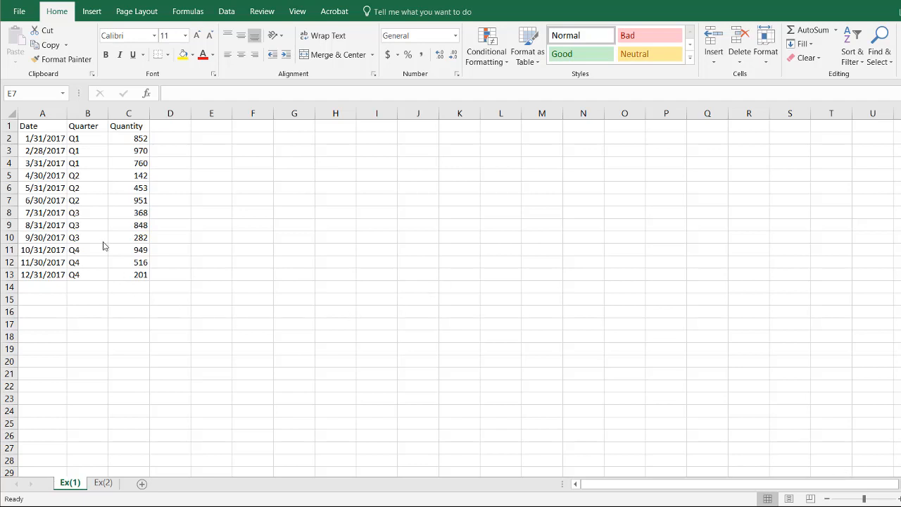
mouse_move(130, 287)
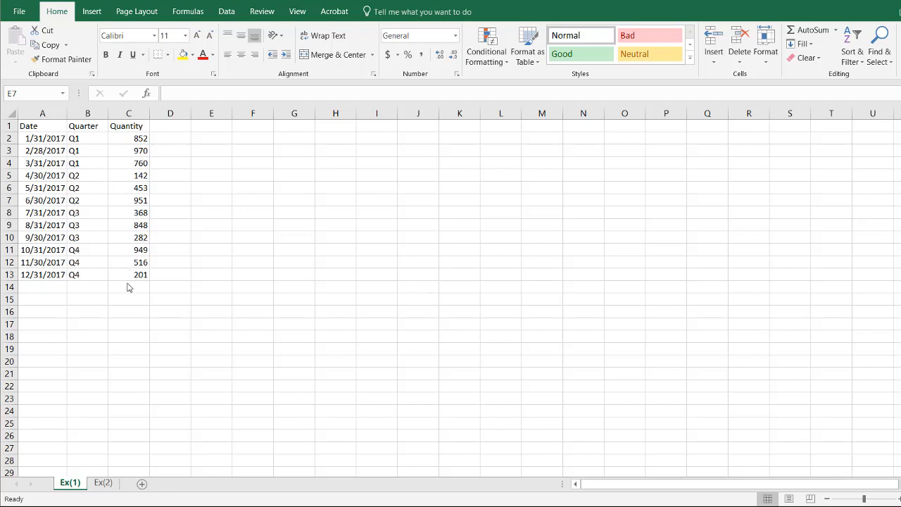
- Enter =SUM(C2:C14) in C14, including its own cell, and dismiss the circular reference warning
click(130, 287)
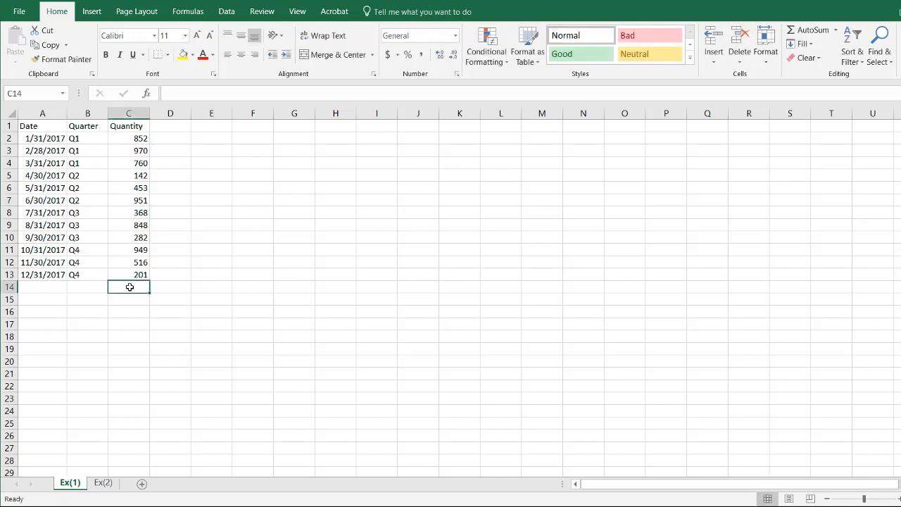
text(=)
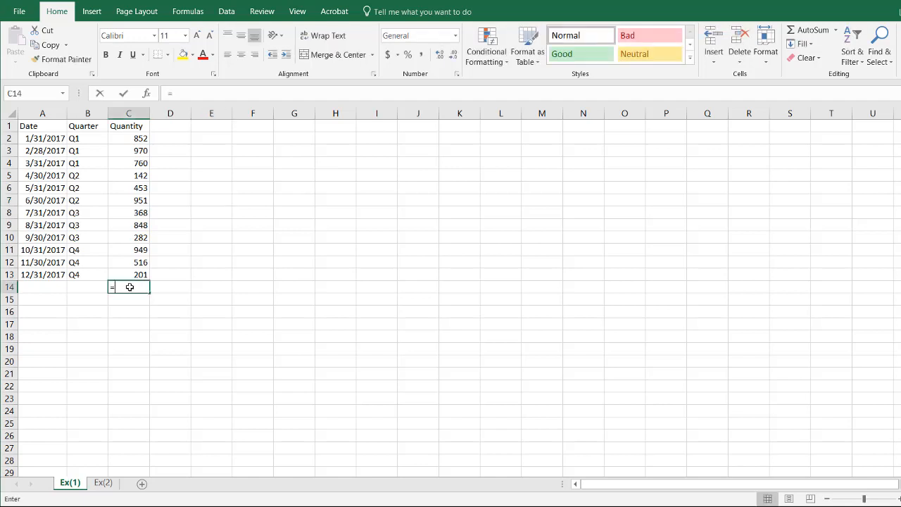
text(=sum)
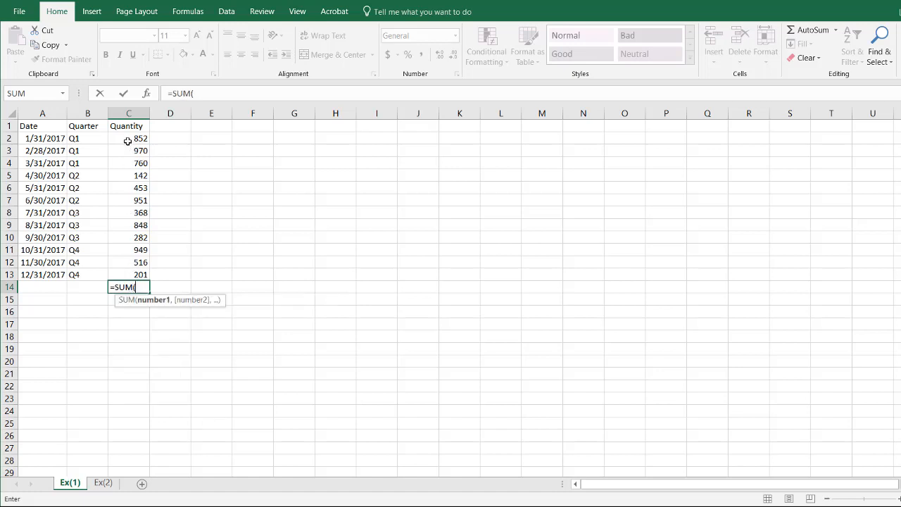
drag(128, 138, 129, 274)
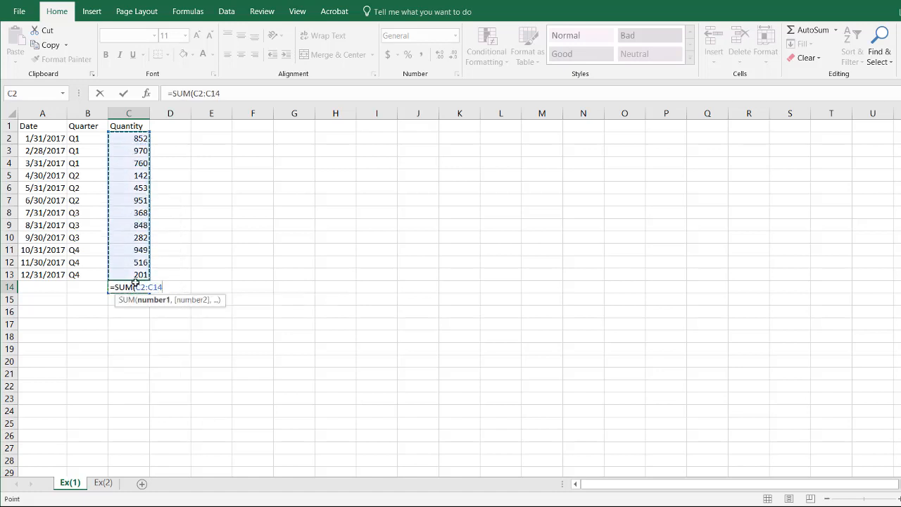
key(Return)
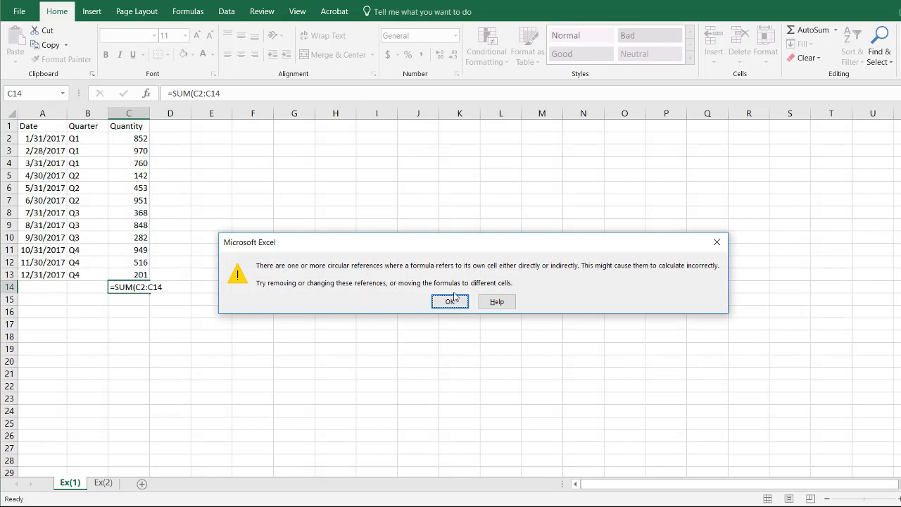
mouse_move(162, 276)
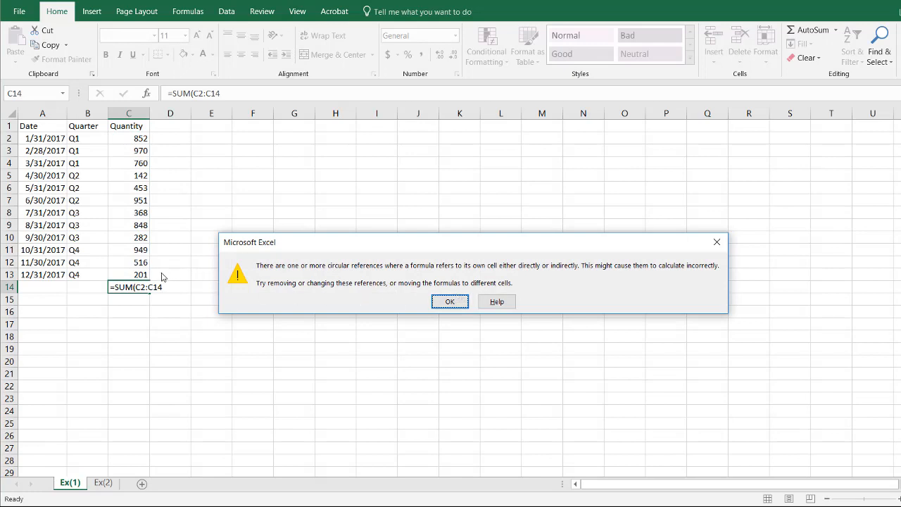
mouse_move(157, 296)
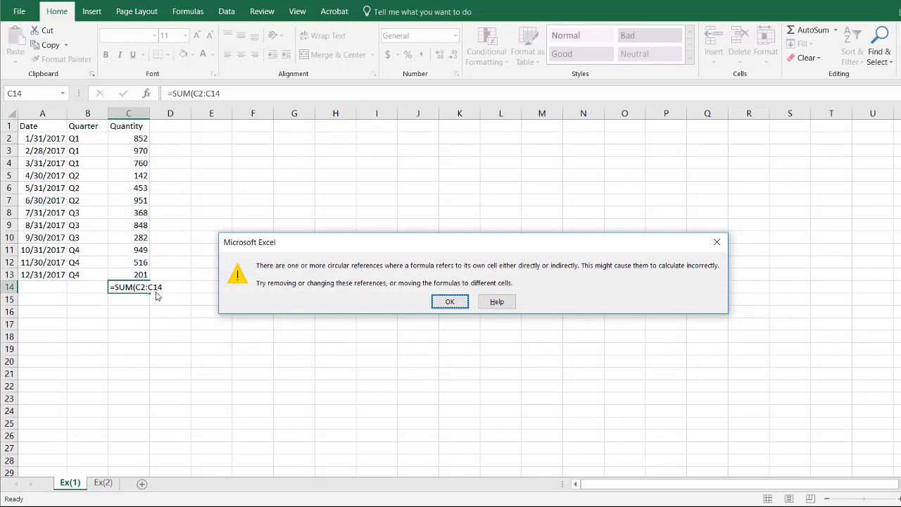
click(450, 301)
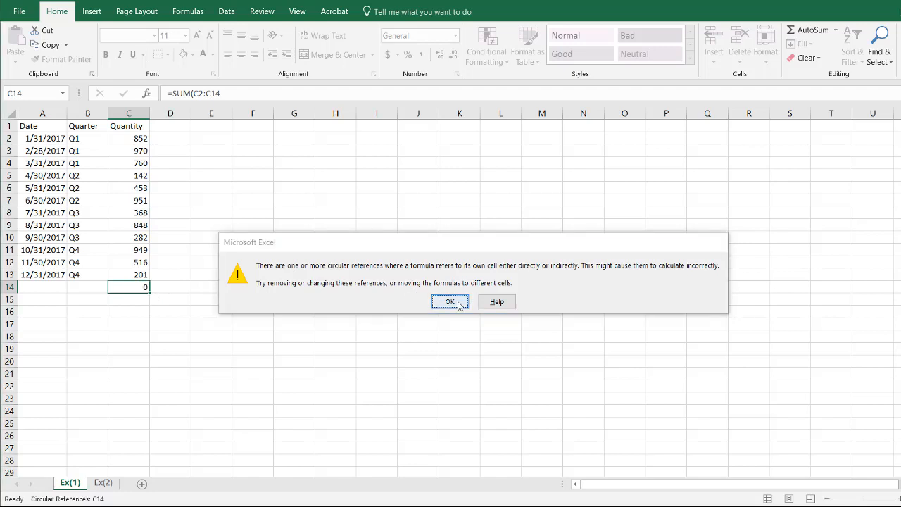
- Redo the total as =SUM(C2:C13) so it shows 7292 without a circular reference
click(451, 301)
text(=SUM()
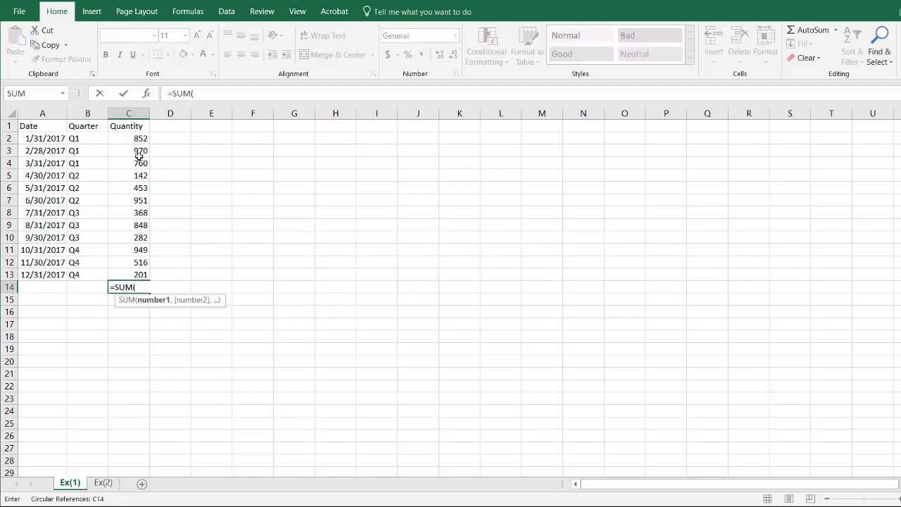
drag(128, 138, 128, 274)
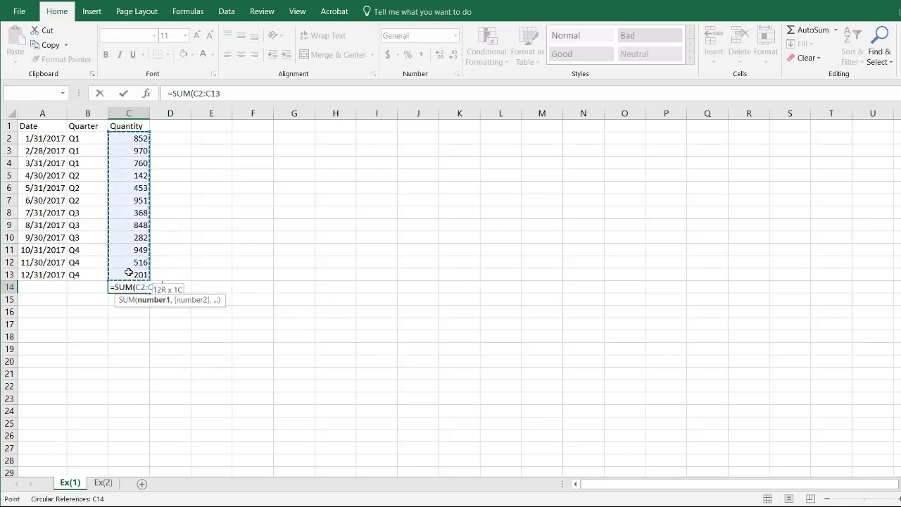
key(Return)
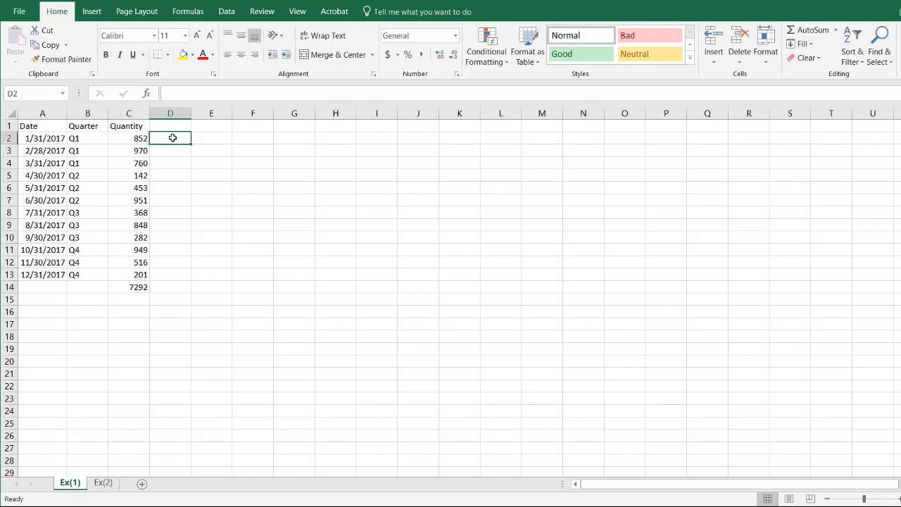
- Fill D2 =C2 and D3 =C3+D2 down to D13, giving a running total ending at 7292
text(=C3+D2)
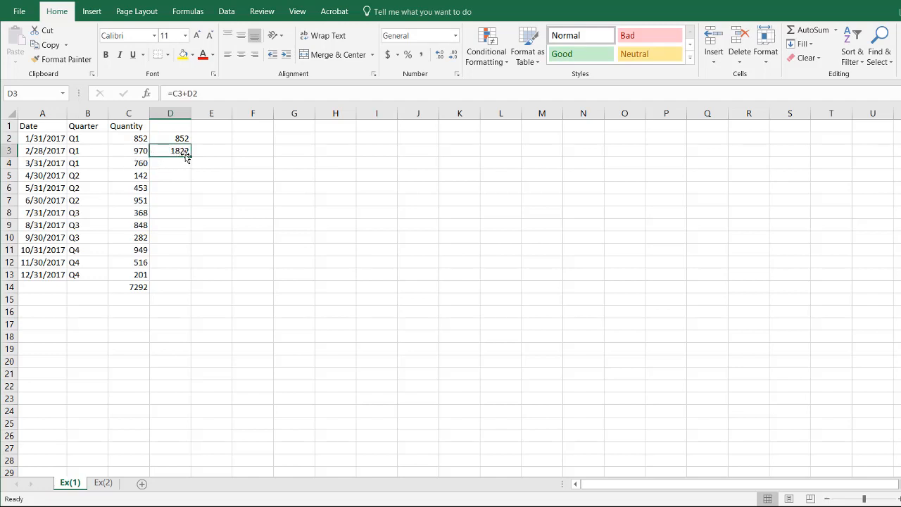
drag(171, 149, 170, 275)
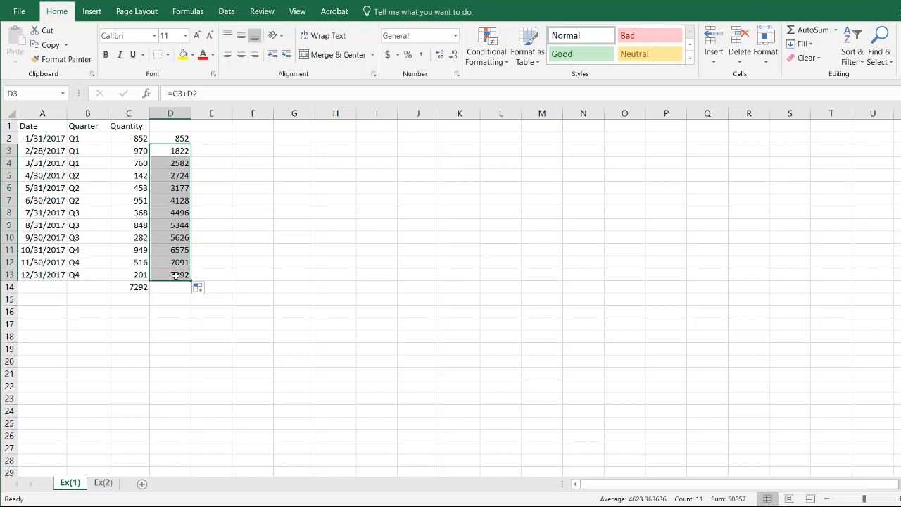
click(128, 288)
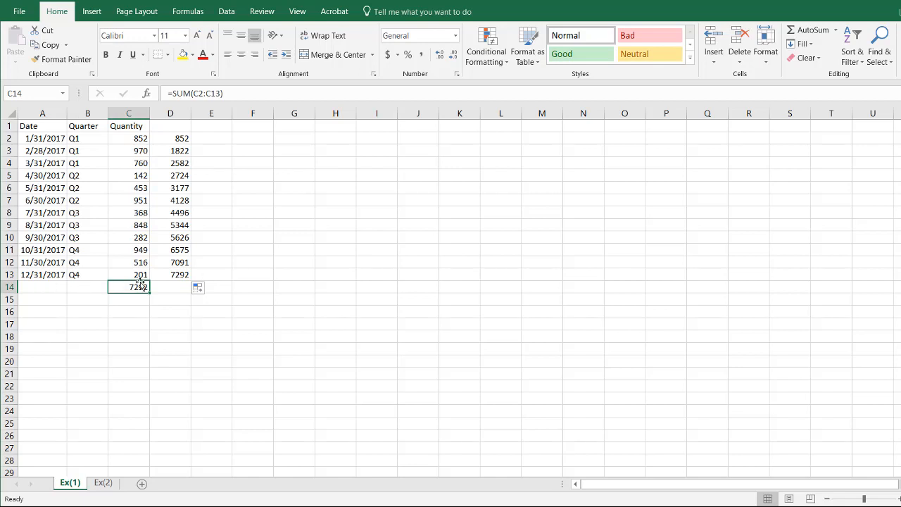
click(170, 275)
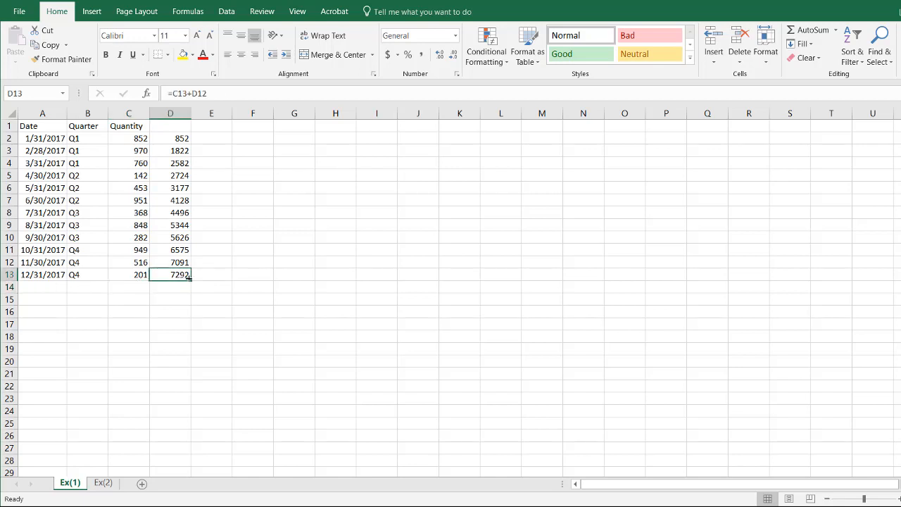
mouse_move(158, 222)
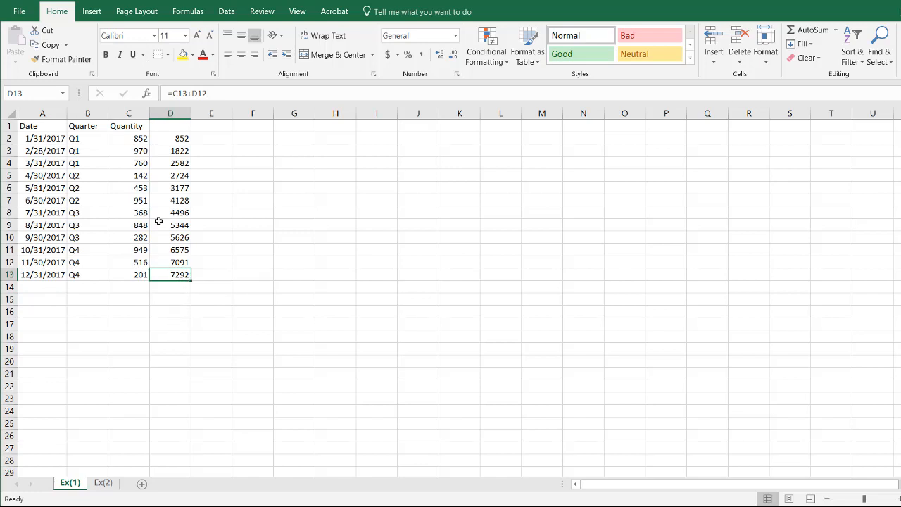
- Label D1 'Running Total' and select a cell inside the data range
click(170, 125)
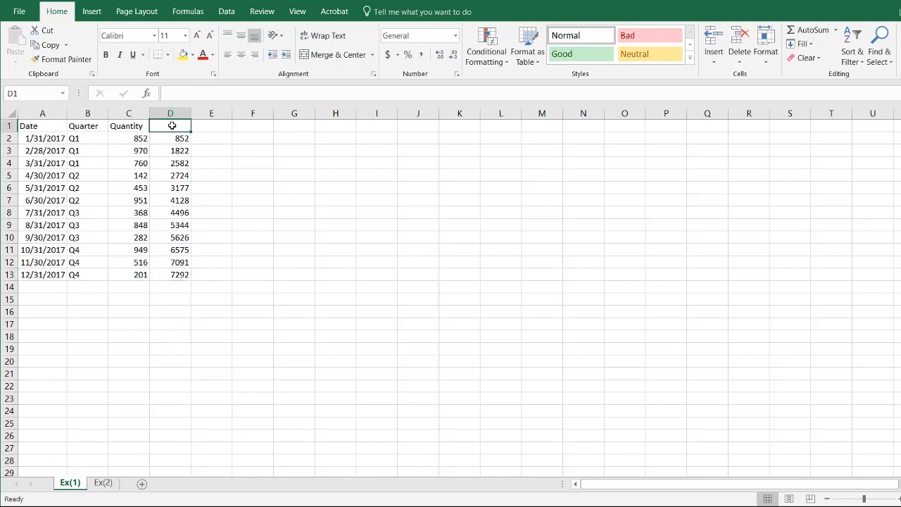
text(Running Total)
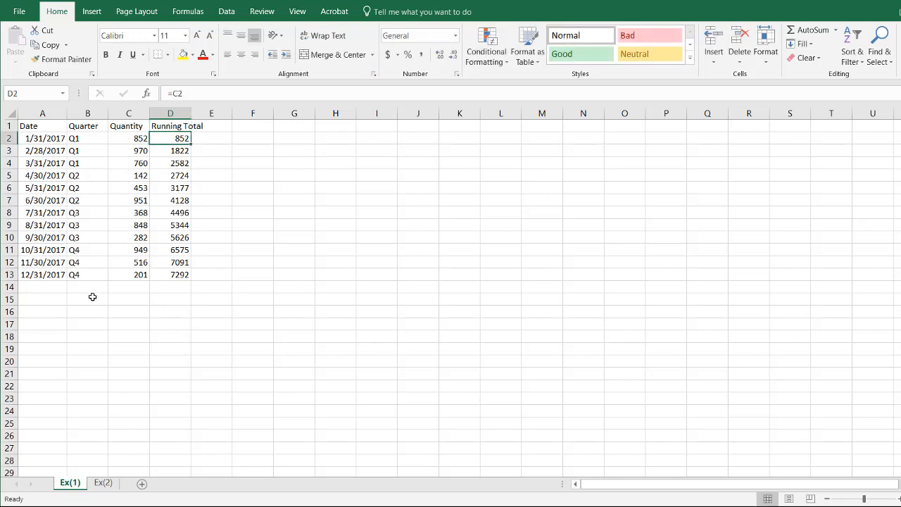
click(42, 287)
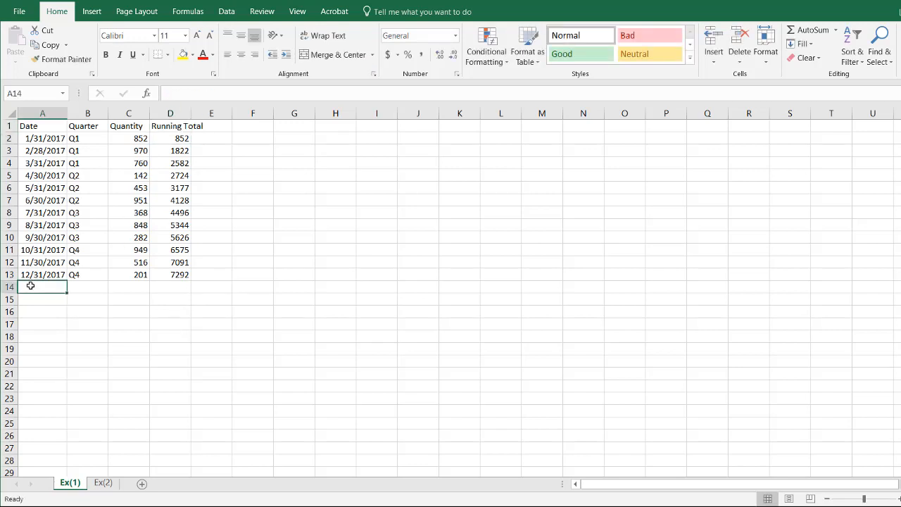
click(129, 211)
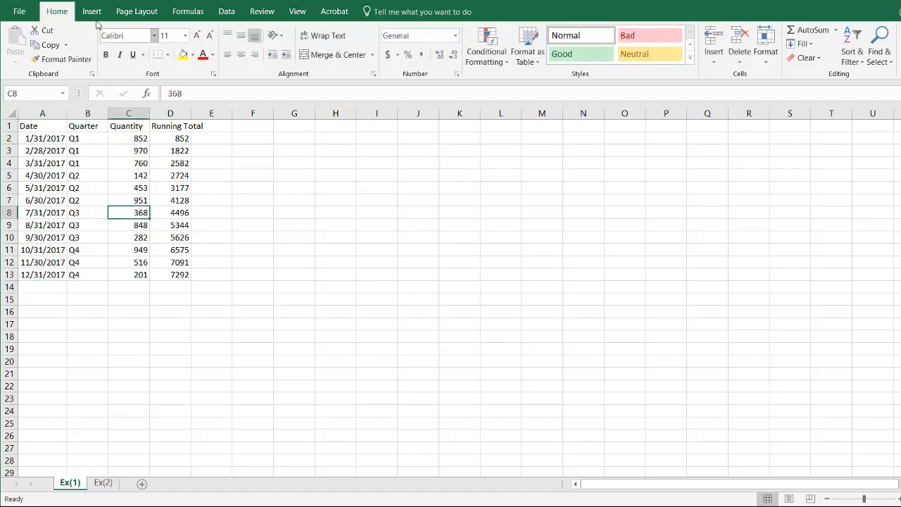
- Convert the data block into an Excel table with 'My table has headers' kept
click(91, 11)
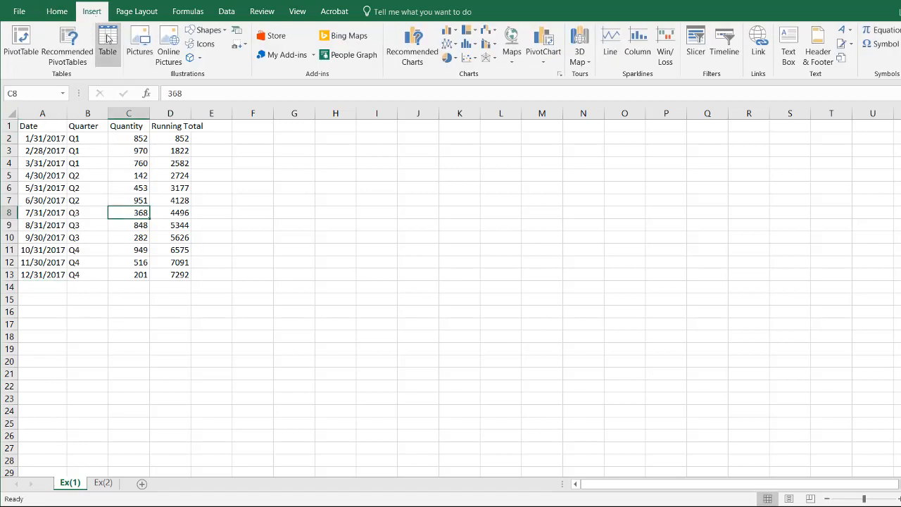
mouse_move(107, 42)
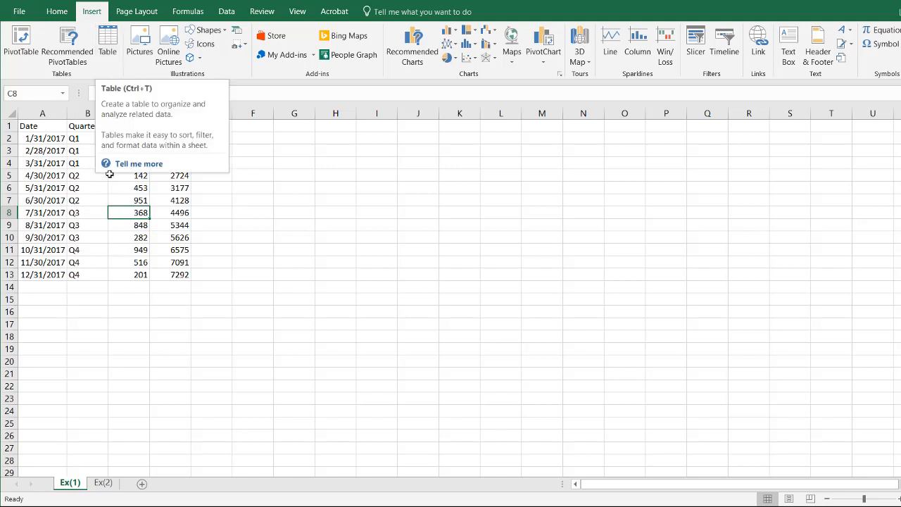
click(107, 39)
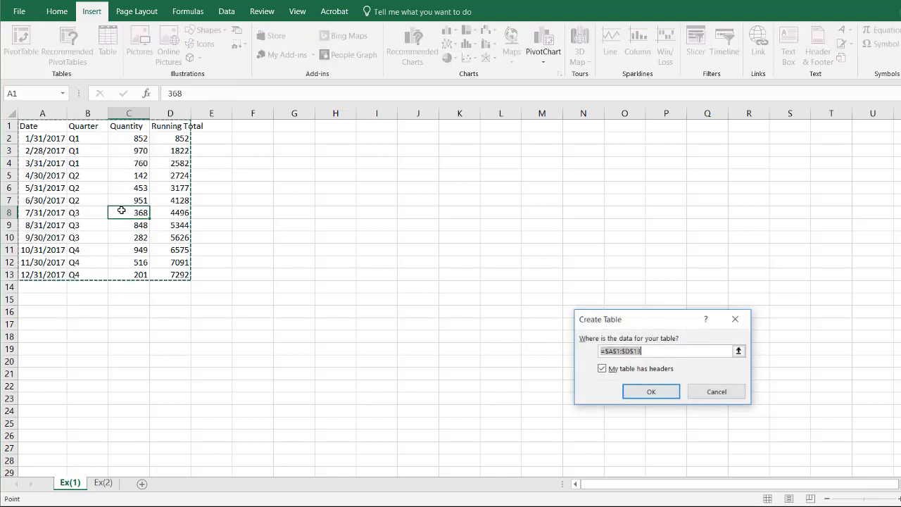
mouse_move(627, 374)
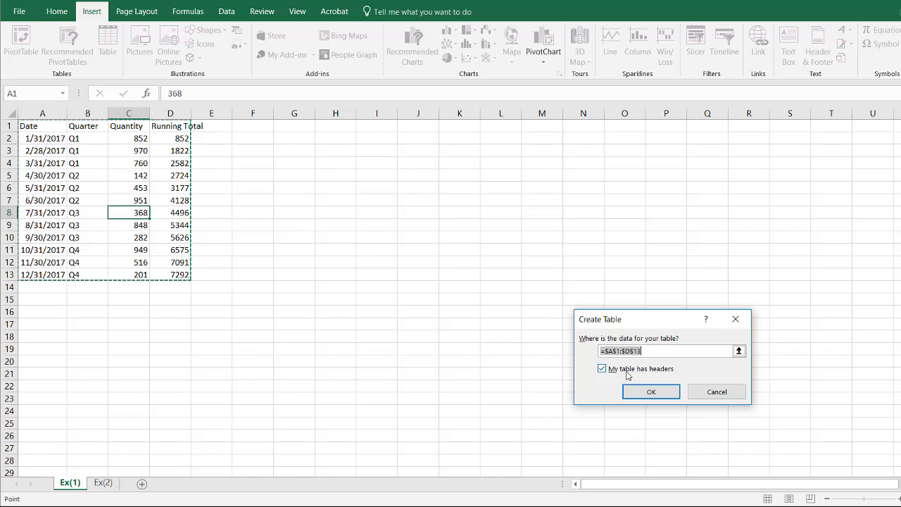
click(651, 392)
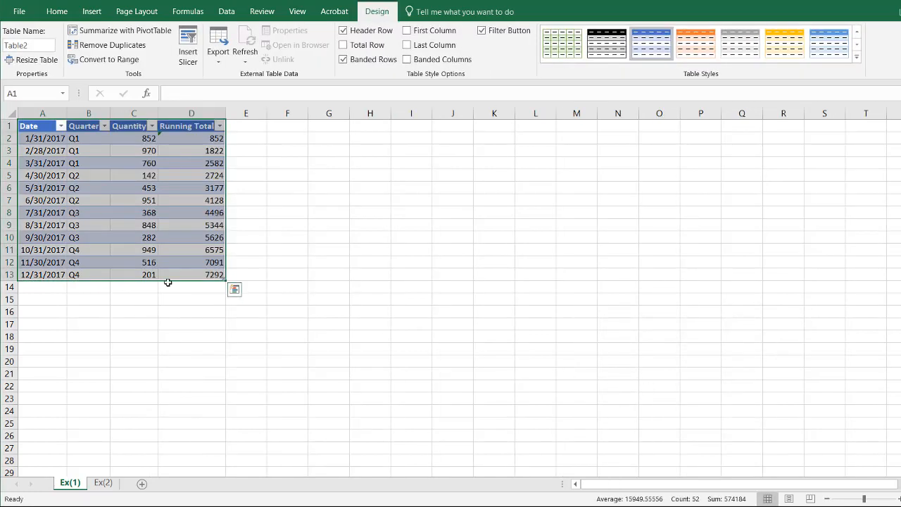
- Add row 14 with 1/31/2018, Q1, 100; the table extends the running total to 7392
click(43, 287)
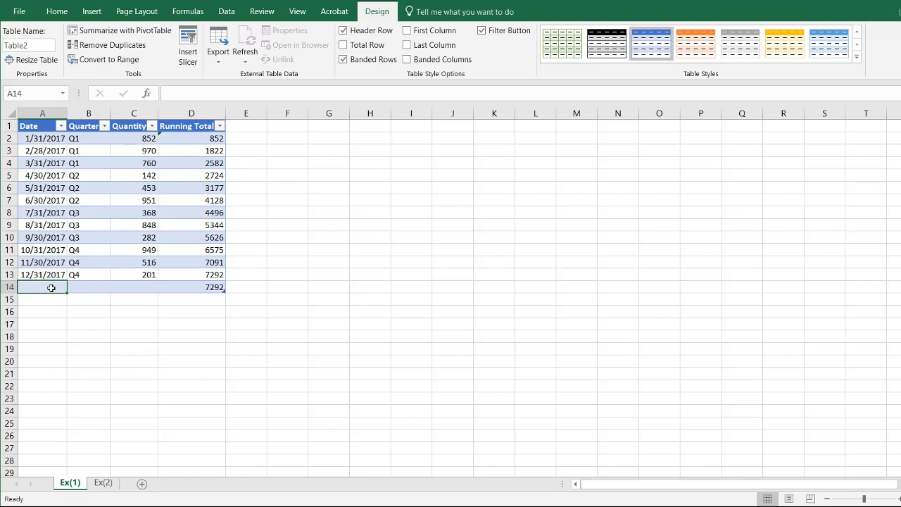
text(1/31/2018)
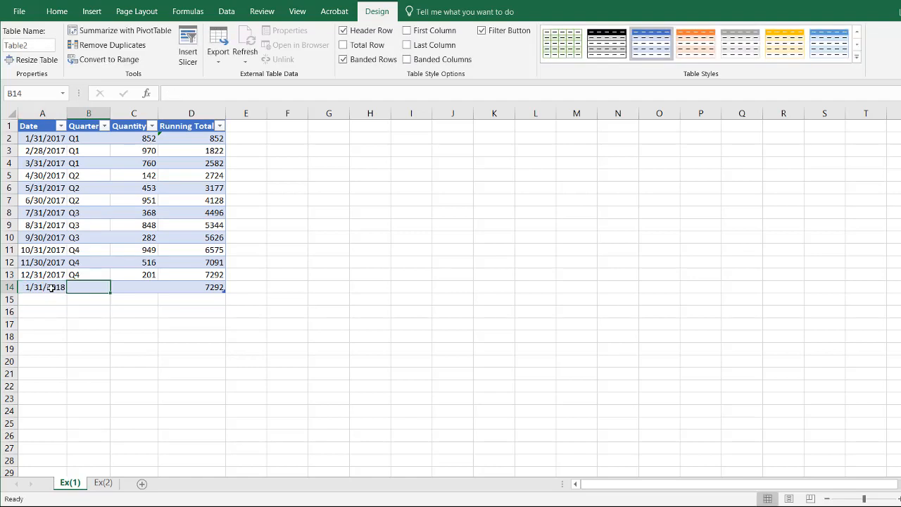
text(100)
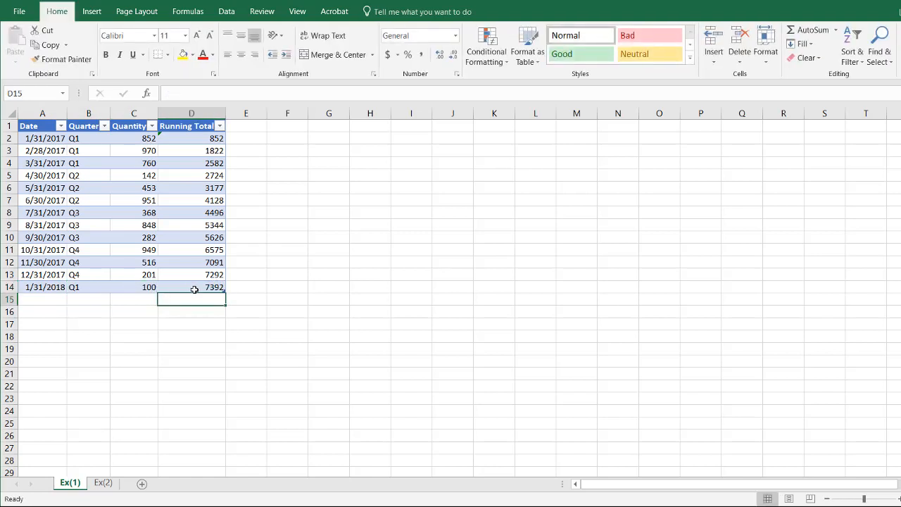
click(192, 287)
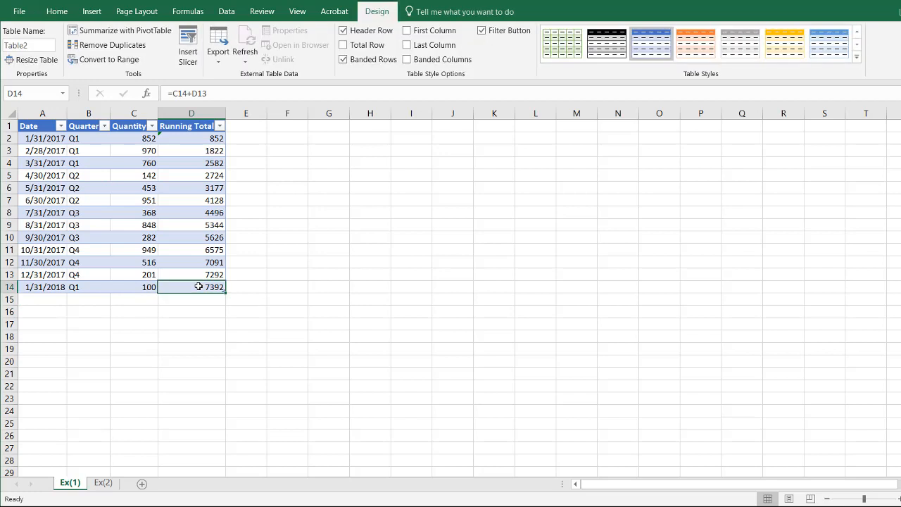
mouse_move(115, 199)
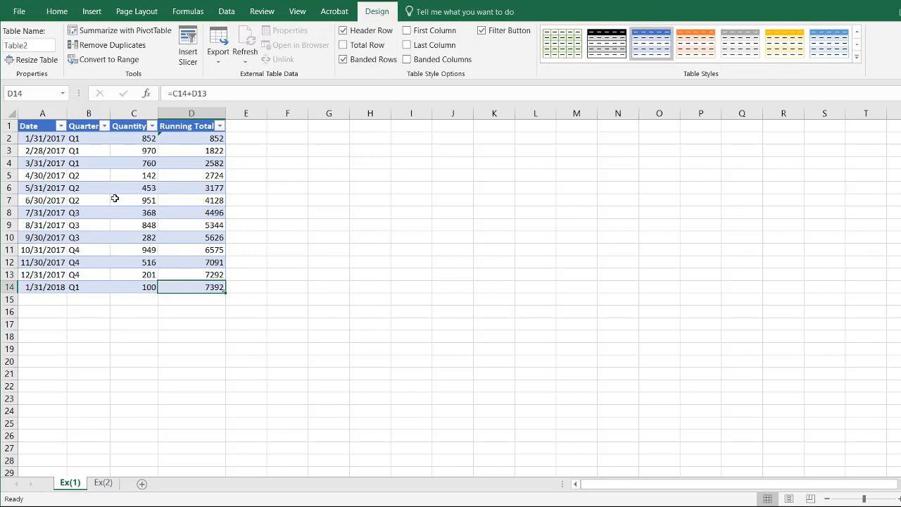
mouse_move(181, 214)
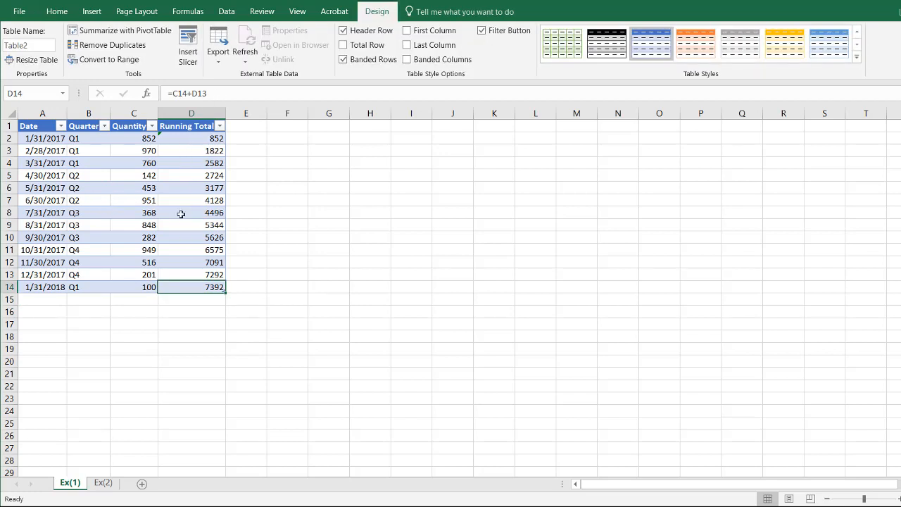
mouse_move(120, 282)
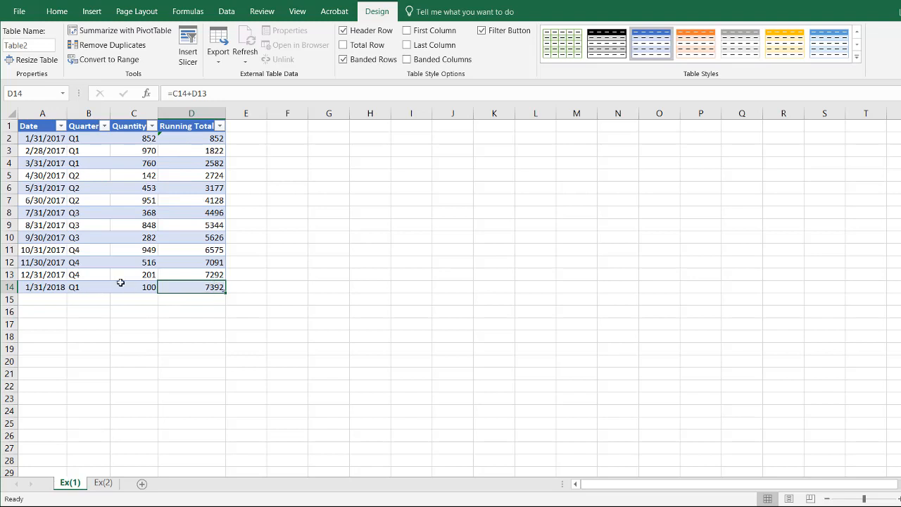
mouse_move(189, 285)
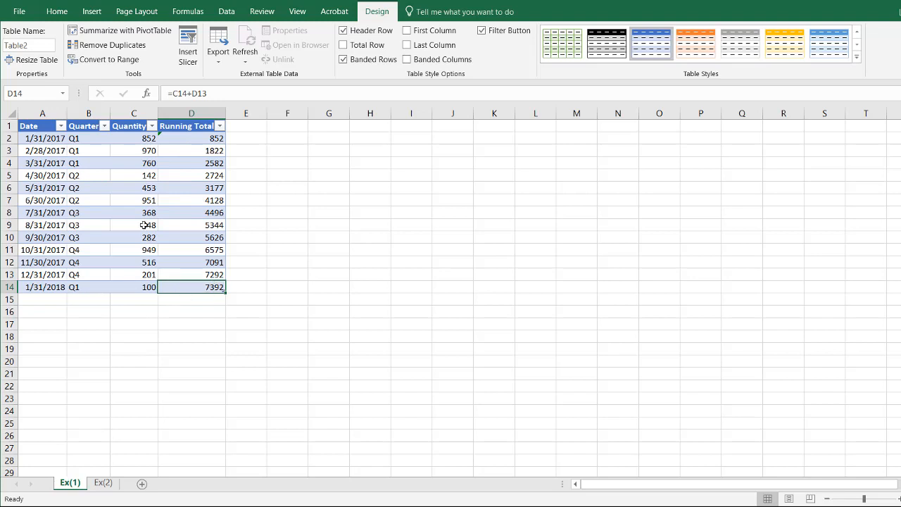
- Add row 15 with 2/28/2018, Q2, 100, pushing the running total to 7492
click(42, 299)
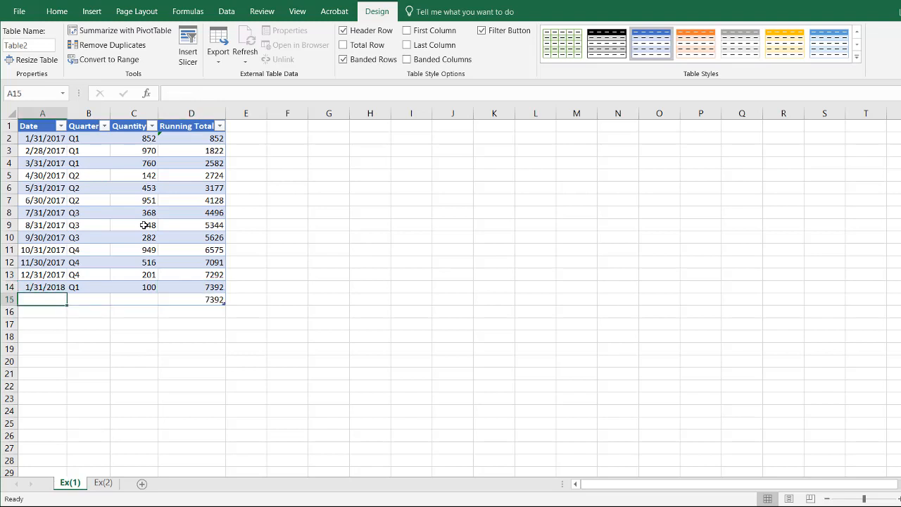
text(2)
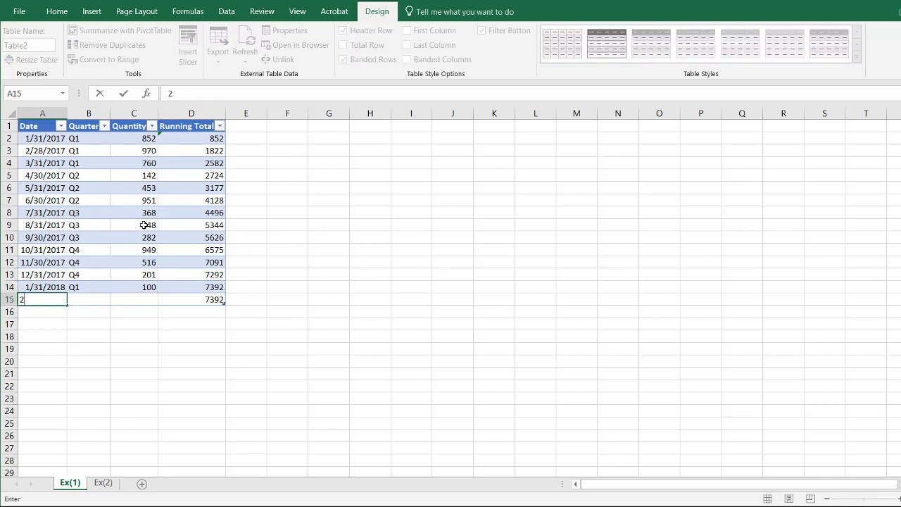
text(/28/2018)
click(88, 299)
text(Q2)
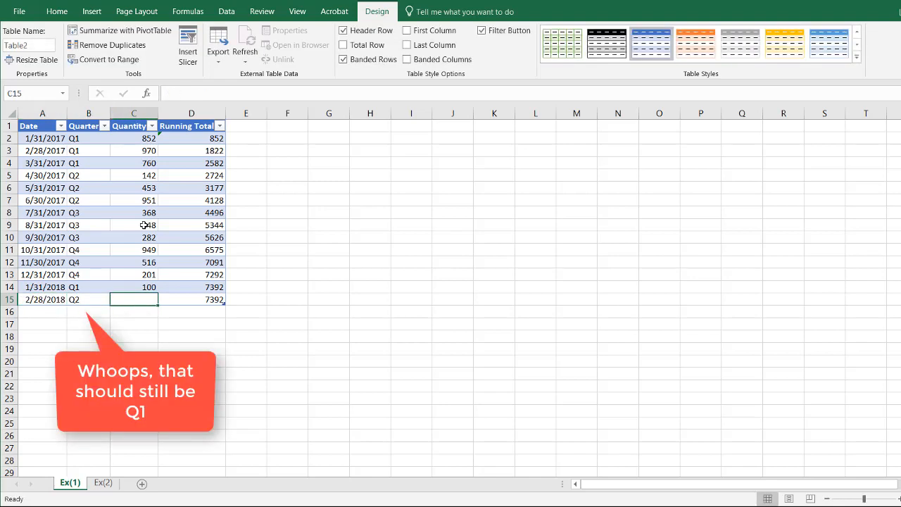
text(100)
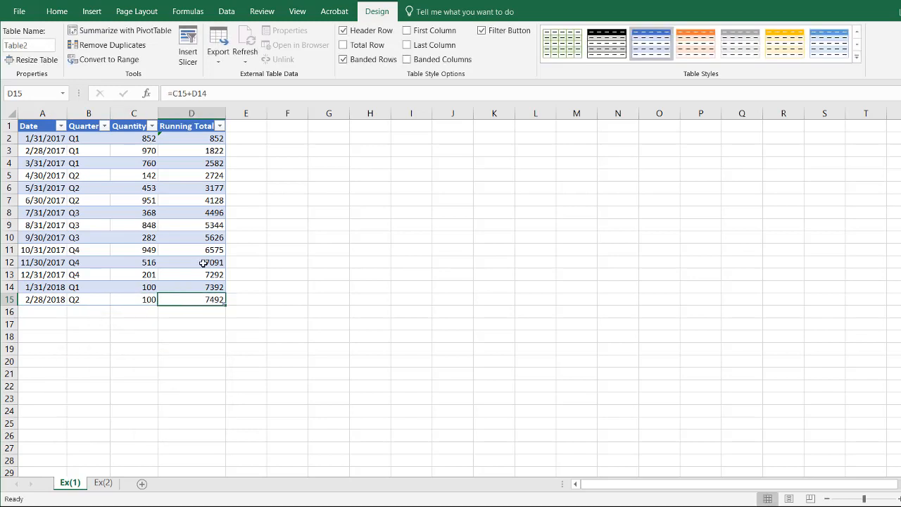
- Enter 1/1/2018 in F14 and 2/1/2018 in F15 beside the table
click(287, 299)
text(1/1)
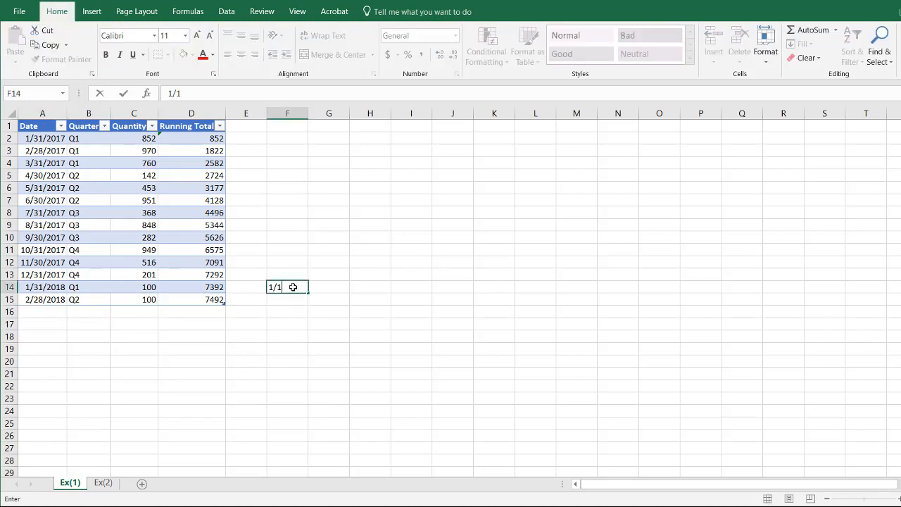
text(/2018)
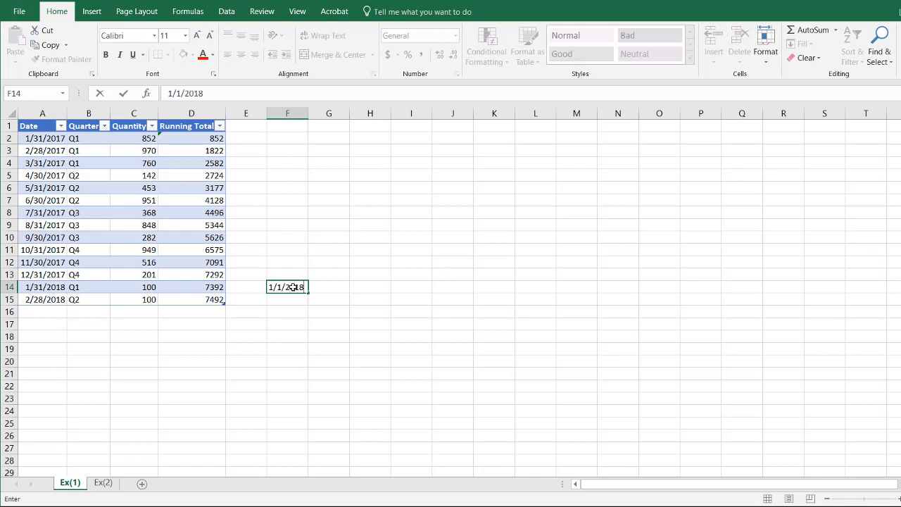
text(2/)
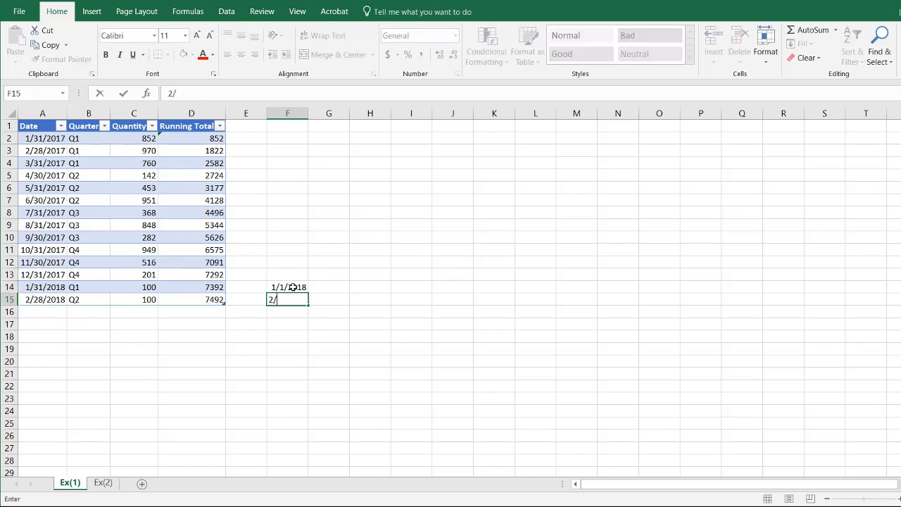
key(Return)
text(=EOMONTH(F14)
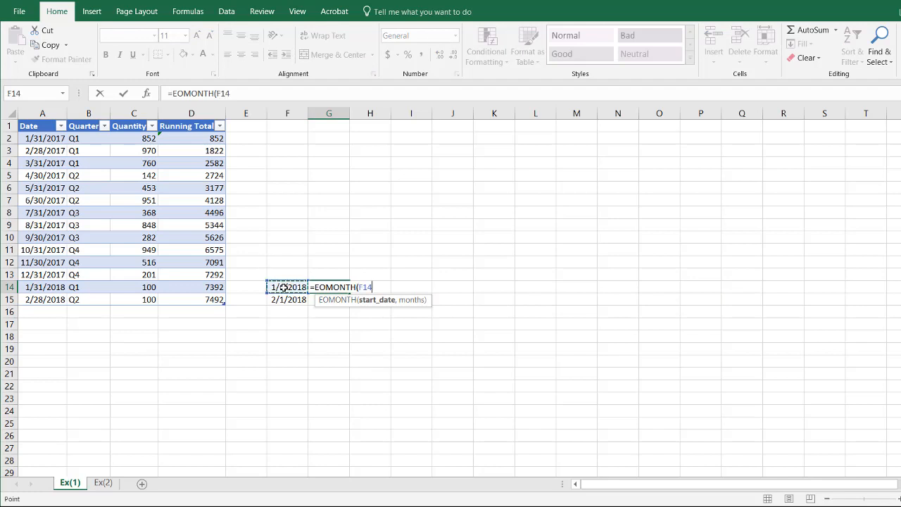
- Compute =EOMONTH(F14,0) in G14 as a Short Date (1/31/2018) and fill it down
text(,0))
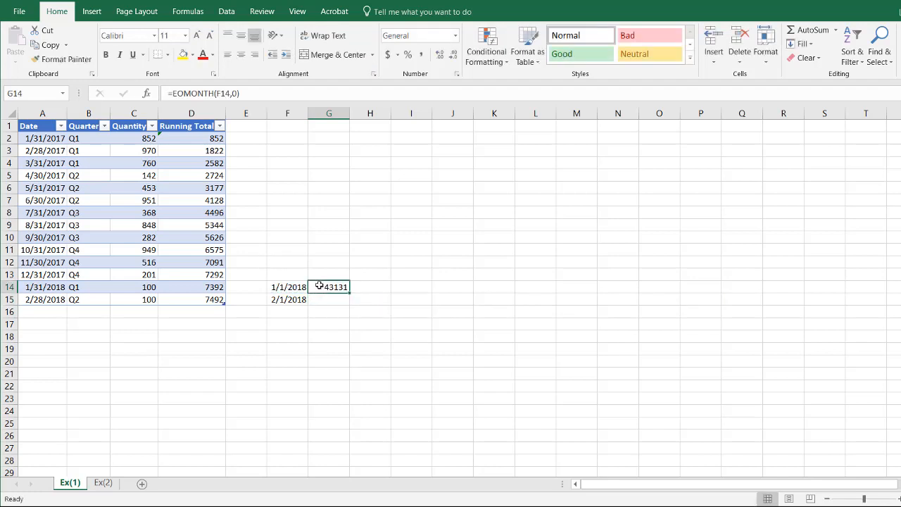
click(453, 36)
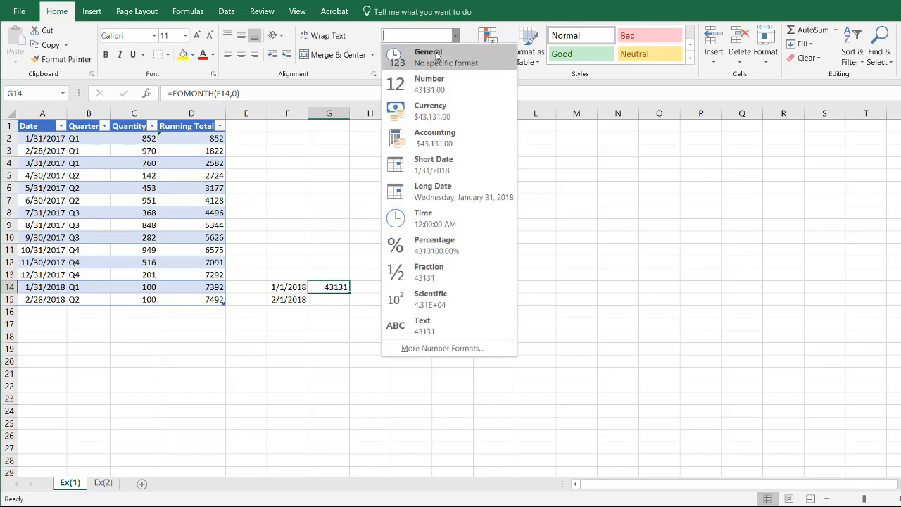
click(433, 163)
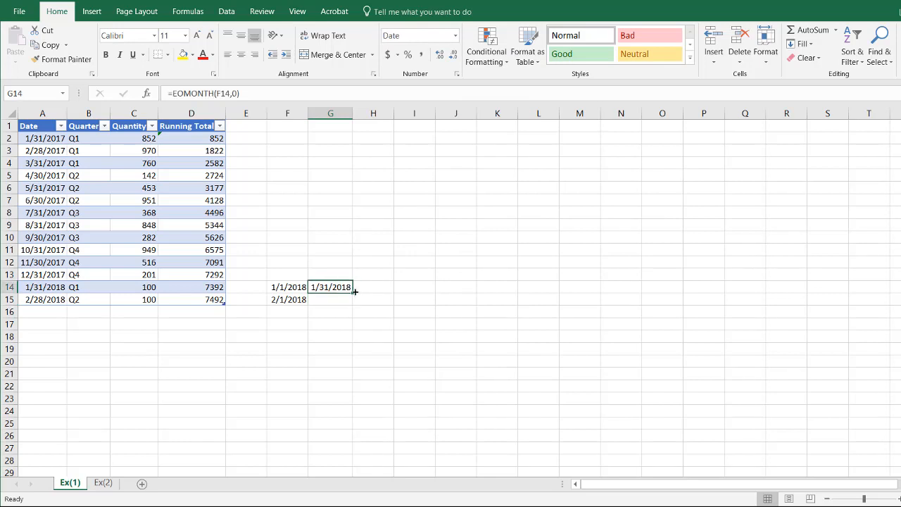
drag(355, 290, 355, 300)
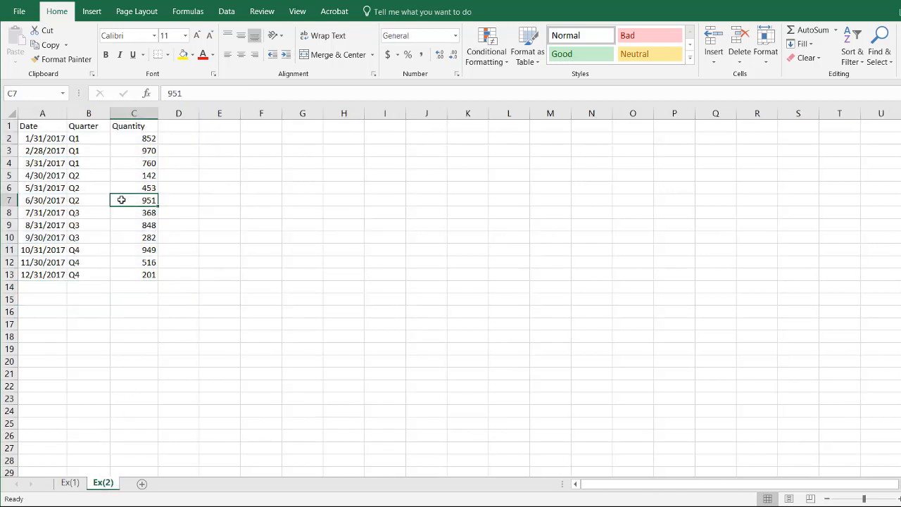
mouse_move(90, 175)
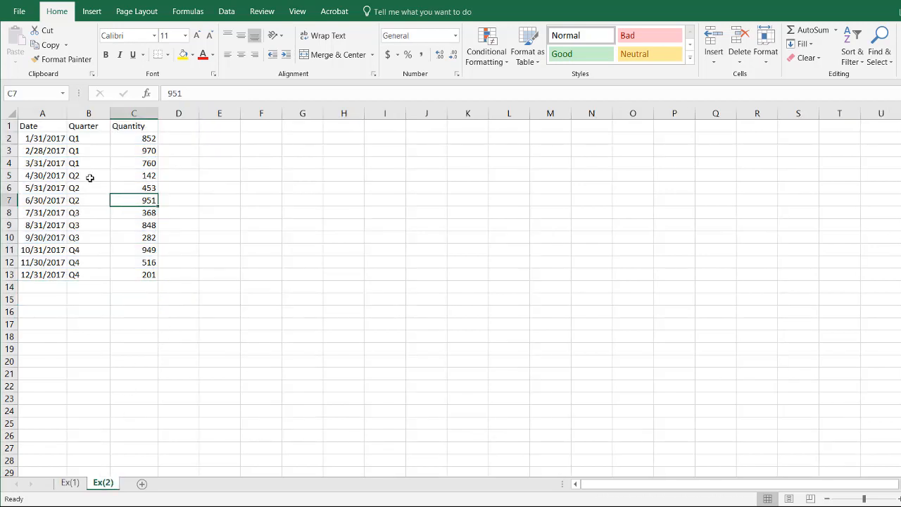
- Create a PivotTable from the Date, Quarter, Quantity data on the existing sheet at F4
click(92, 11)
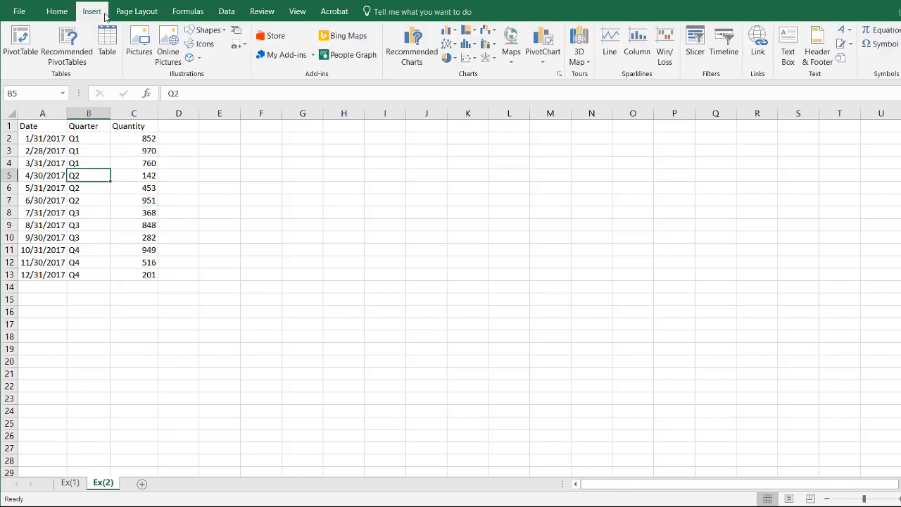
click(19, 43)
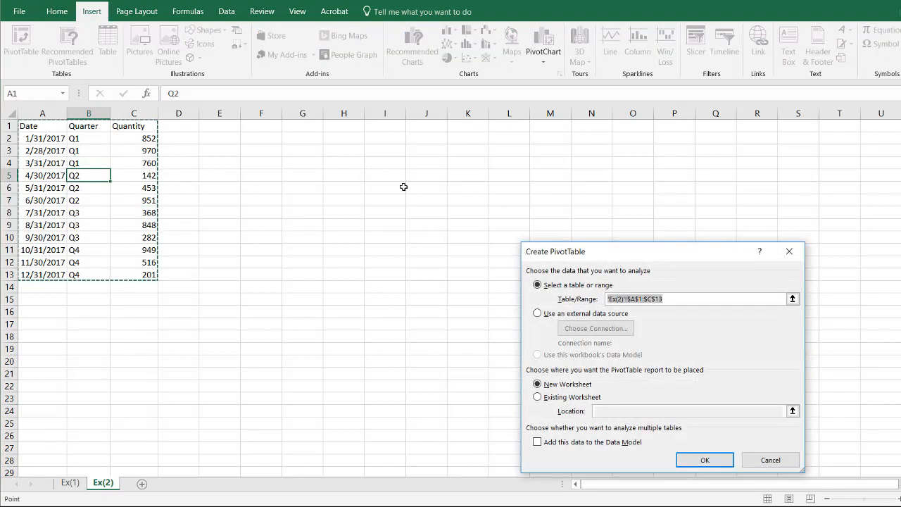
click(538, 397)
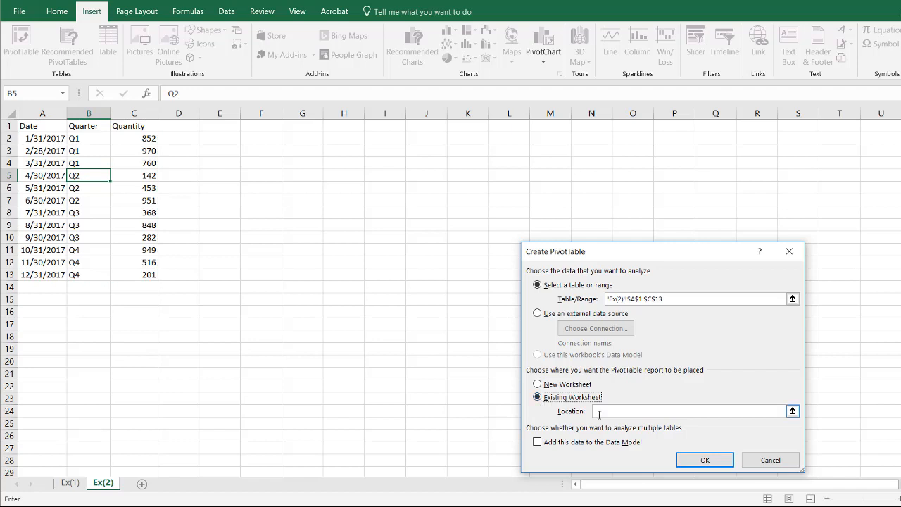
click(262, 163)
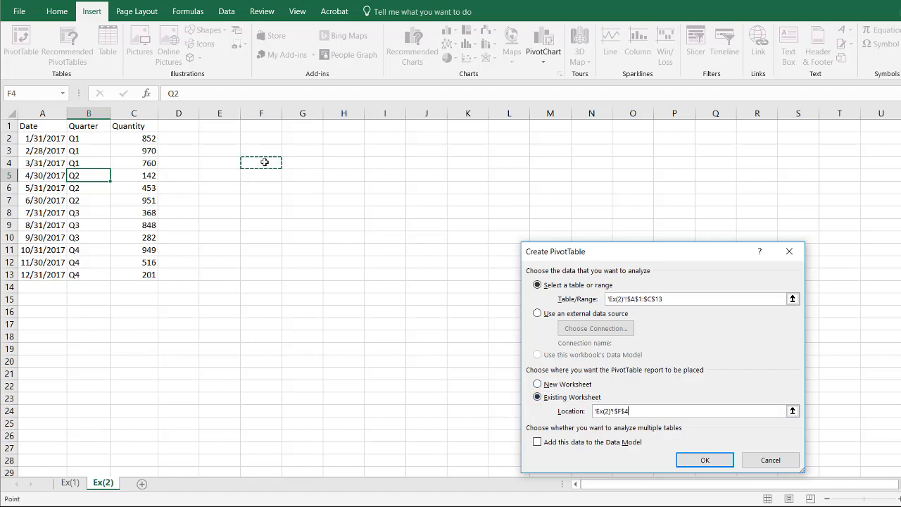
click(704, 459)
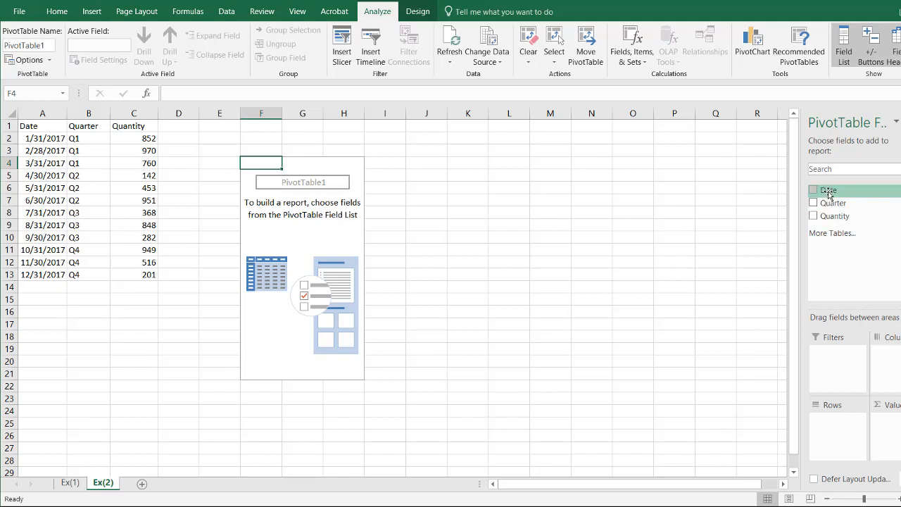
- Put months grouped by Quarter in the rows instead of individual dates, with Sum of Quantity totaling 7292
click(813, 189)
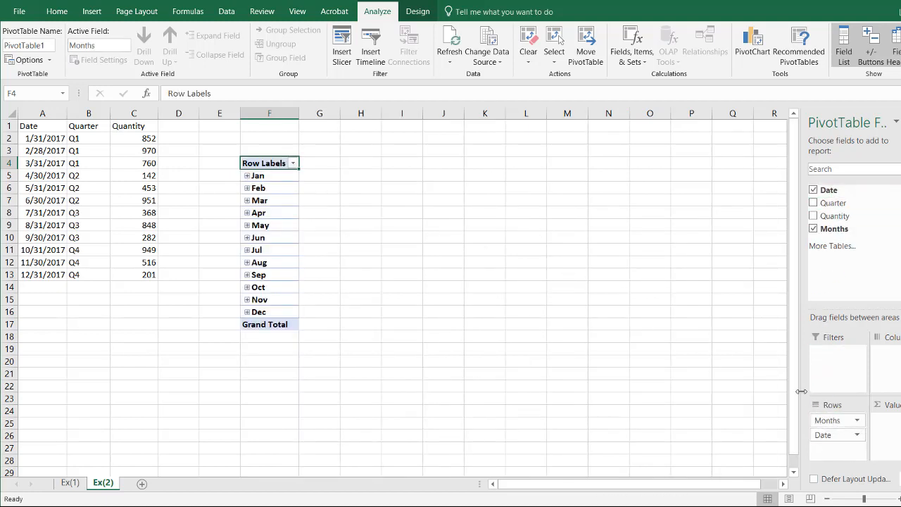
mouse_move(682, 282)
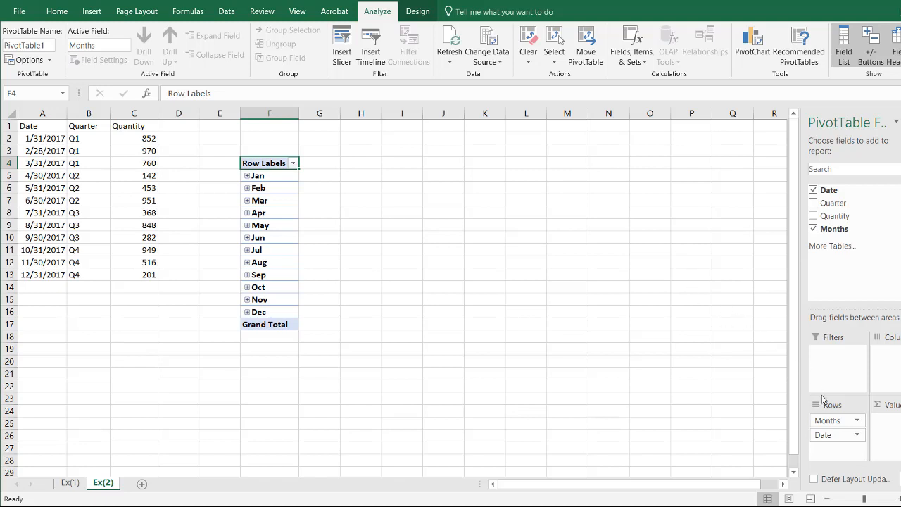
mouse_move(815, 302)
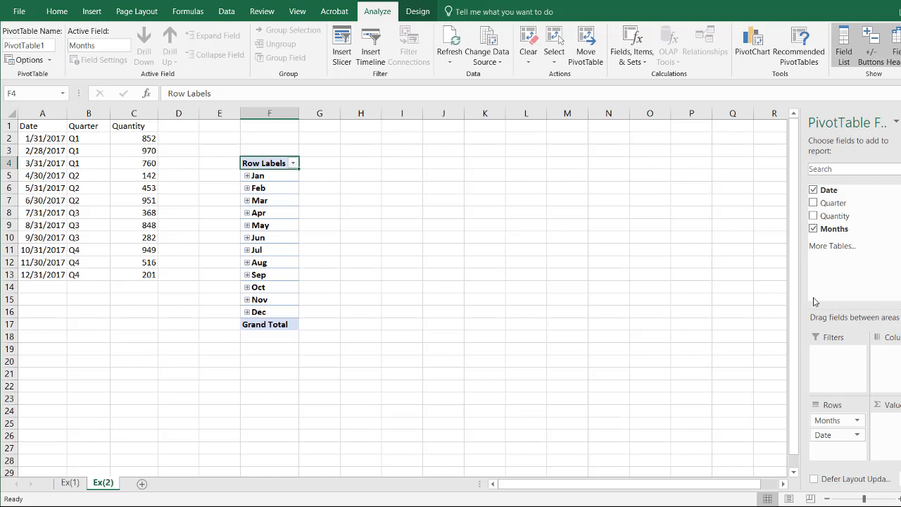
mouse_move(849, 454)
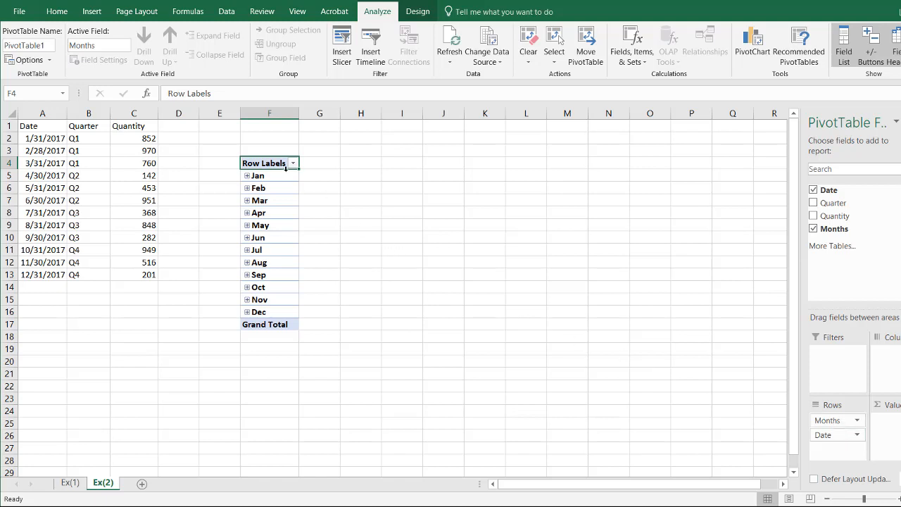
click(248, 175)
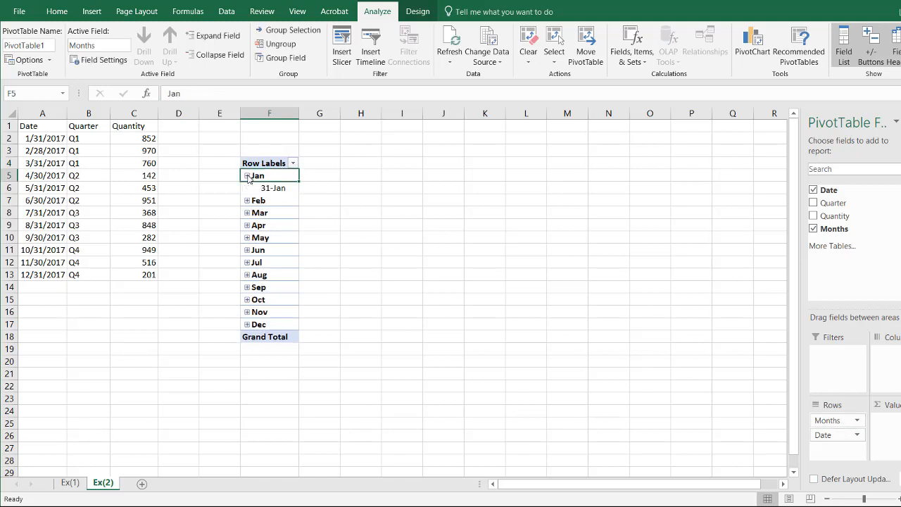
mouse_move(273, 189)
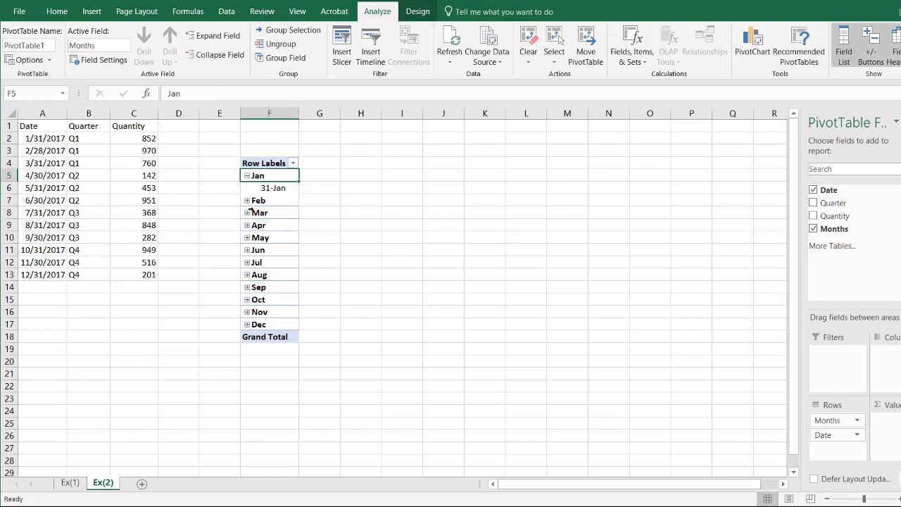
click(248, 175)
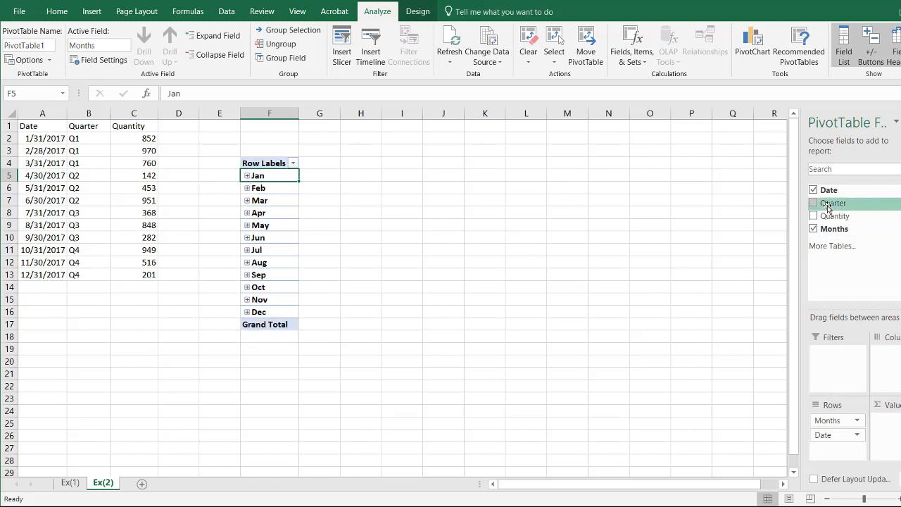
click(814, 203)
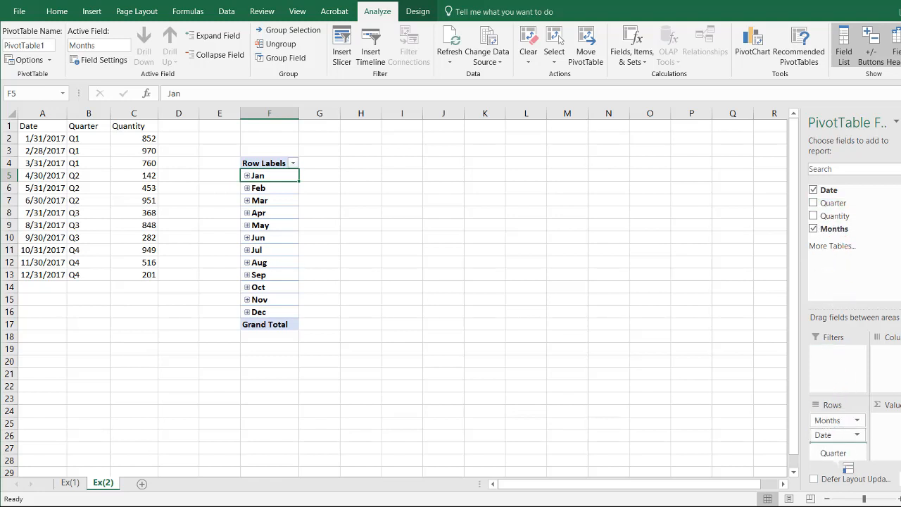
click(814, 203)
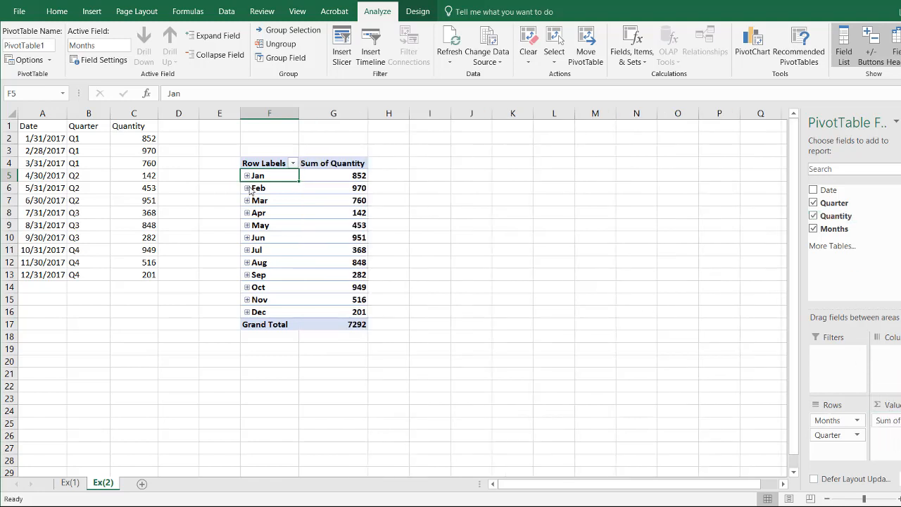
mouse_move(259, 175)
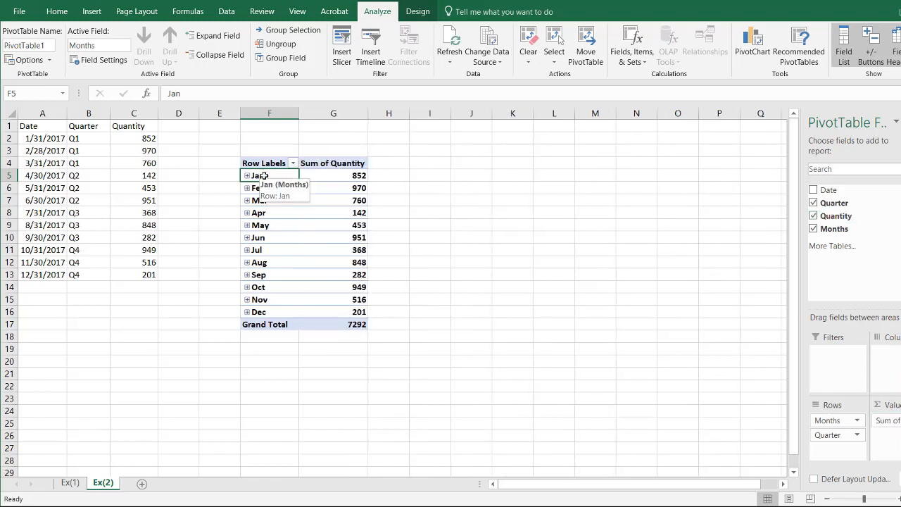
- Expand all months to show their quarters and switch the PivotTable to tabular layout
right_click(261, 175)
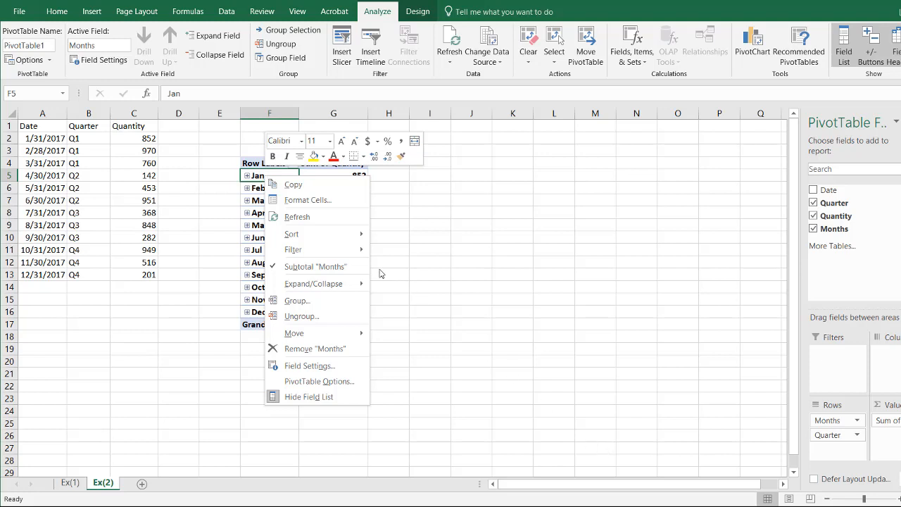
mouse_move(312, 283)
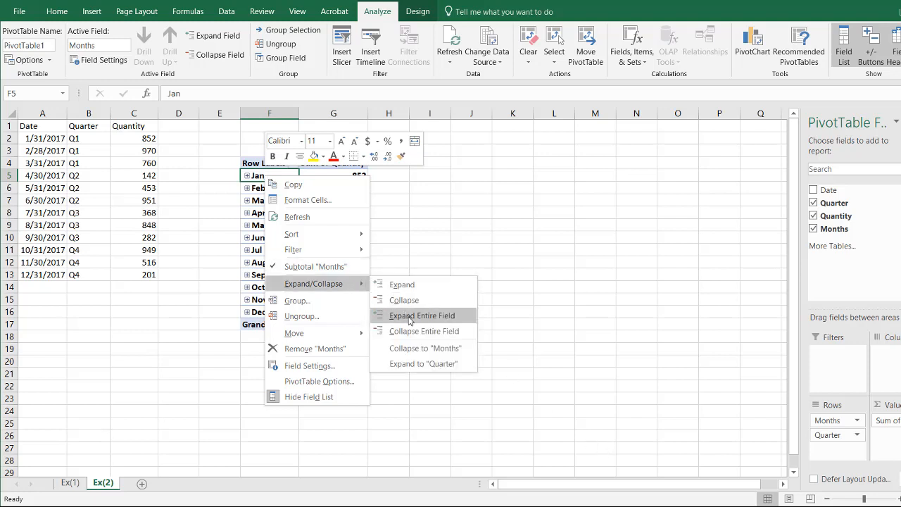
click(422, 316)
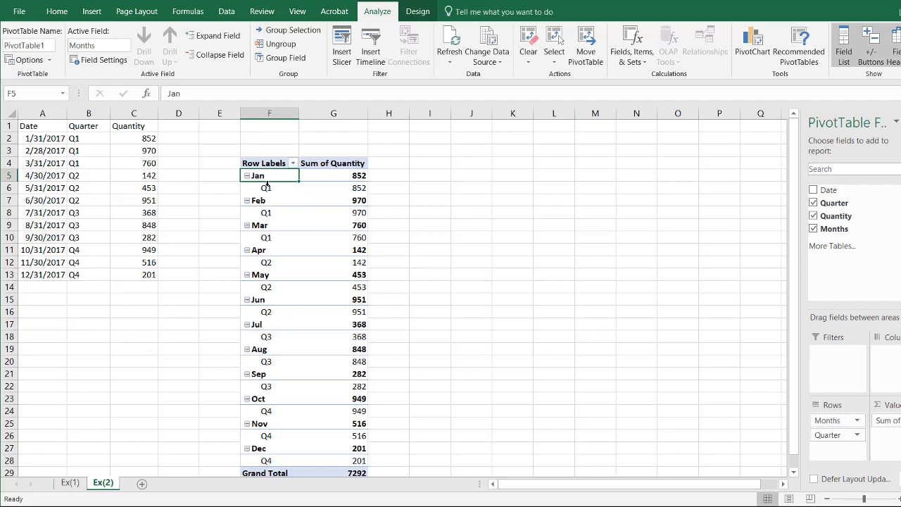
mouse_move(341, 63)
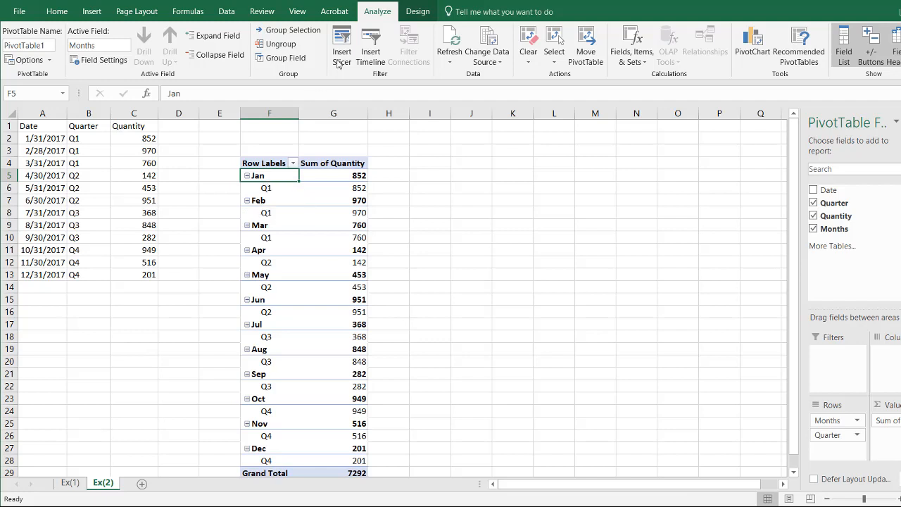
click(416, 12)
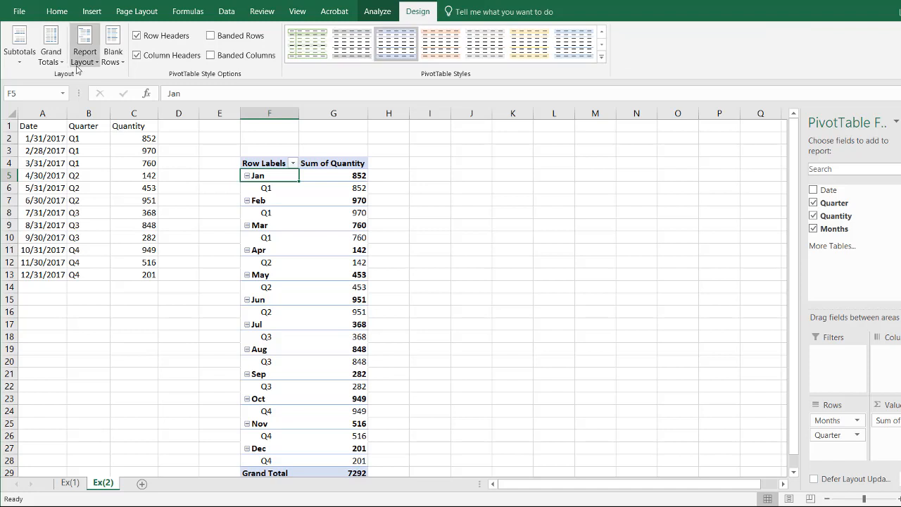
click(85, 45)
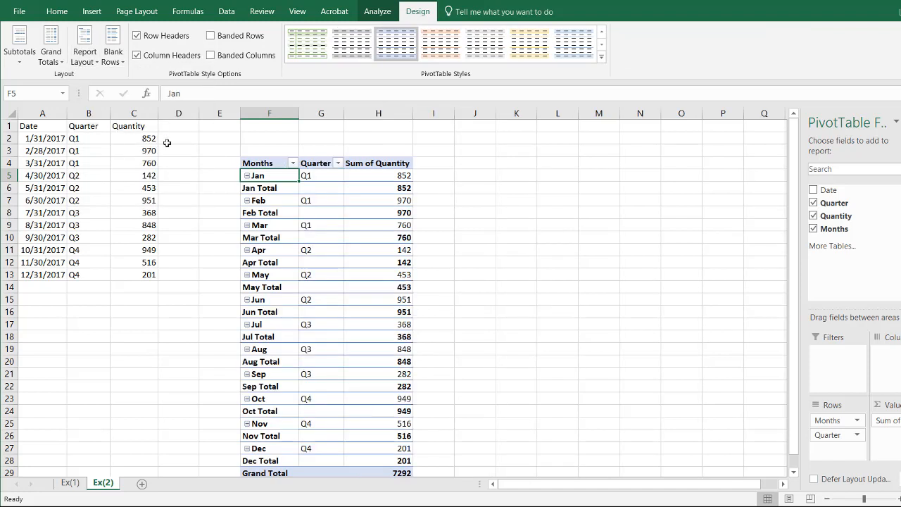
- Turn off the Months subtotal rows from the Jan Total row
click(269, 188)
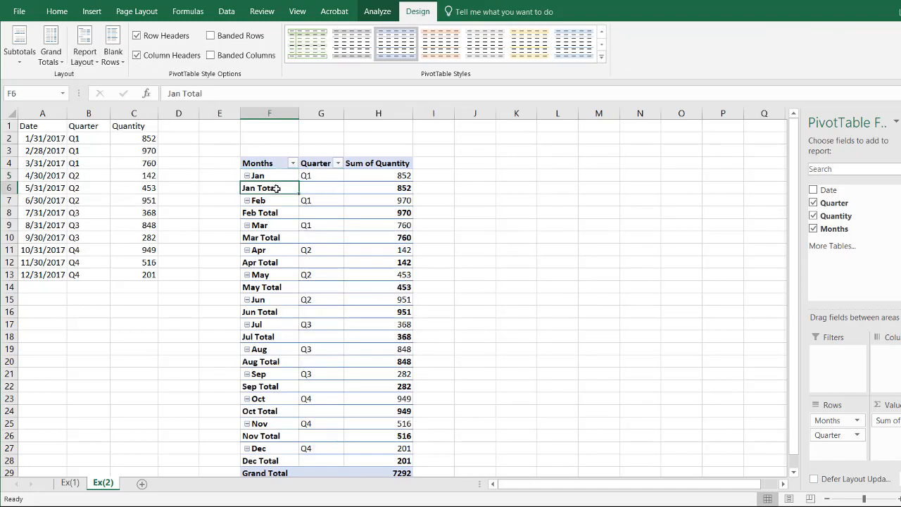
right_click(271, 187)
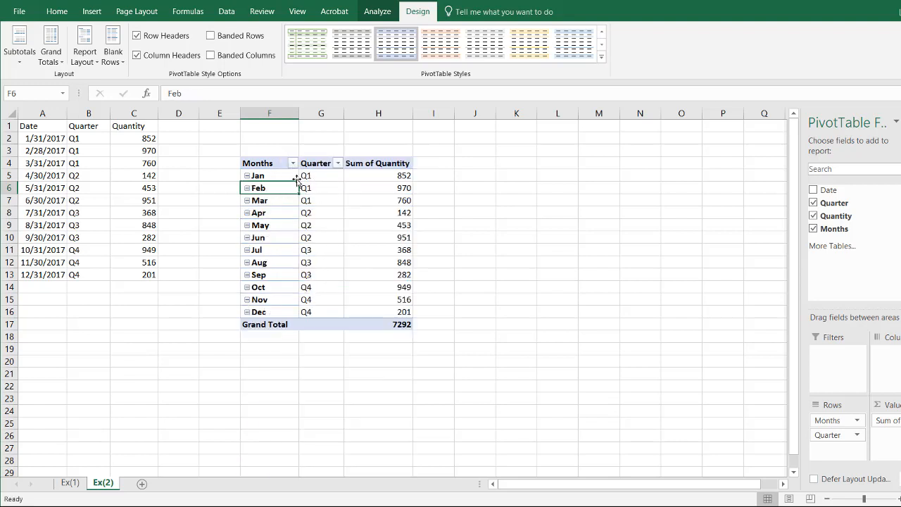
mouse_move(71, 145)
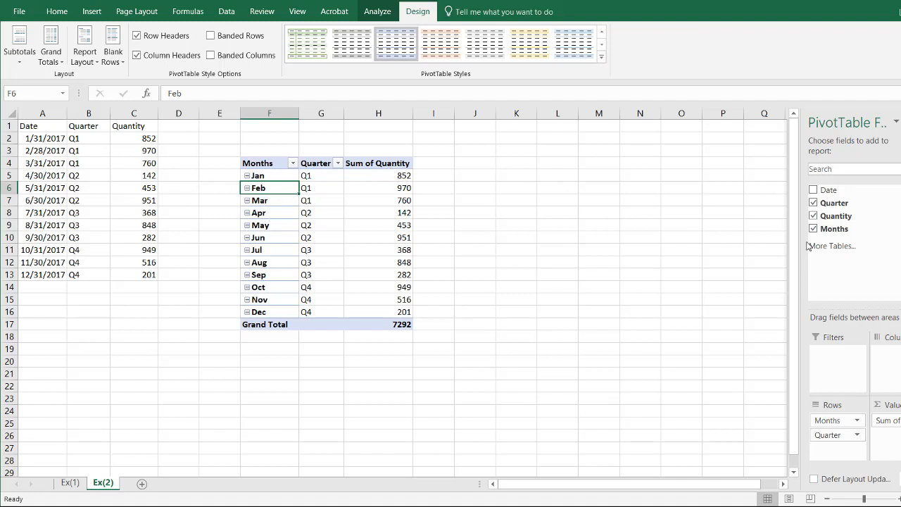
mouse_move(763, 220)
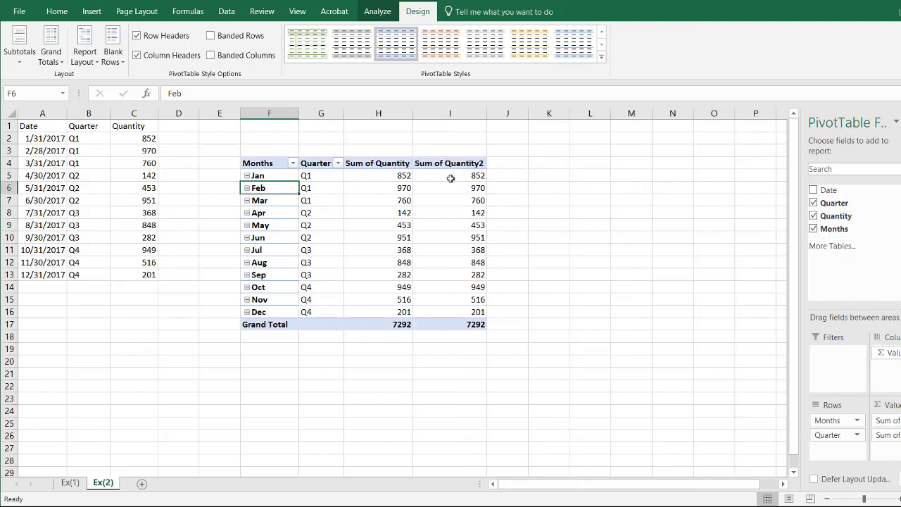
- Add Quantity to Values again and show Sum of Quantity2 as a Running Total In Months
click(450, 175)
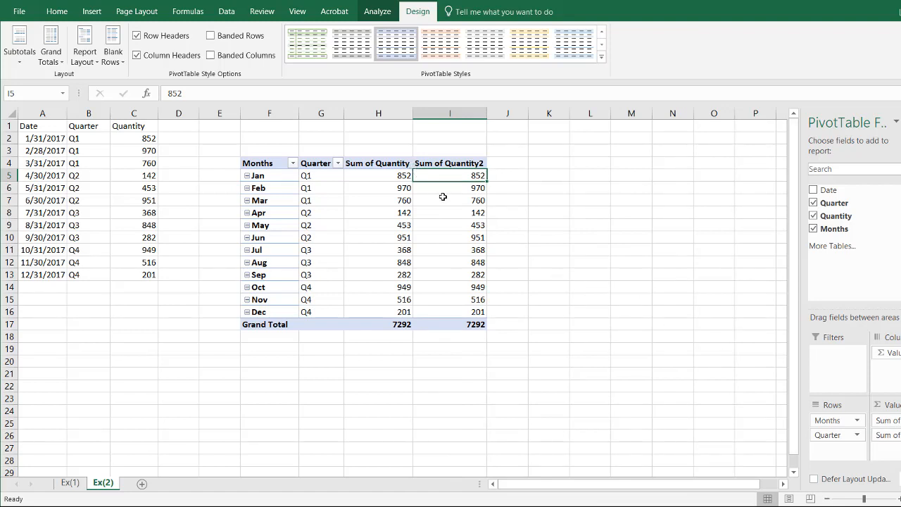
right_click(451, 200)
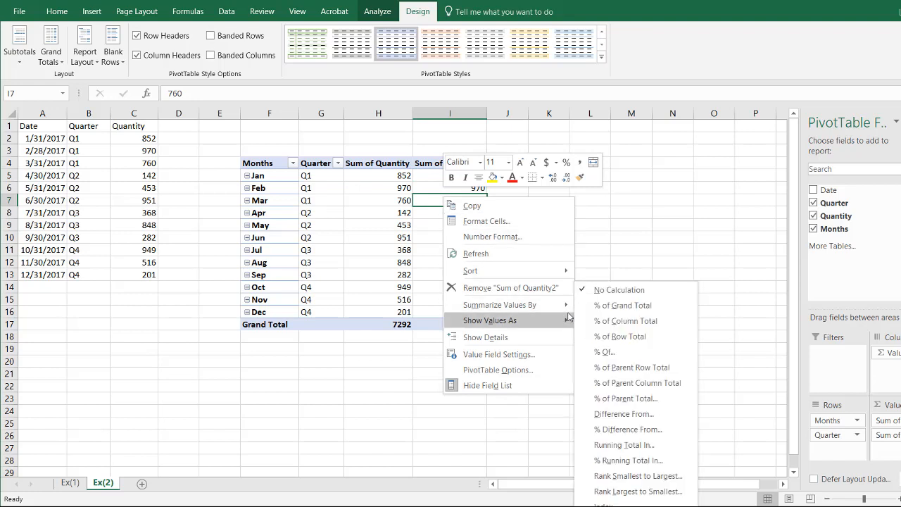
mouse_move(623, 445)
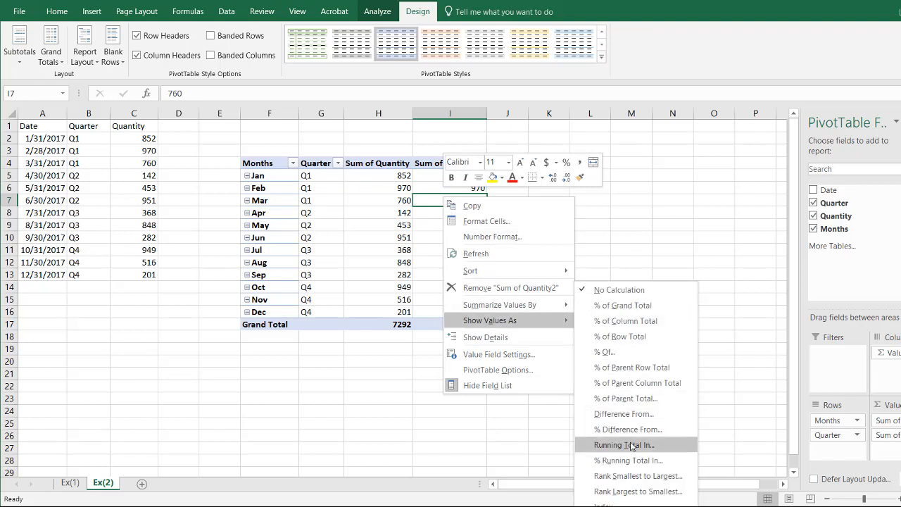
click(624, 445)
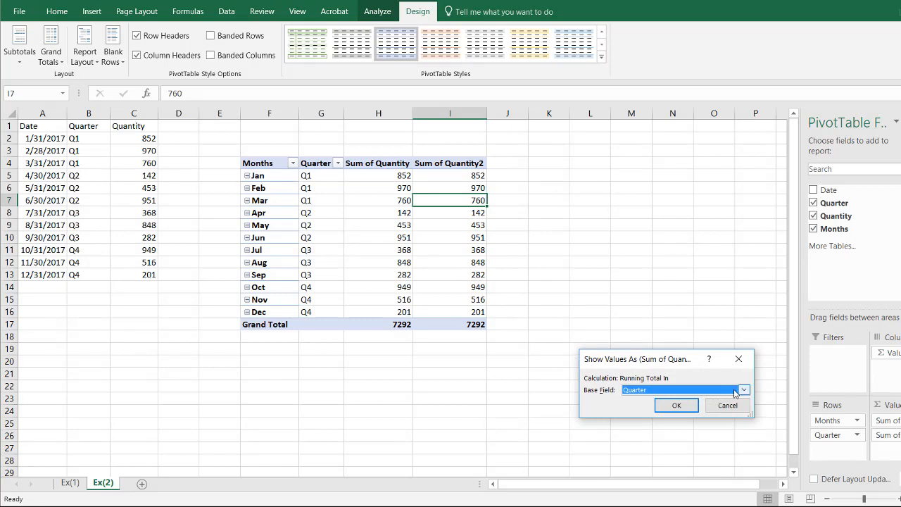
click(744, 389)
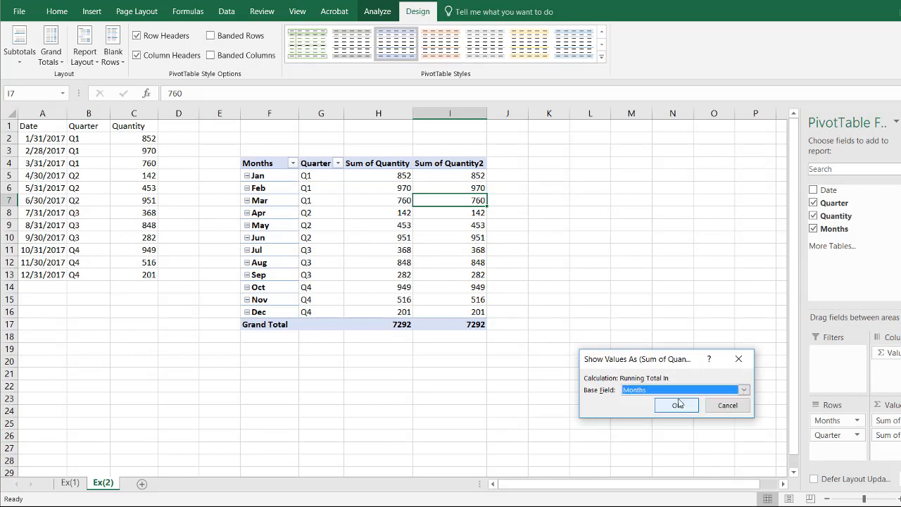
click(676, 405)
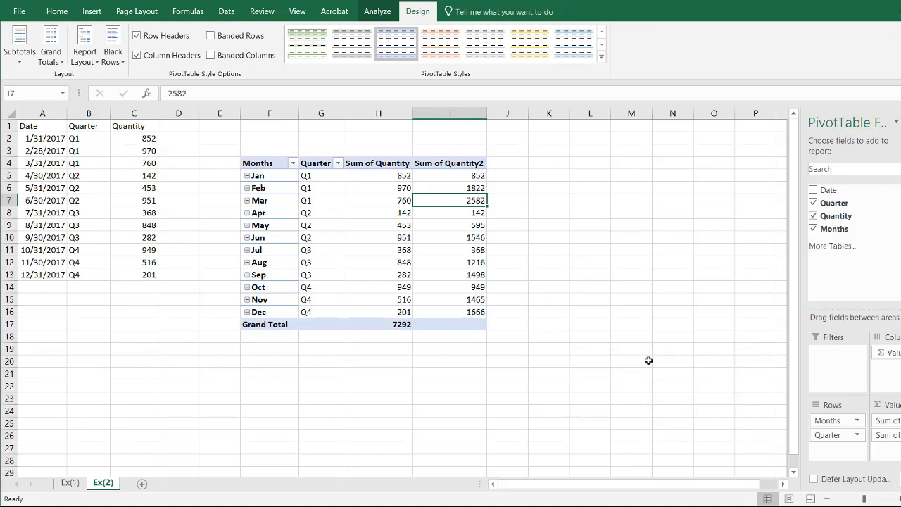
mouse_move(205, 201)
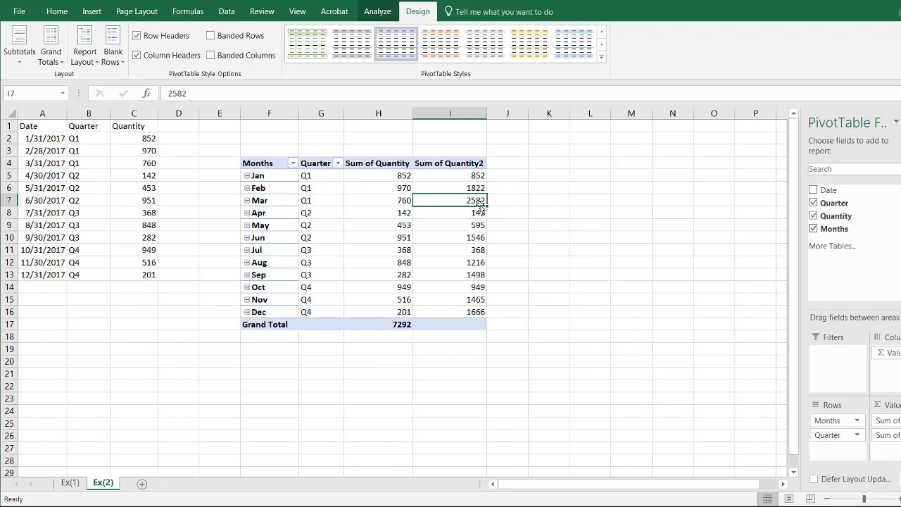
mouse_move(478, 213)
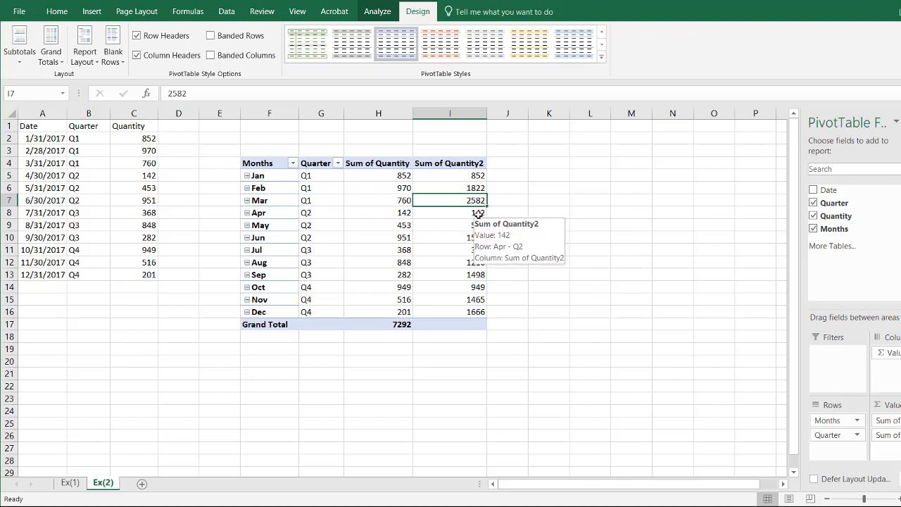
- Remove Quarter from Rows and re-add it above Months so the running total restarts per quarter
click(451, 174)
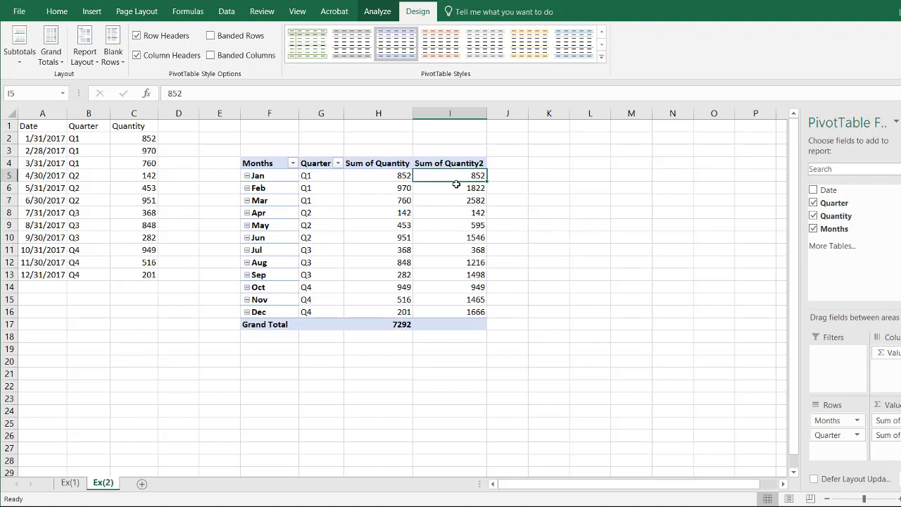
click(449, 200)
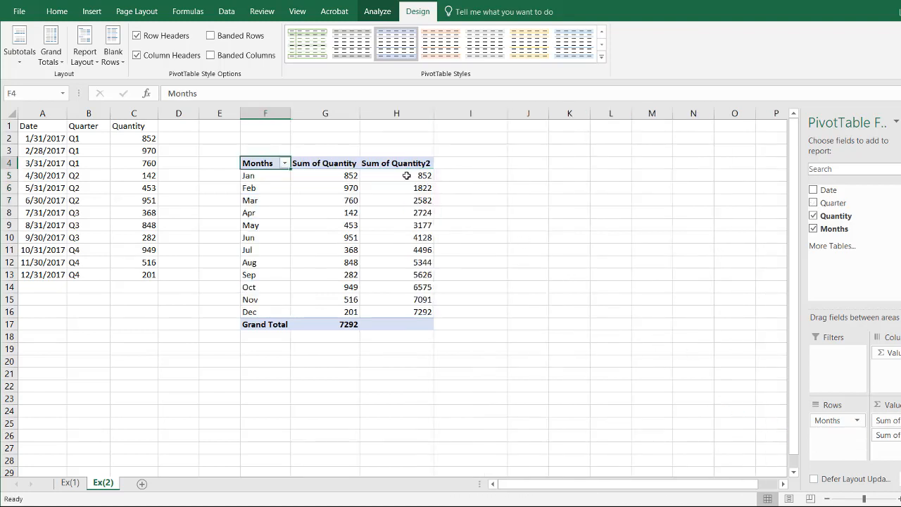
click(397, 189)
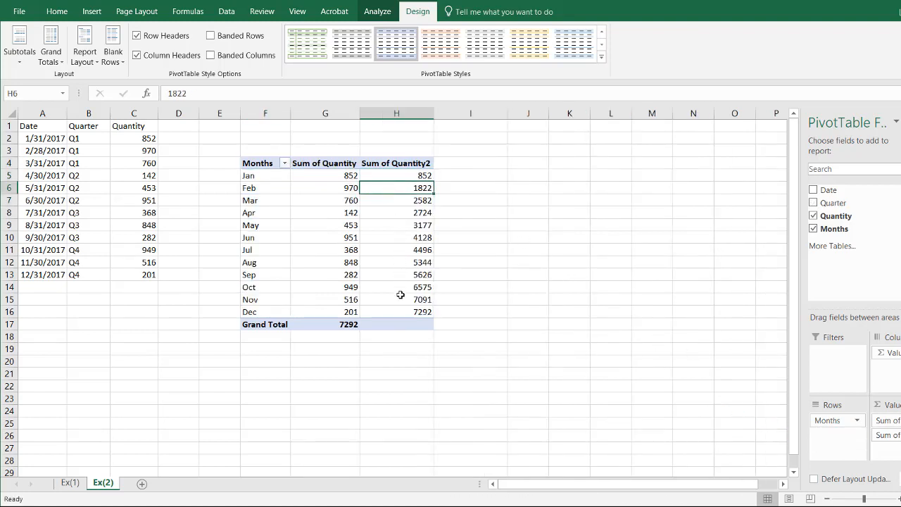
click(397, 313)
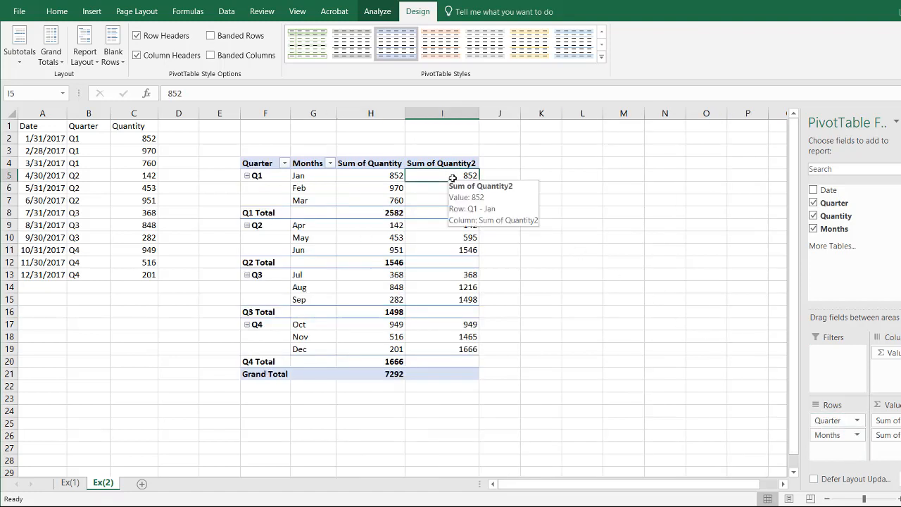
click(442, 200)
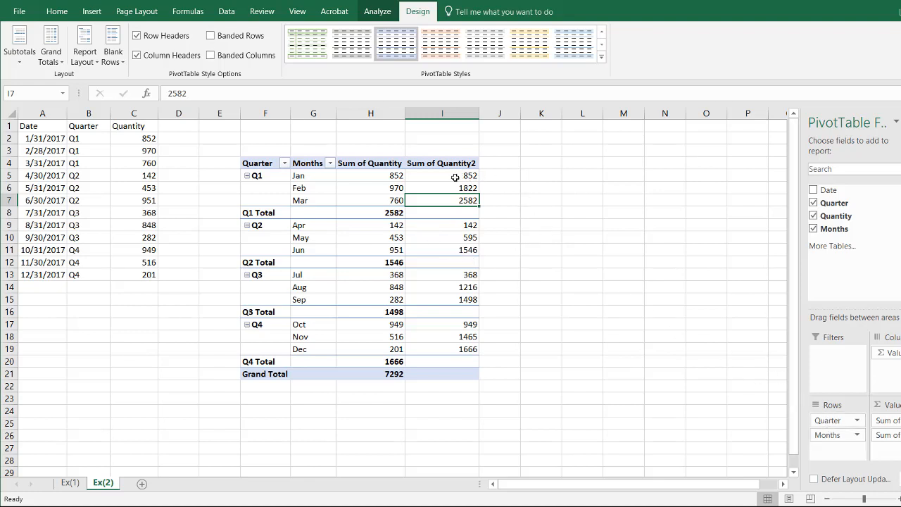
mouse_move(437, 189)
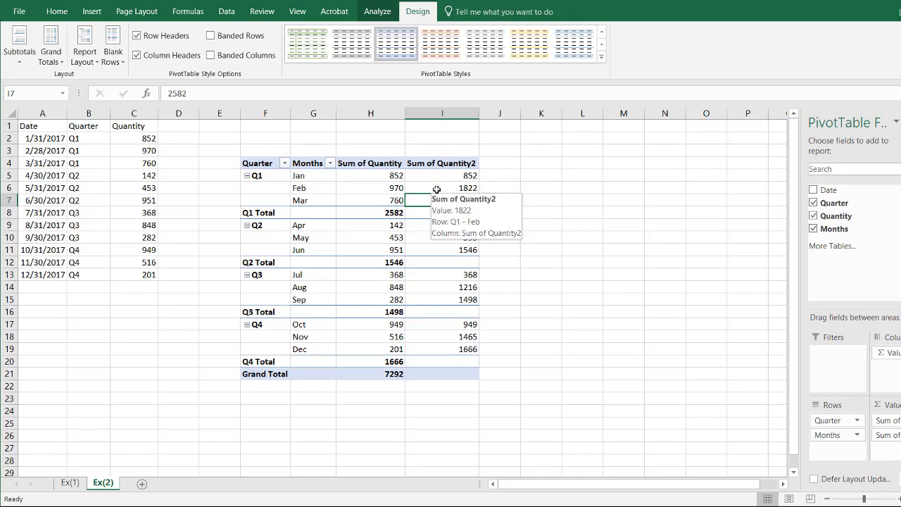
- Show Sum of Quantity2 as a Running Total In Quarter
right_click(442, 189)
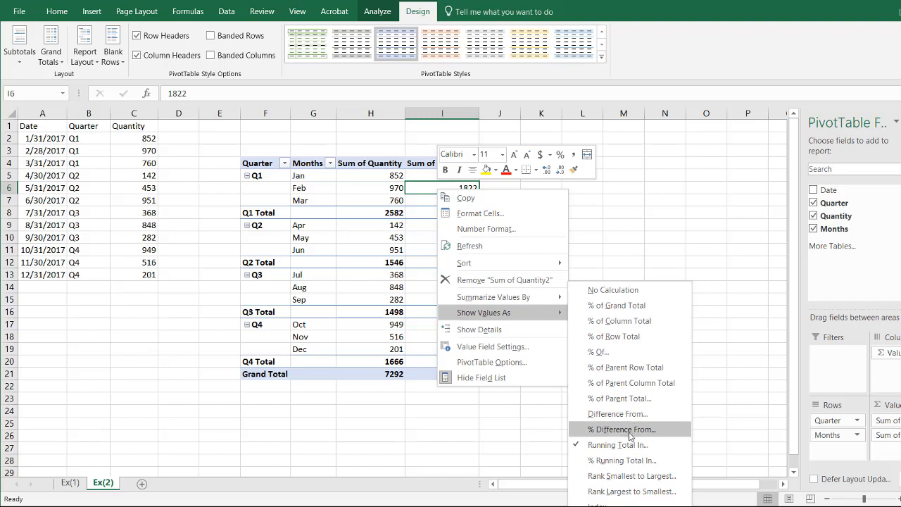
click(619, 445)
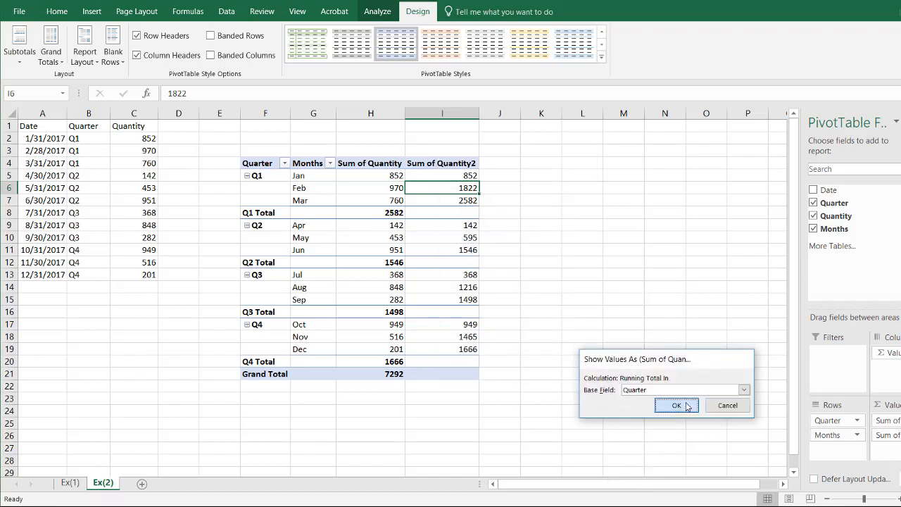
click(675, 405)
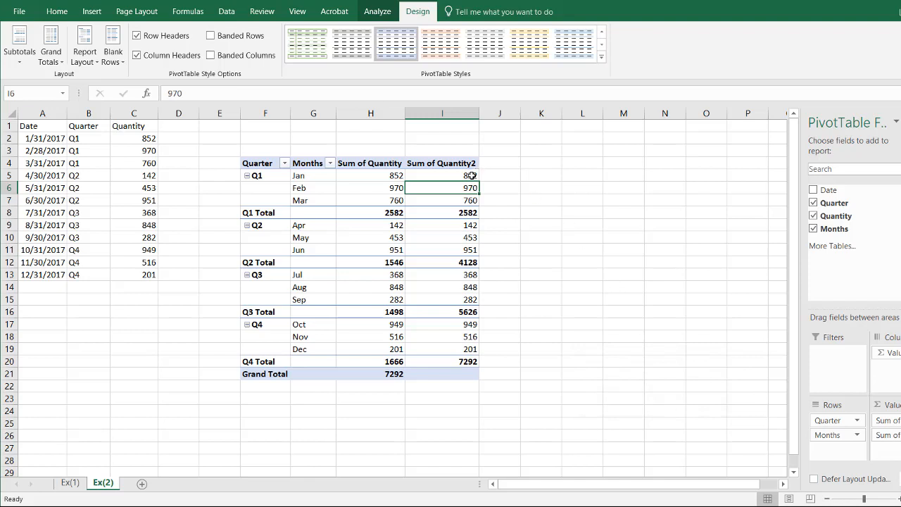
- Check the running values accumulate: Q1 2582, Q2 4128, Q3 5626
click(442, 211)
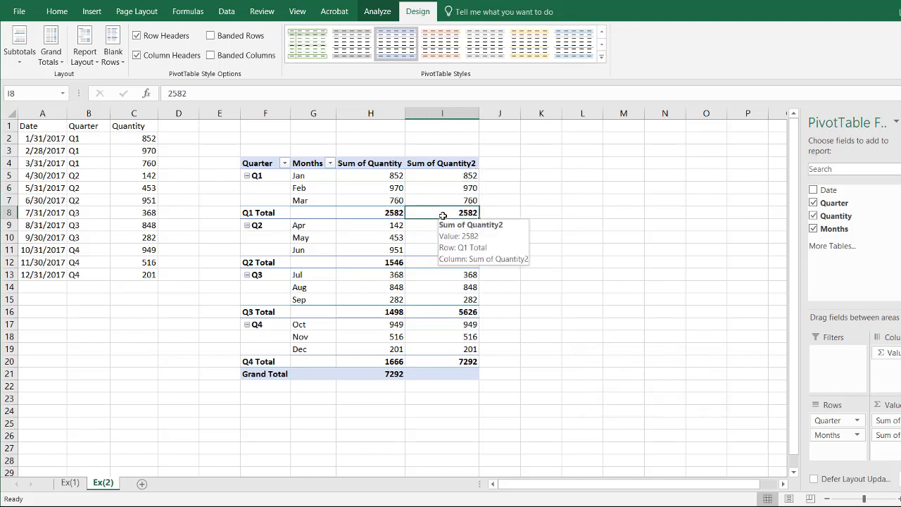
click(442, 262)
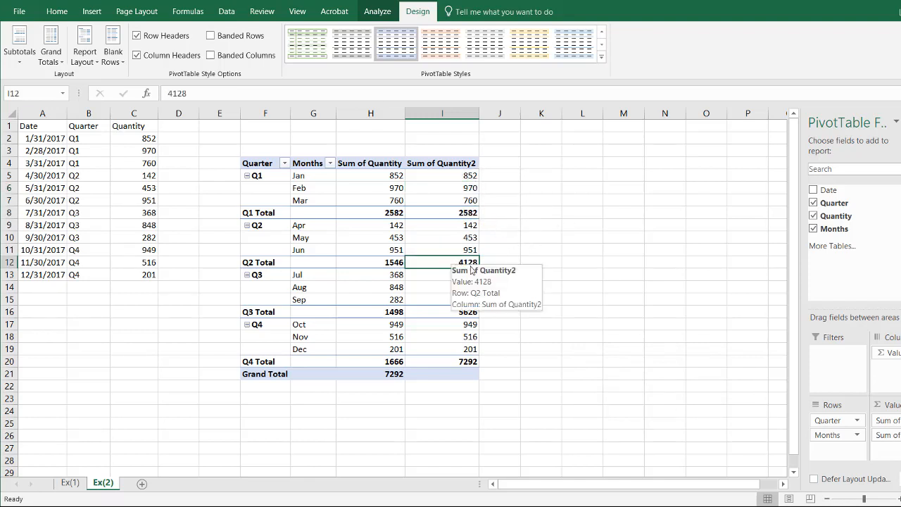
click(445, 312)
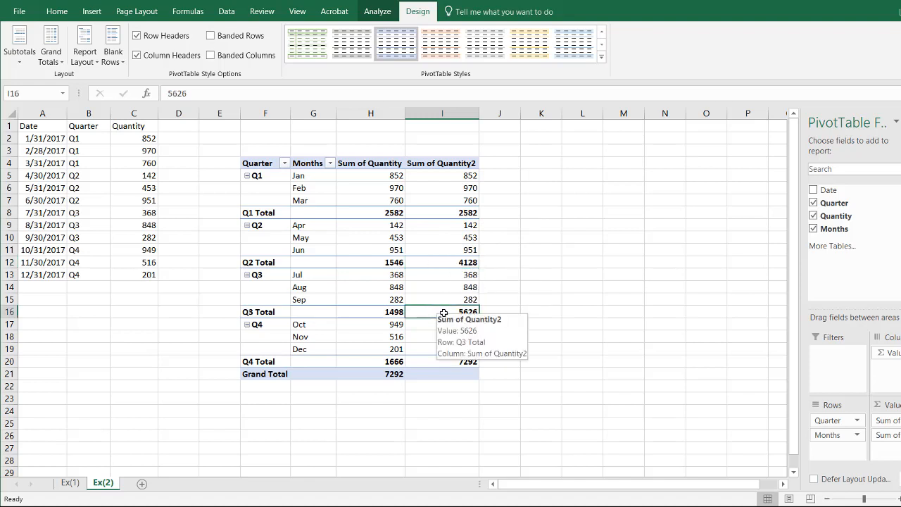
click(442, 360)
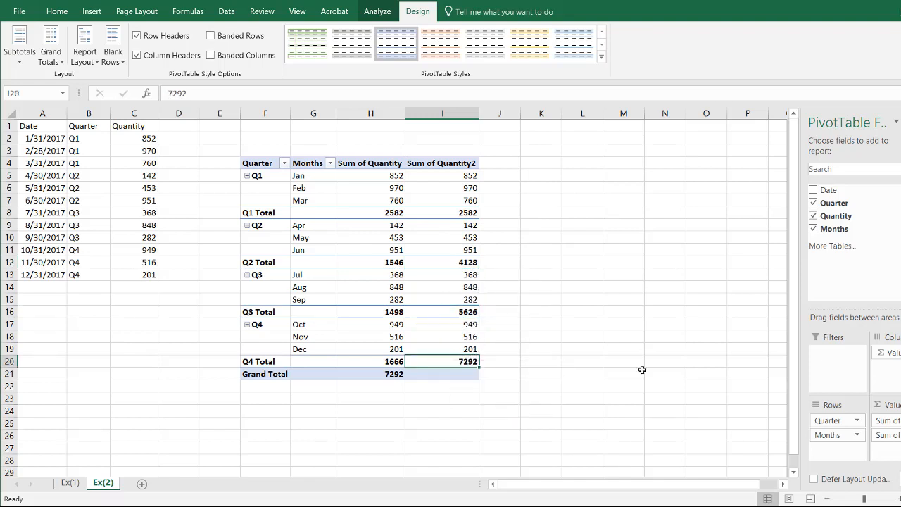
mouse_move(830, 411)
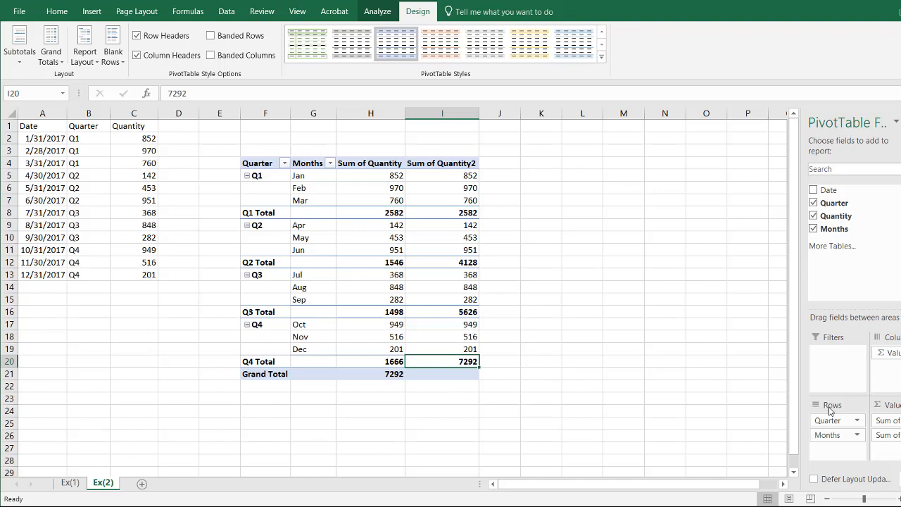
mouse_move(749, 391)
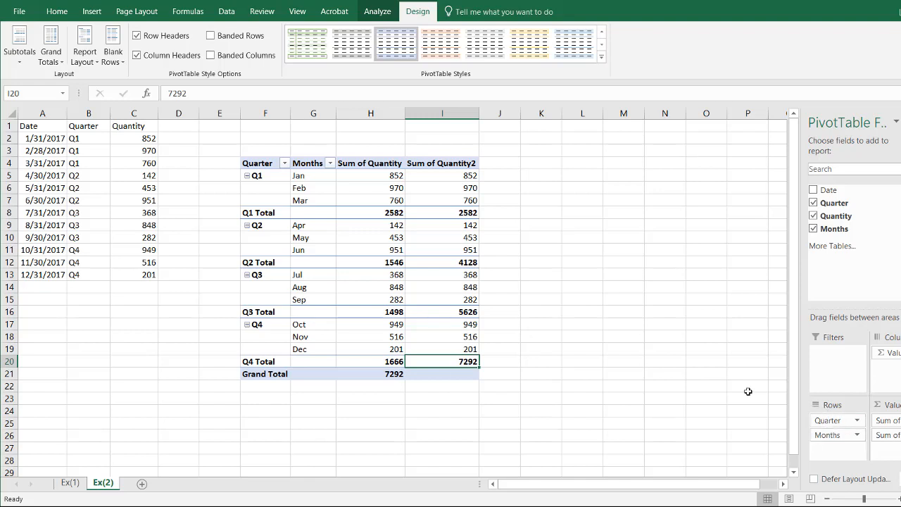
mouse_move(453, 213)
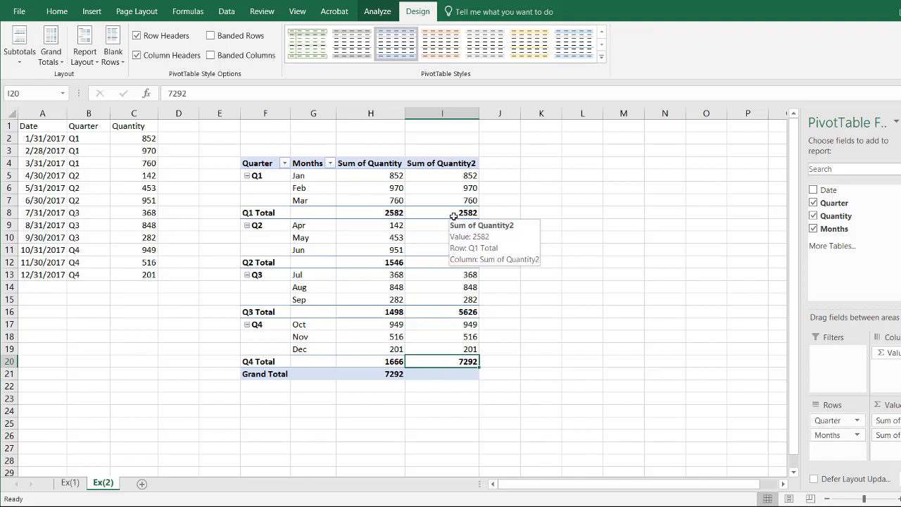
mouse_move(448, 206)
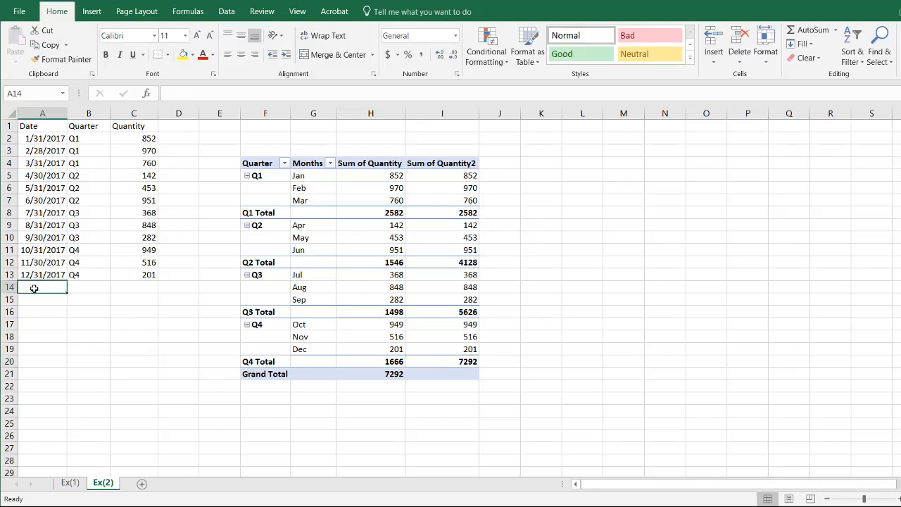
- Enter the new source row 1/31/2018, Q1, quantity 100 in row 14
text(1/)
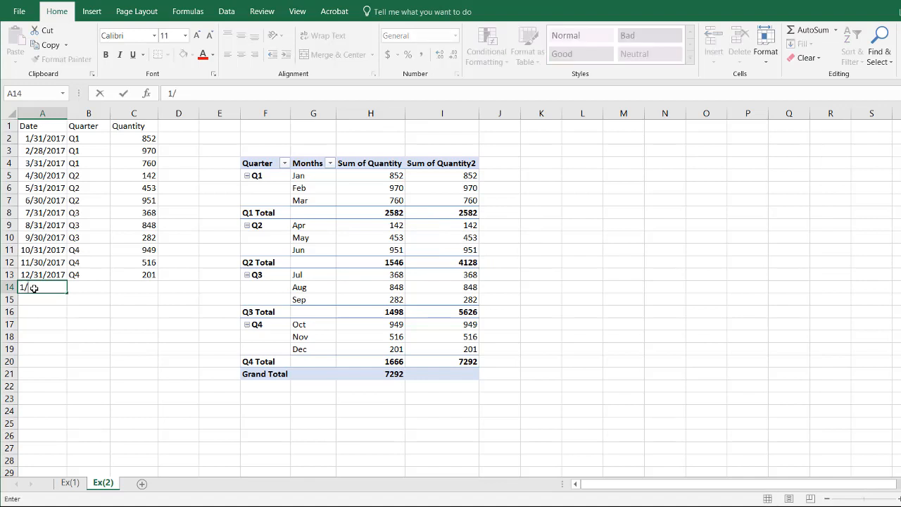
text(321/)
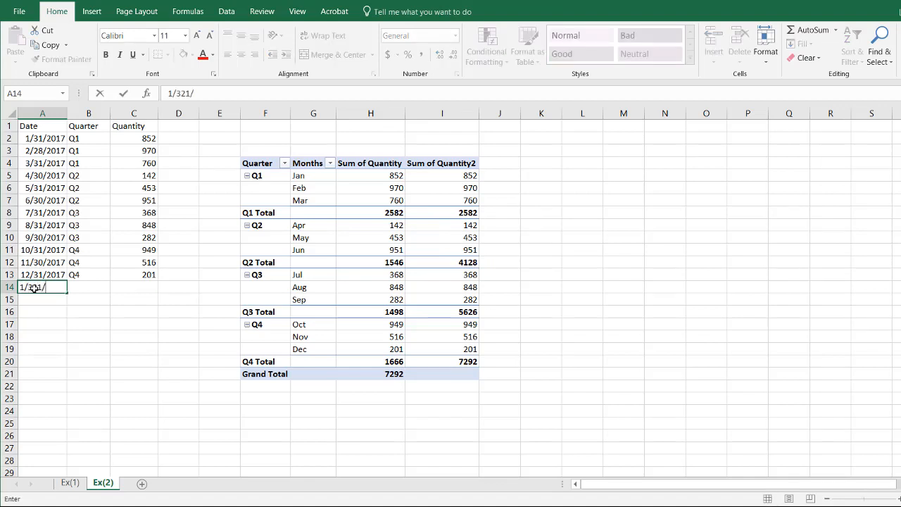
key(Backspace)
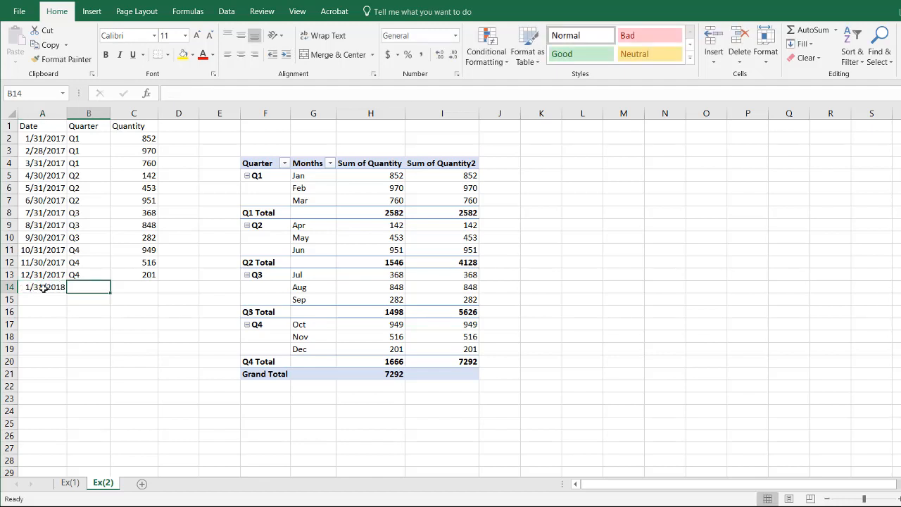
text(Q1)
click(134, 287)
text(100)
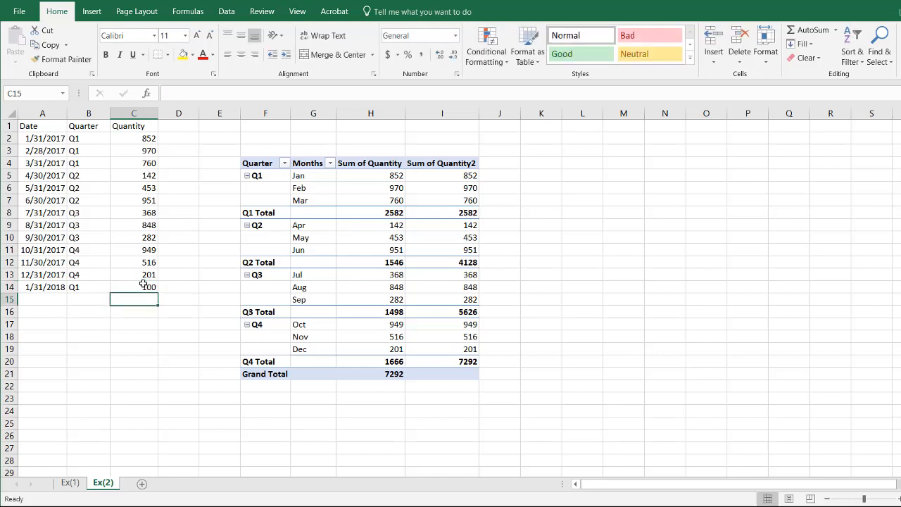
- Refresh the PivotTable and change its data source to $A$1:$C$14 to include row 14
right_click(301, 237)
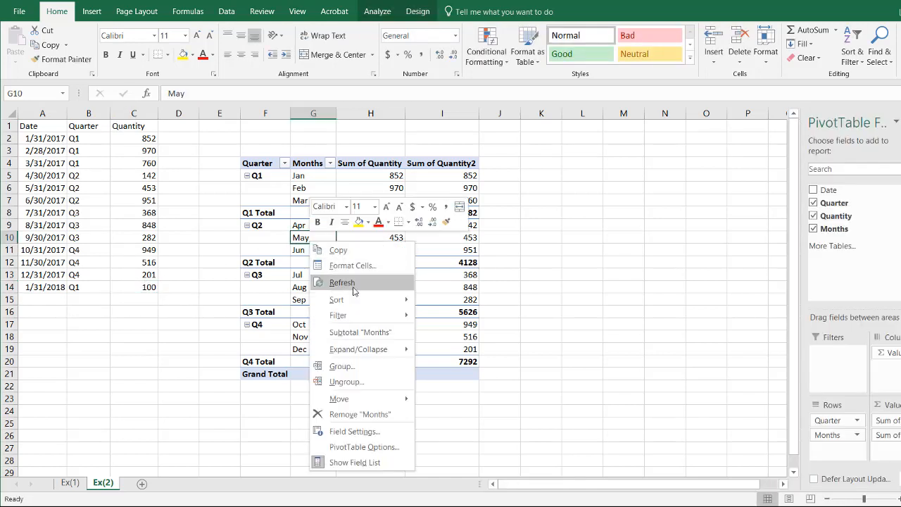
click(342, 282)
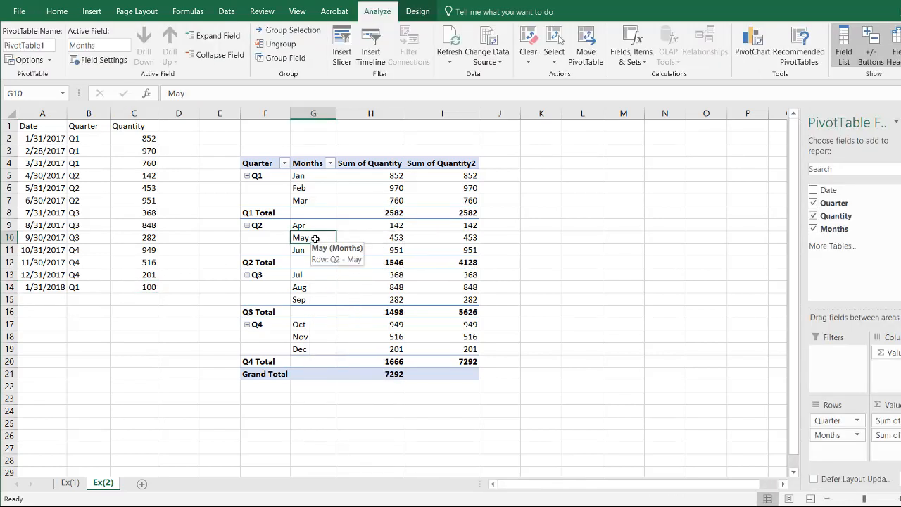
mouse_move(397, 115)
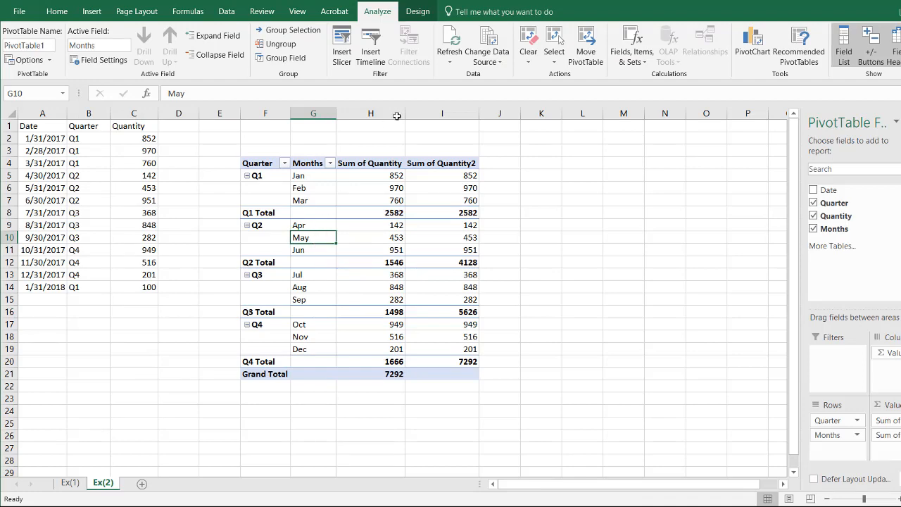
click(487, 45)
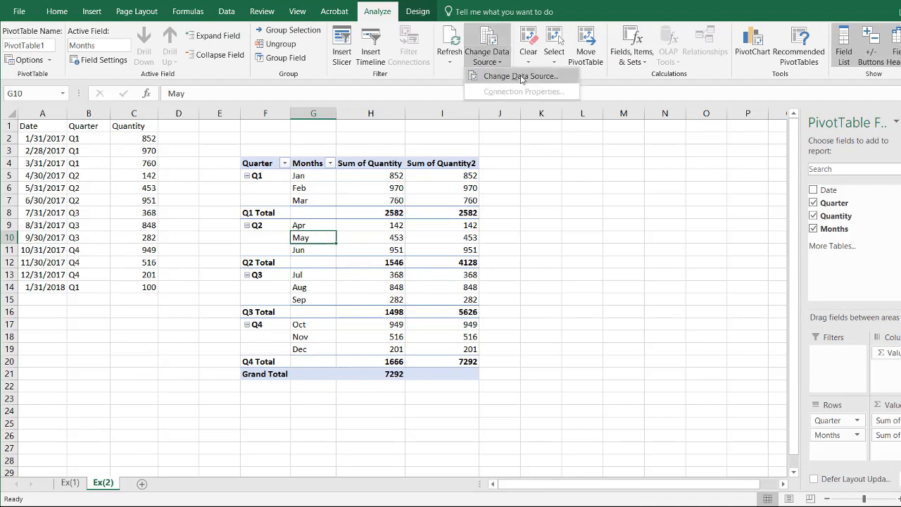
click(521, 76)
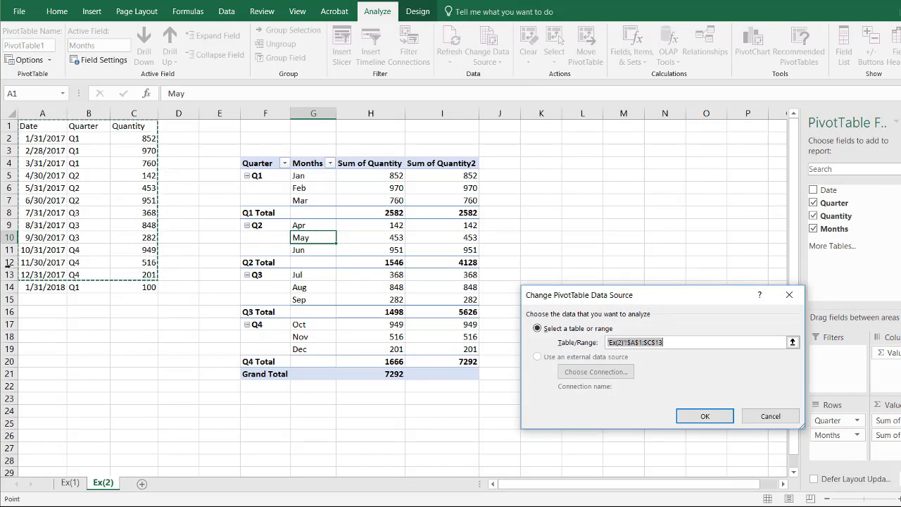
mouse_move(127, 186)
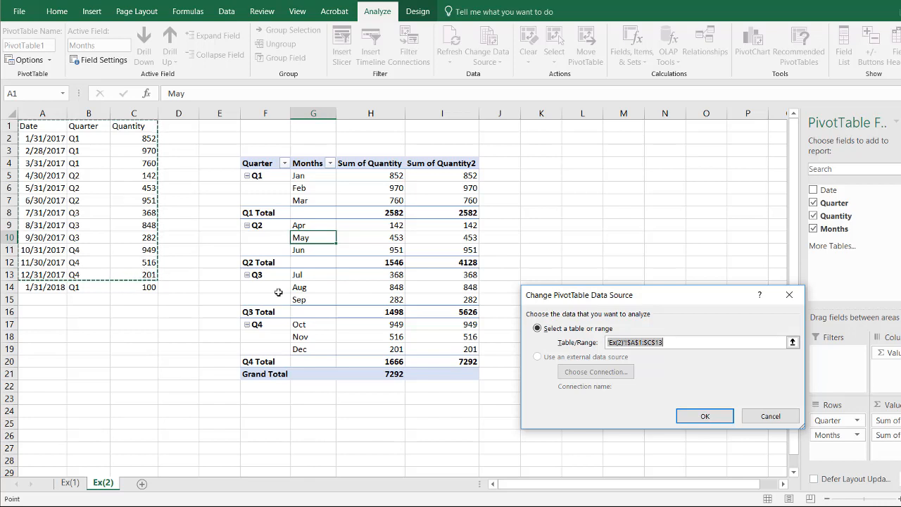
click(697, 342)
text(4)
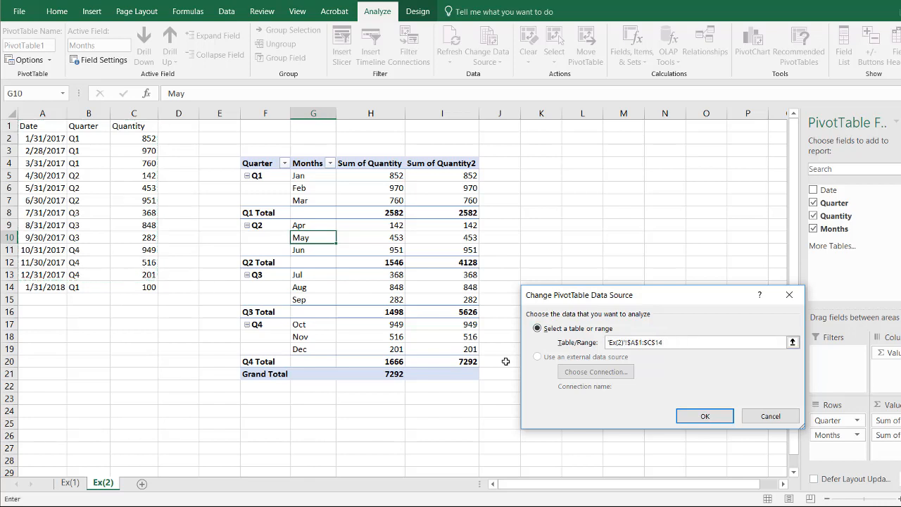
click(704, 417)
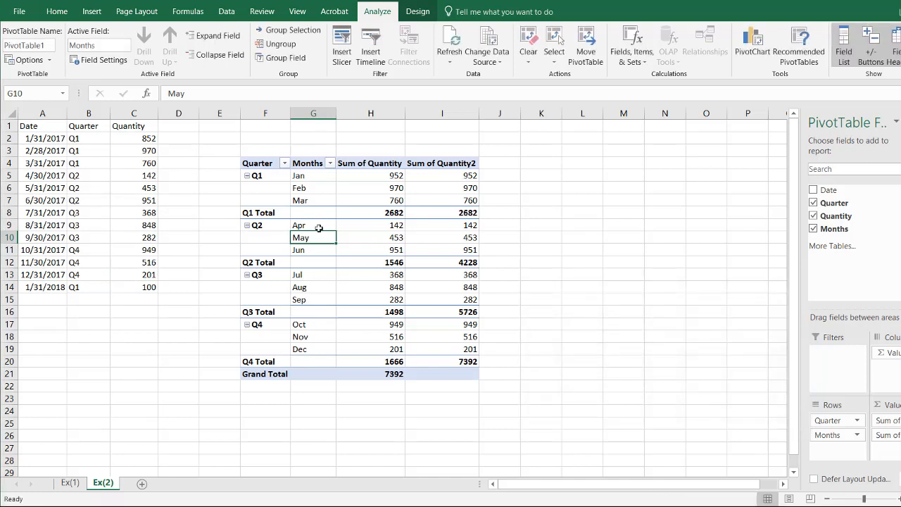
mouse_move(355, 285)
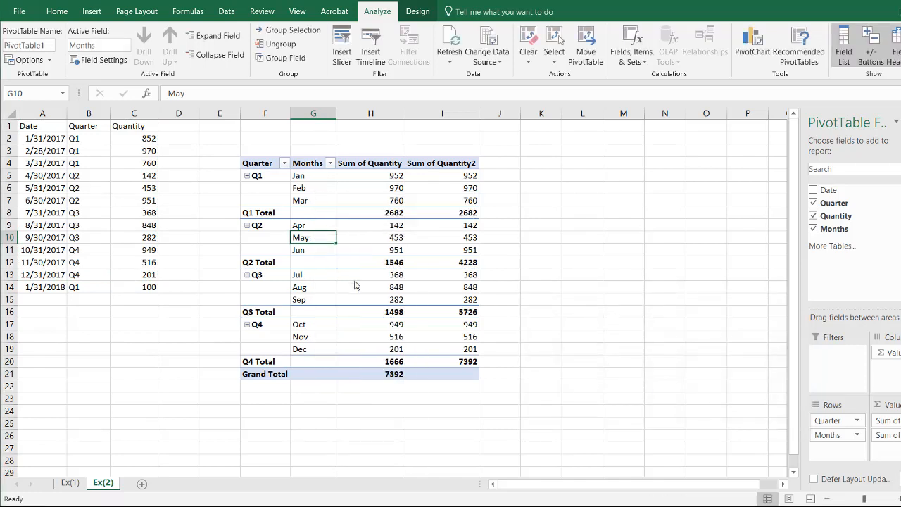
mouse_move(459, 174)
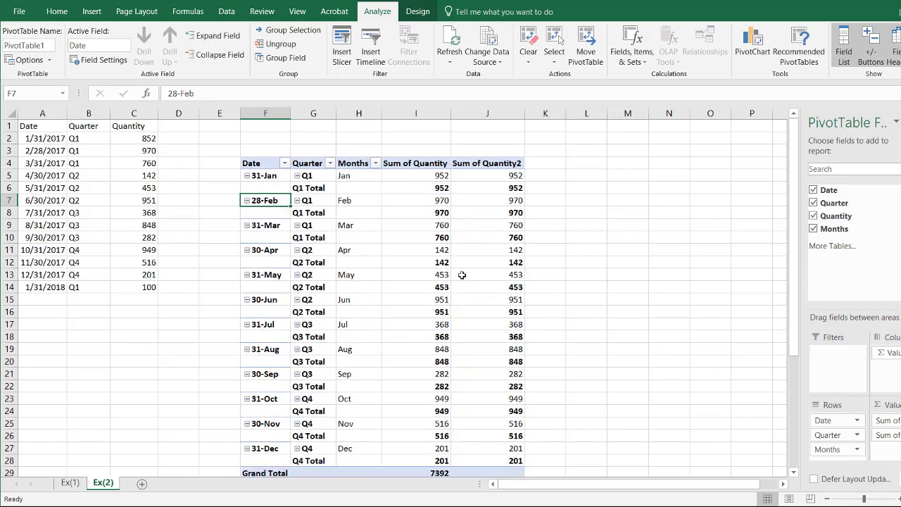
mouse_move(687, 217)
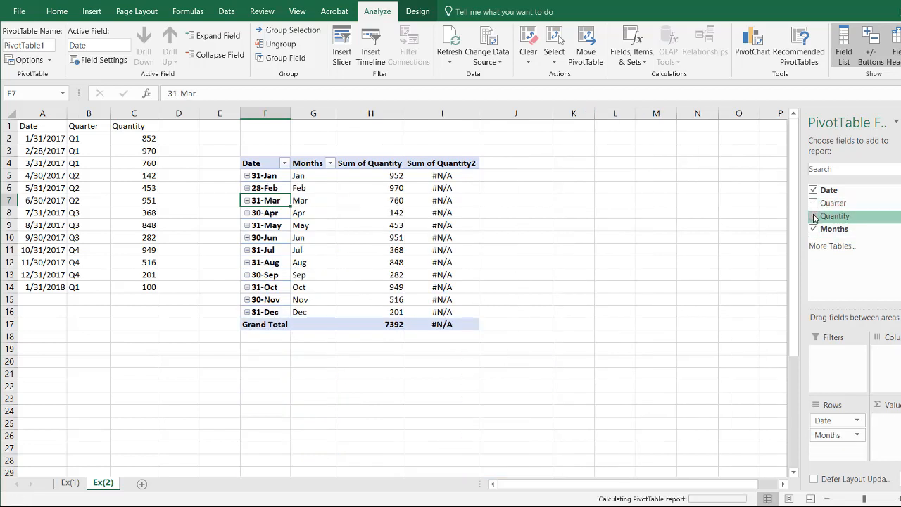
- Re-add Quantity to Values and add it a second time for a Sum of Quantity2 column
click(814, 216)
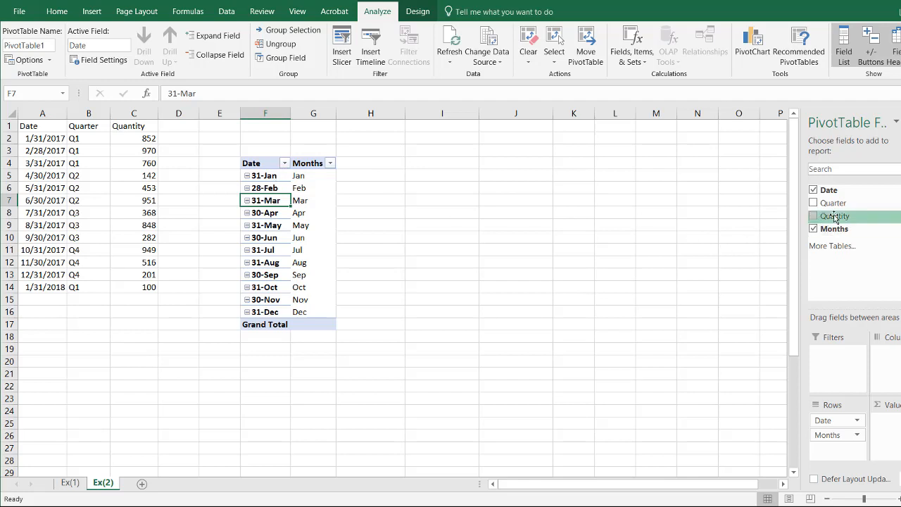
click(814, 217)
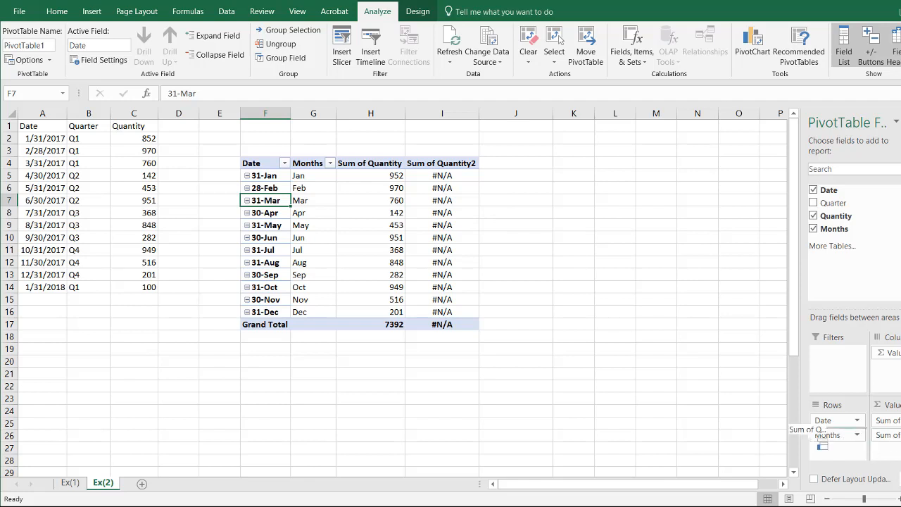
click(813, 217)
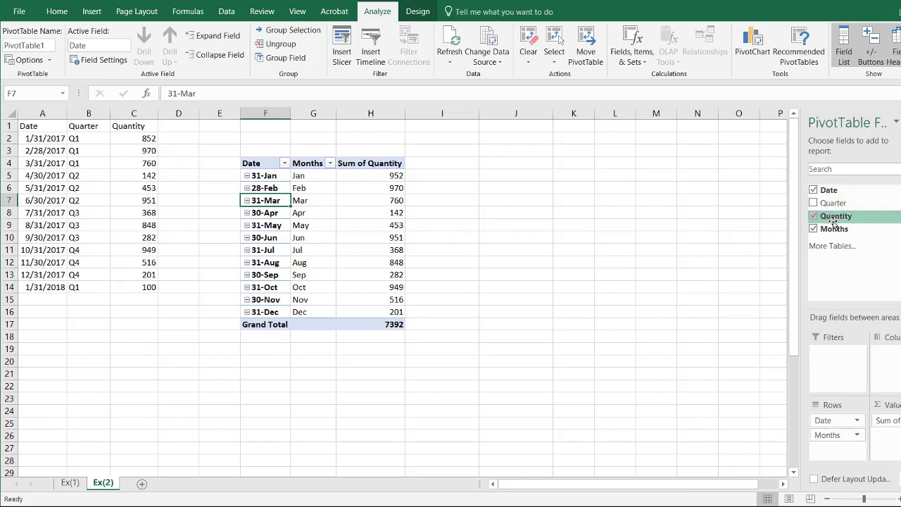
click(814, 216)
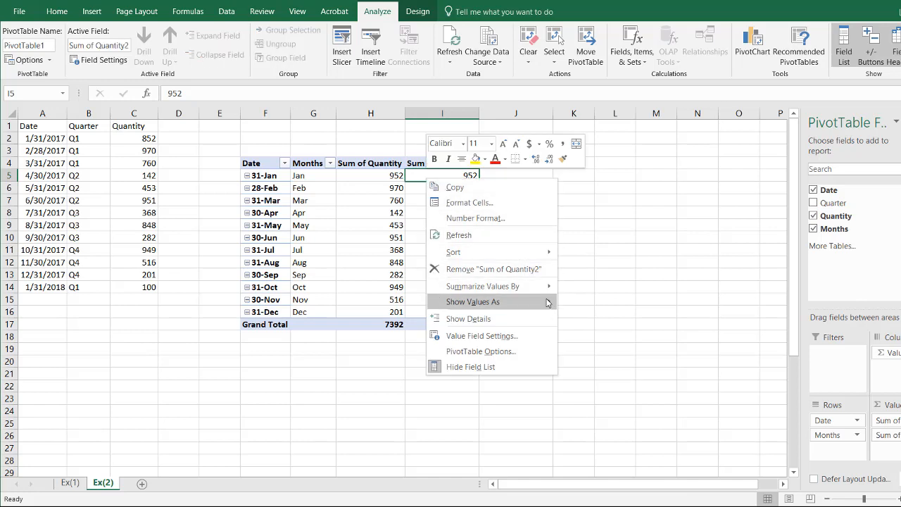
- Show Sum of Quantity2 as a Running Total In Date
click(473, 301)
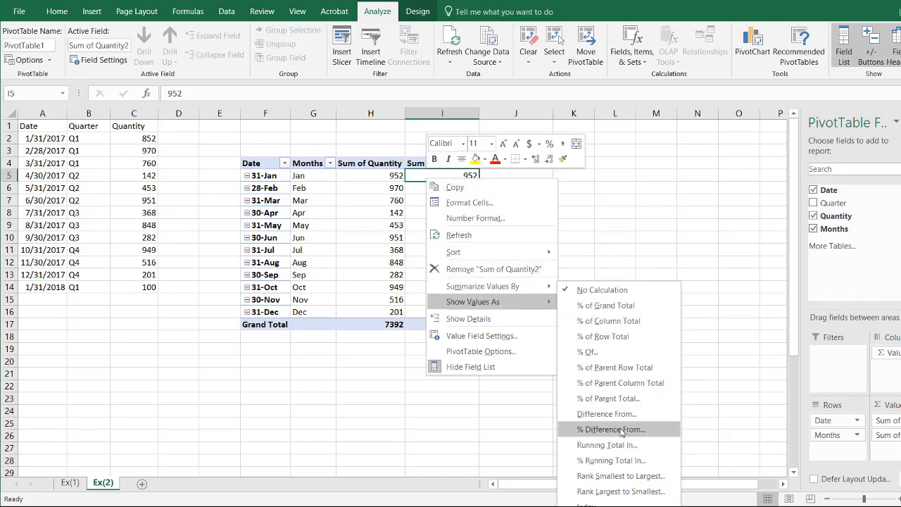
click(607, 445)
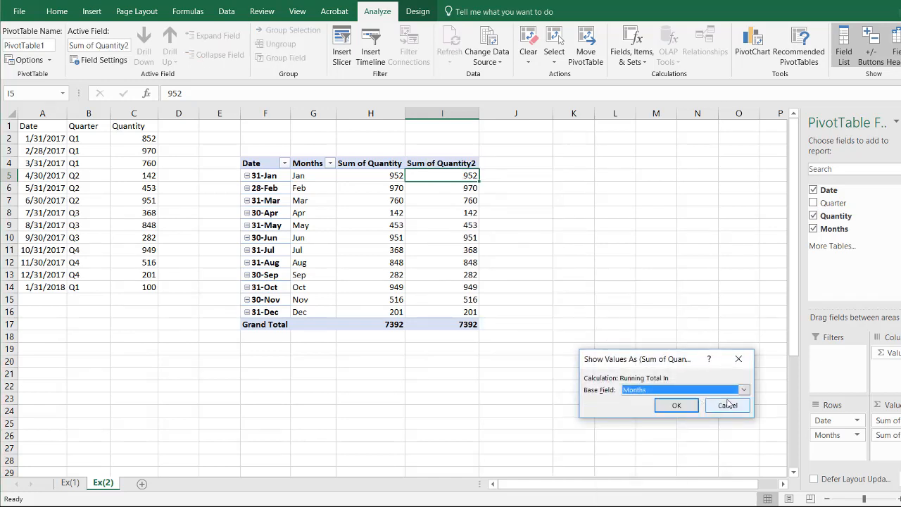
click(683, 389)
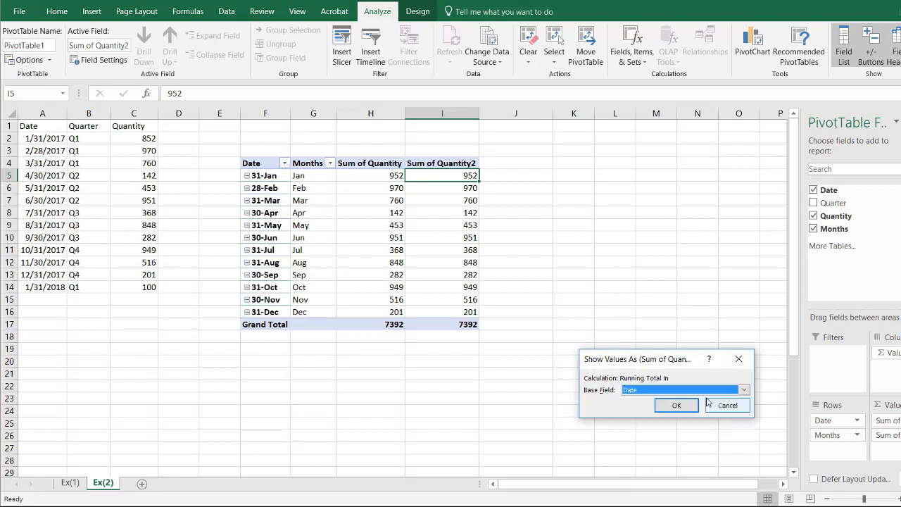
click(676, 406)
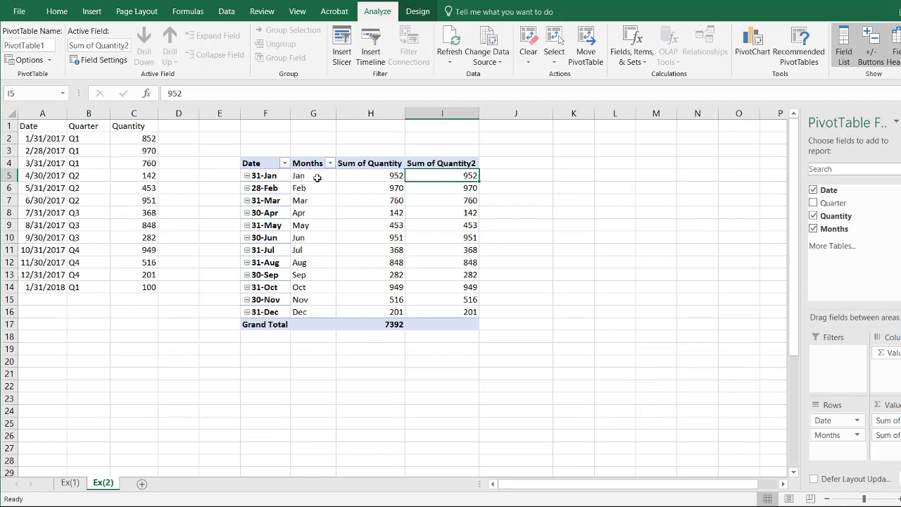
- Remove Months from Rows and check the first dates and running value 952
click(814, 228)
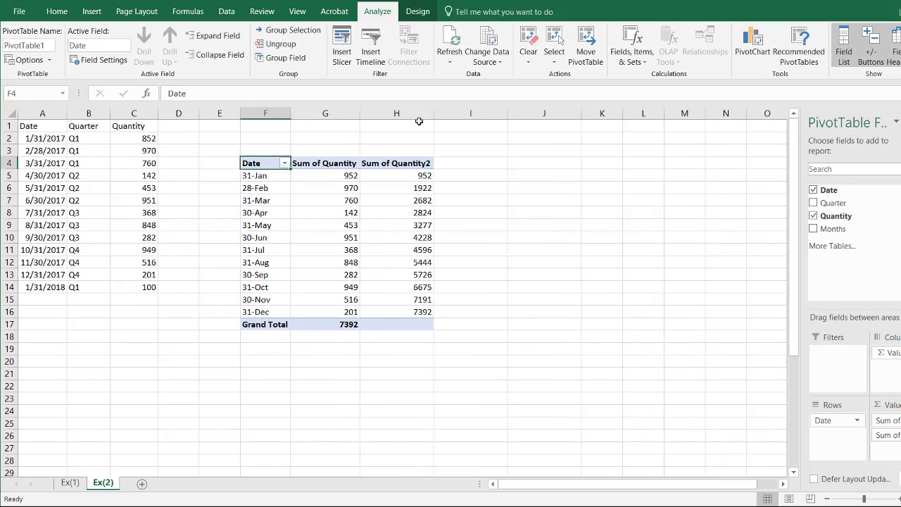
mouse_move(406, 176)
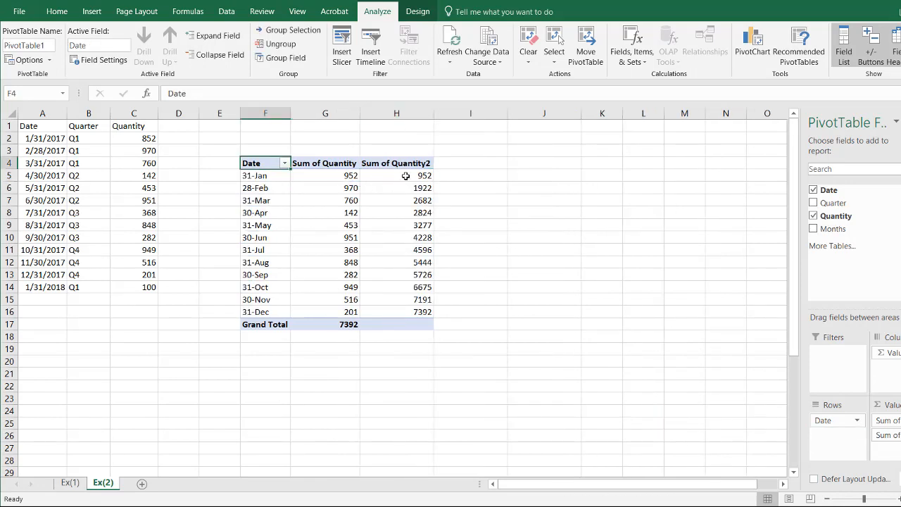
click(397, 174)
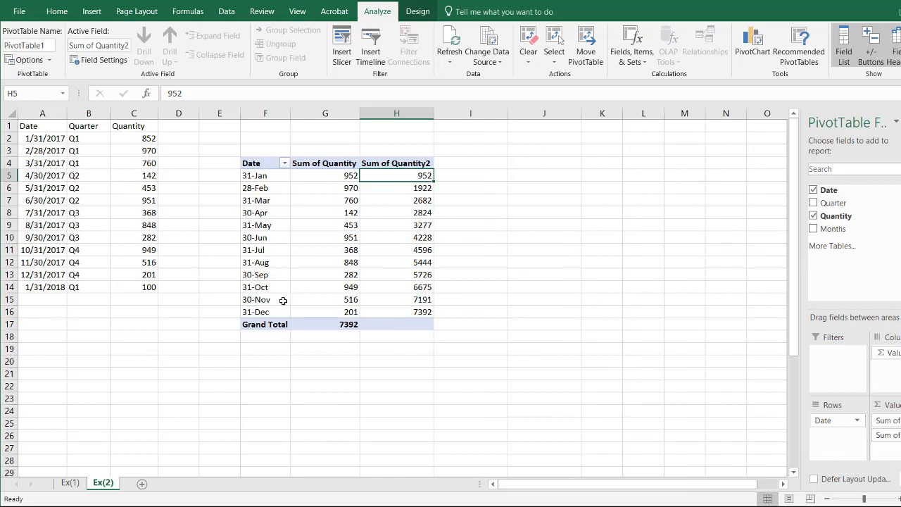
mouse_move(267, 175)
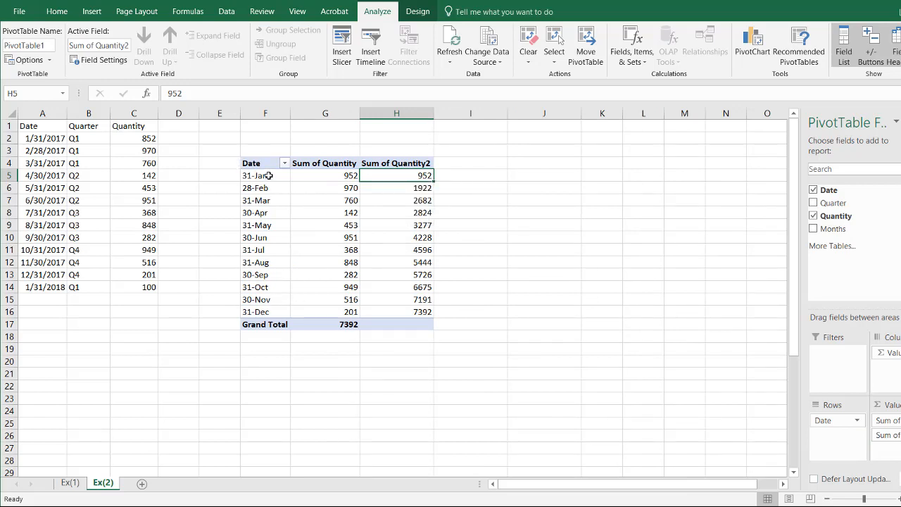
mouse_move(280, 270)
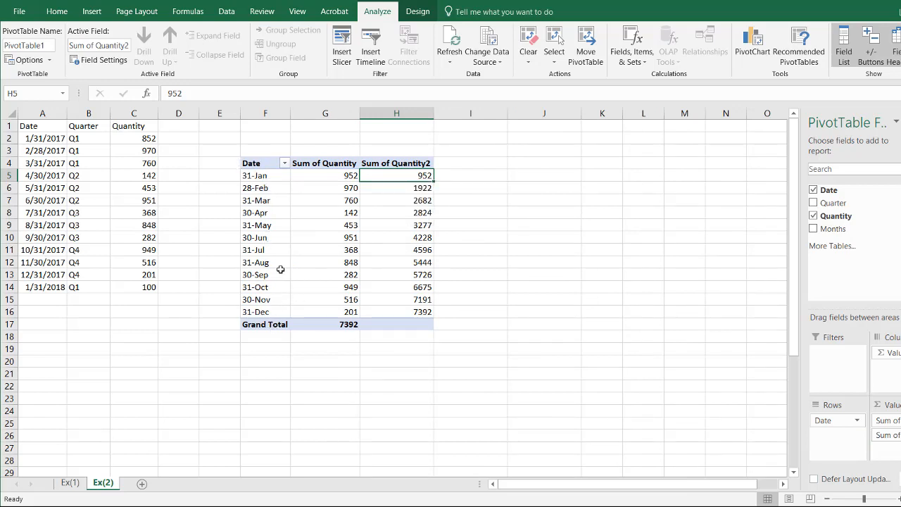
click(254, 174)
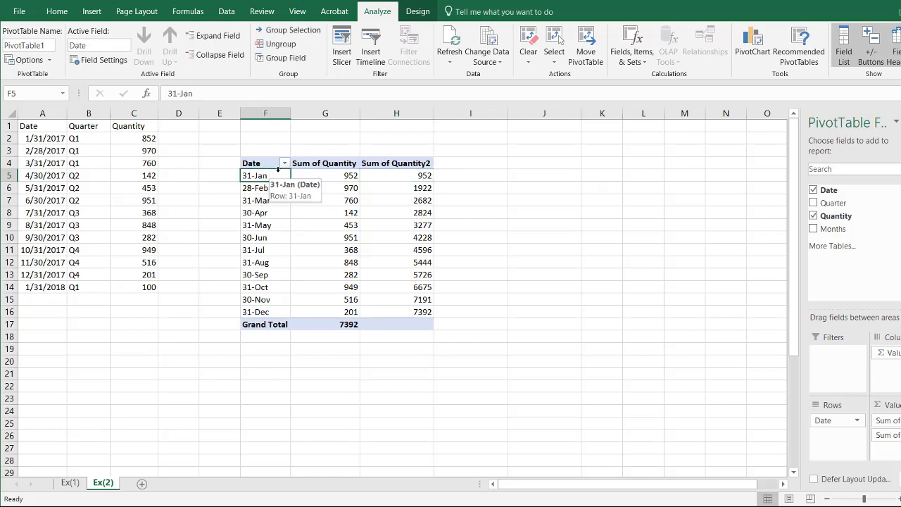
click(265, 200)
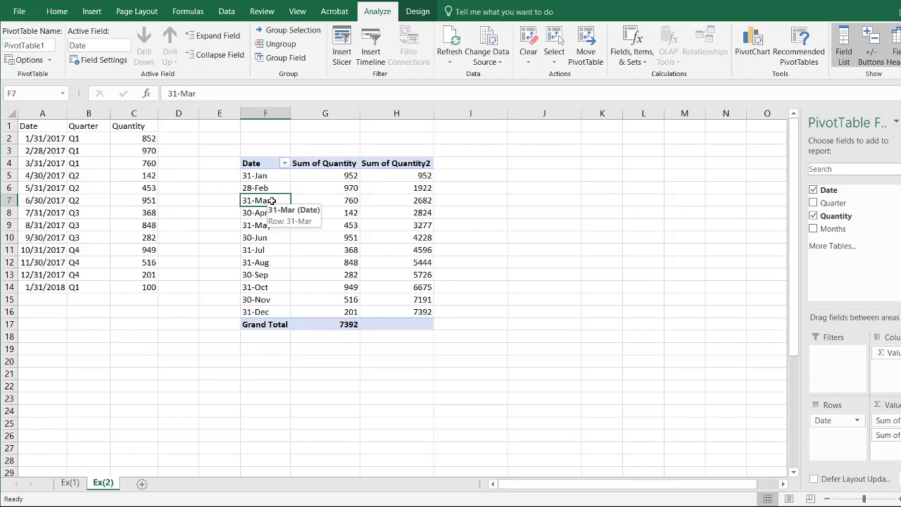
mouse_move(822, 440)
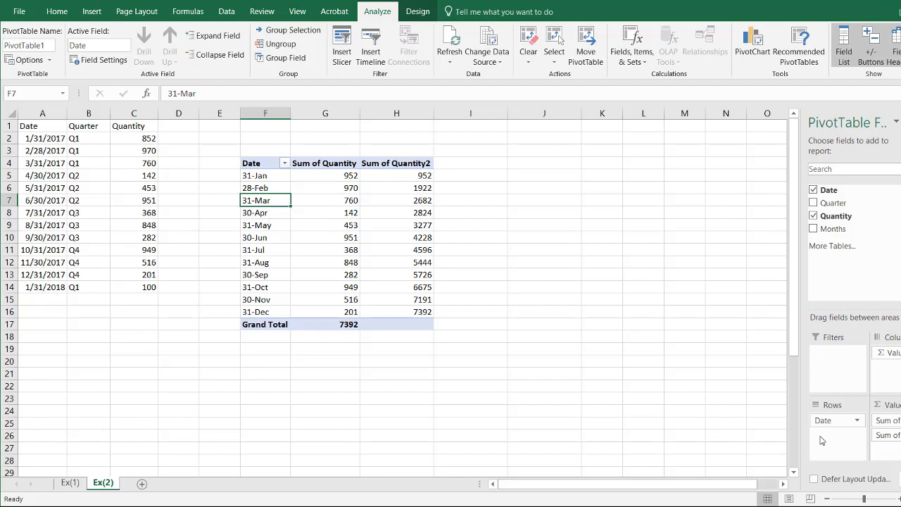
mouse_move(746, 249)
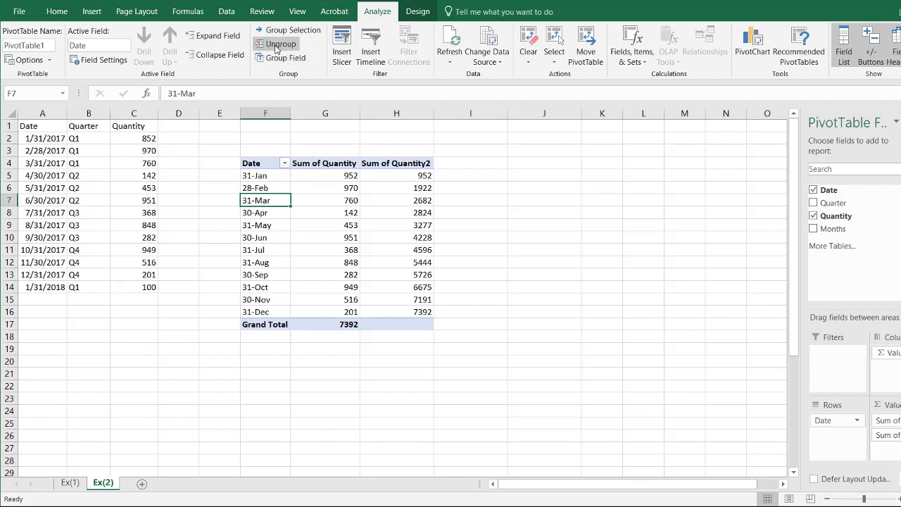
- Ungroup the dates, regroup them by Months and Years, then remove Years from Rows
click(276, 43)
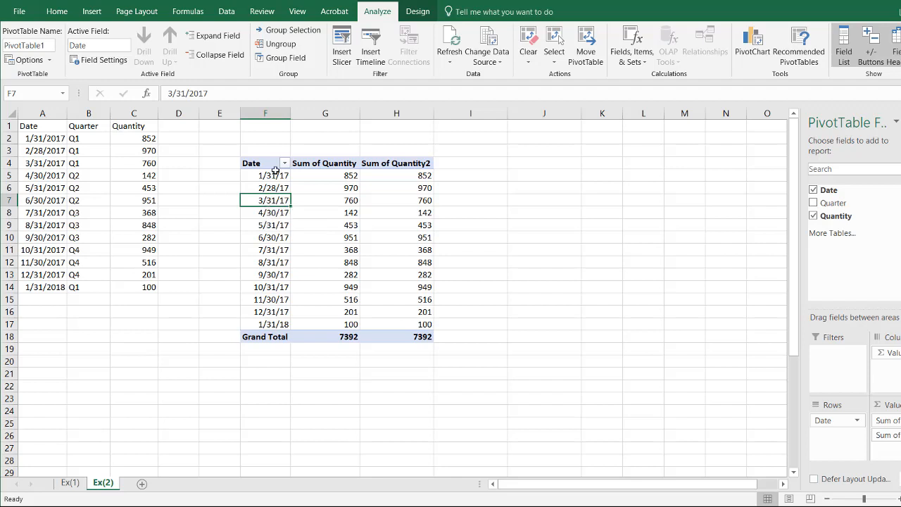
mouse_move(285, 58)
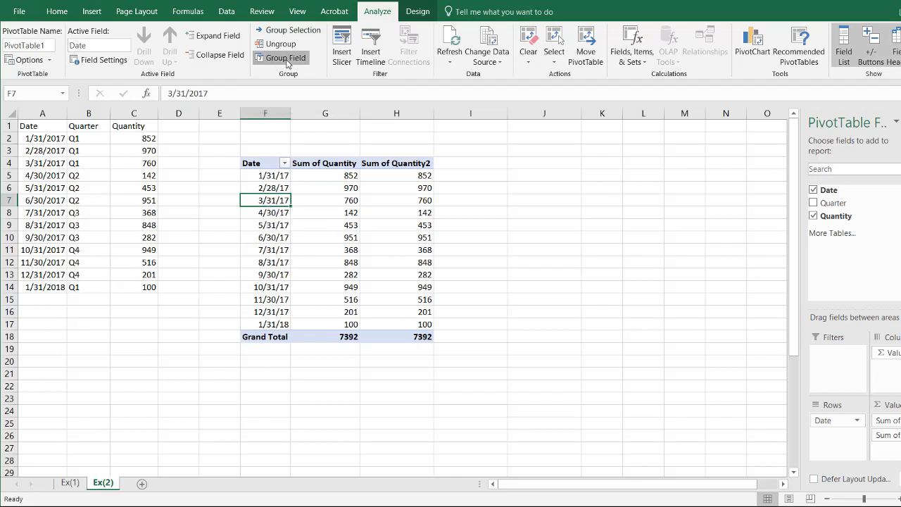
click(282, 58)
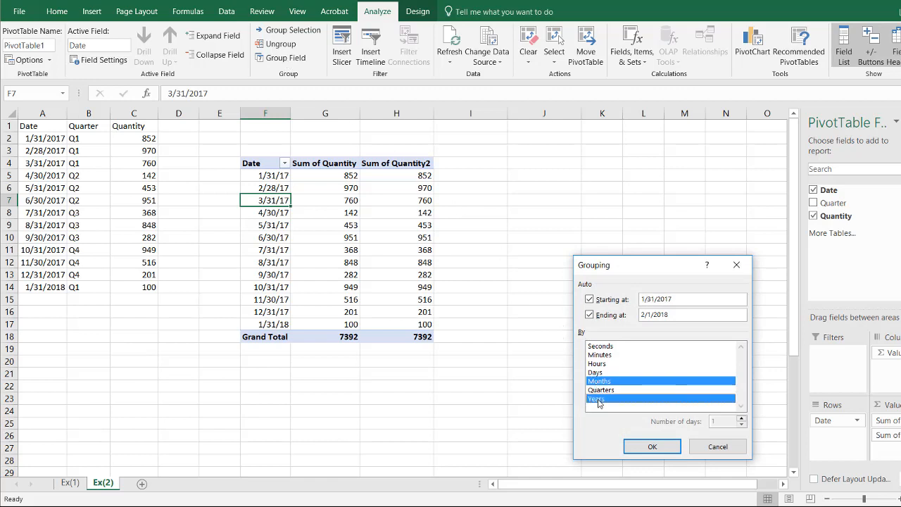
click(651, 445)
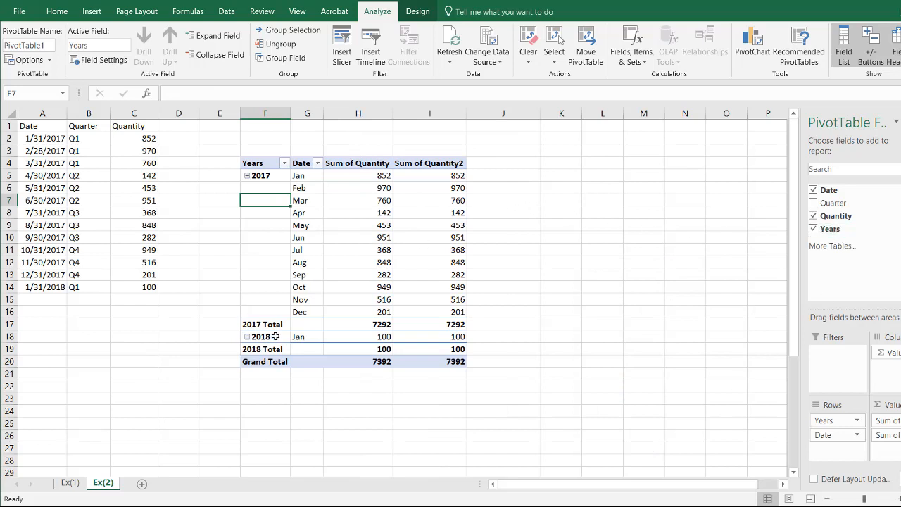
mouse_move(666, 245)
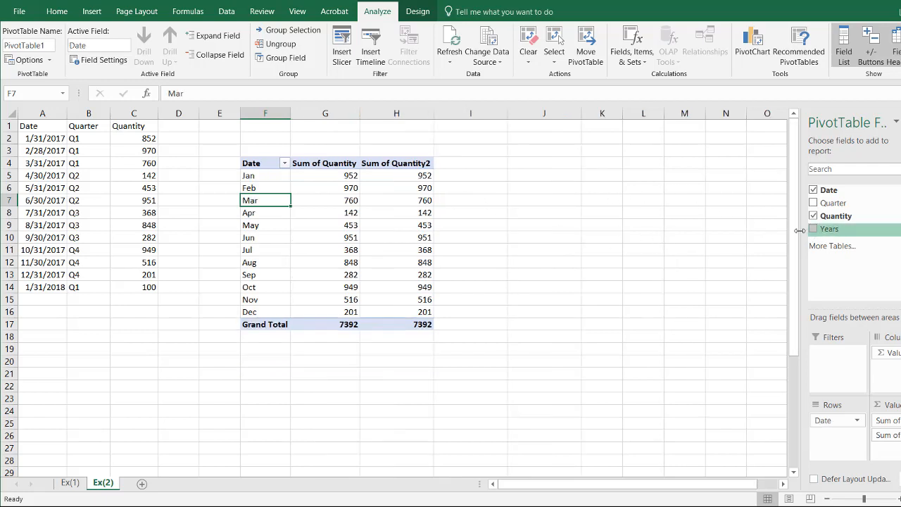
click(814, 228)
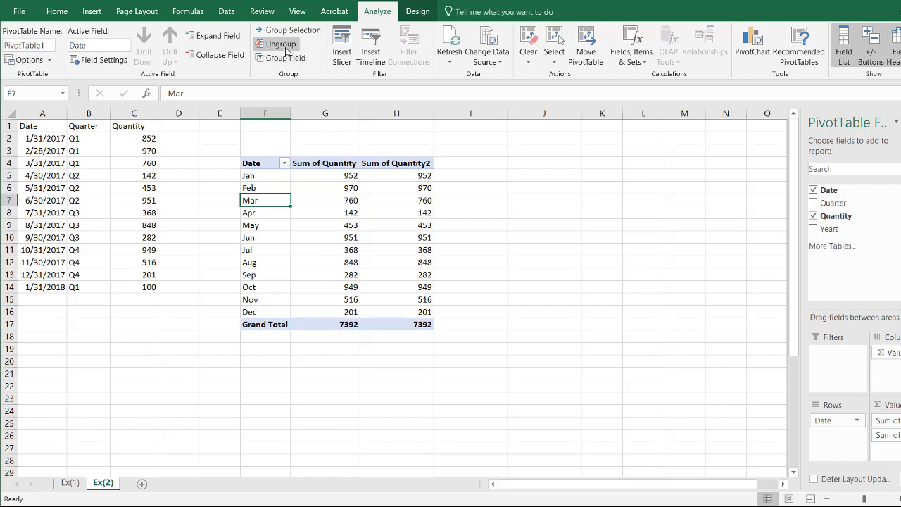
- Ungroup the dates and set Sum of Quantity2 to a Running Total In Date
click(280, 43)
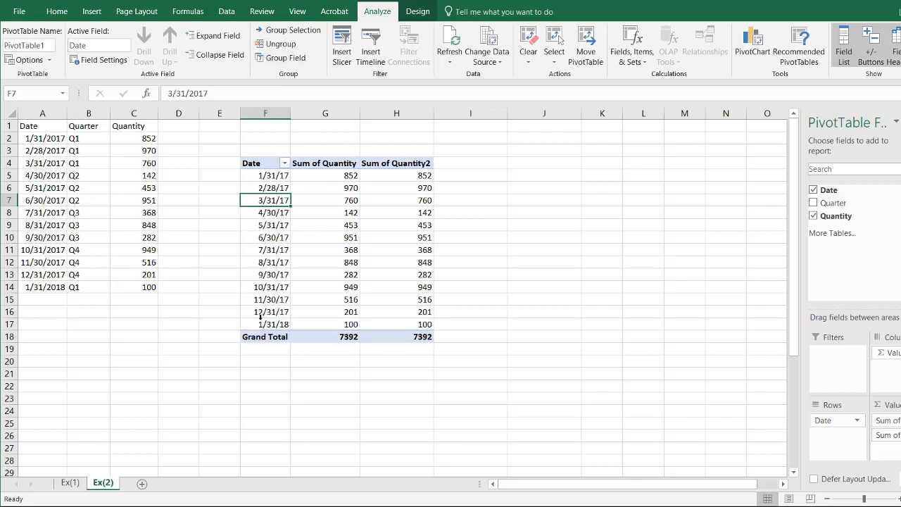
mouse_move(404, 200)
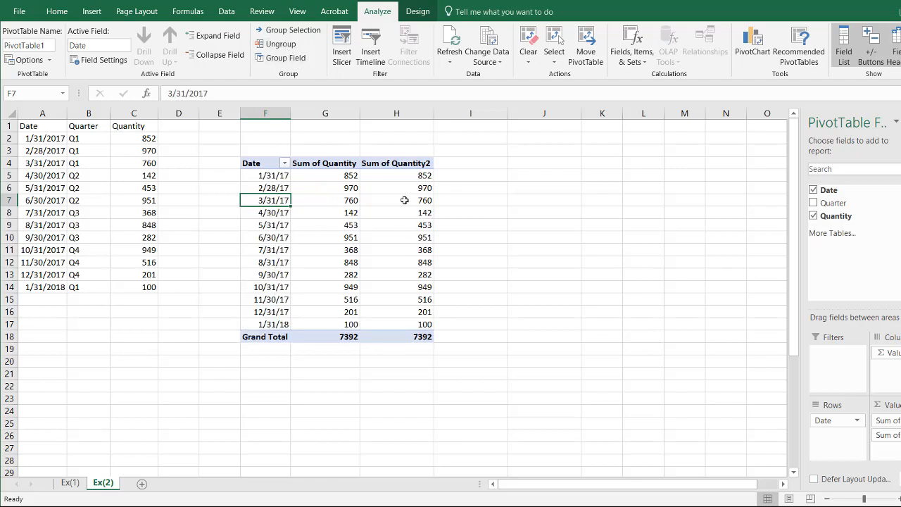
click(397, 174)
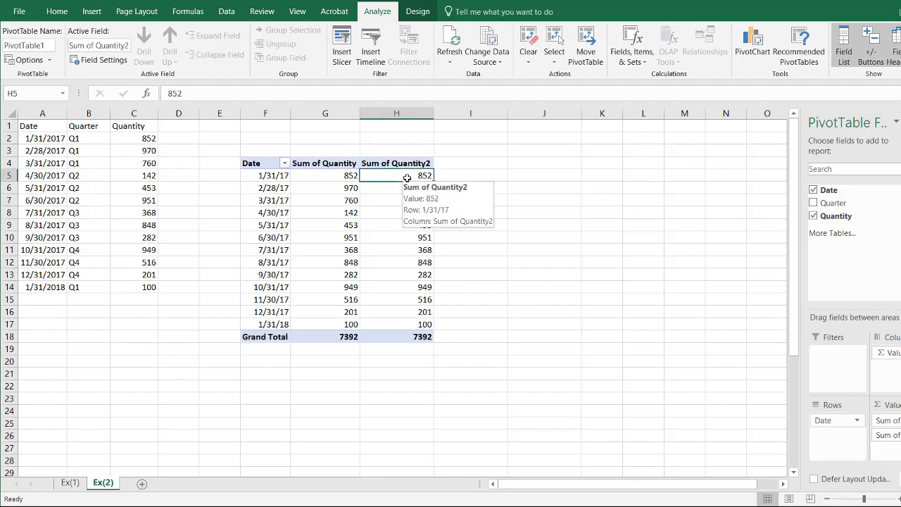
right_click(406, 175)
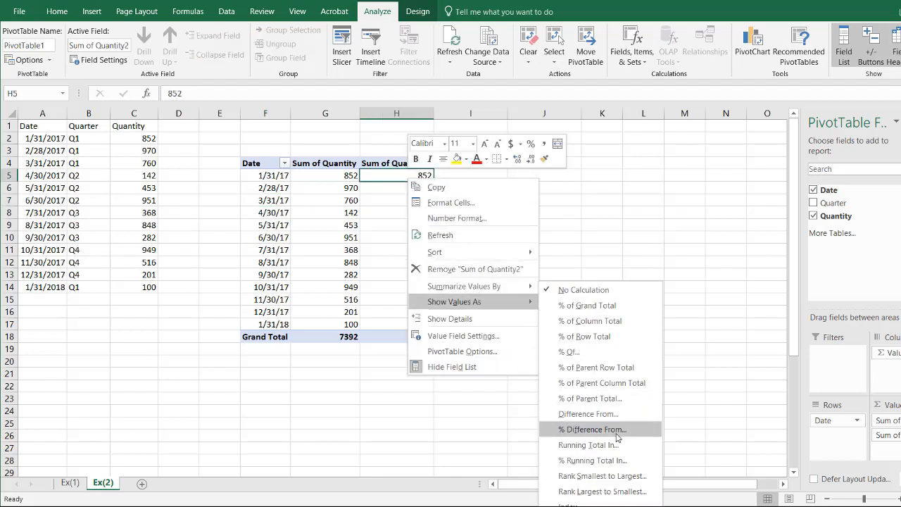
click(589, 445)
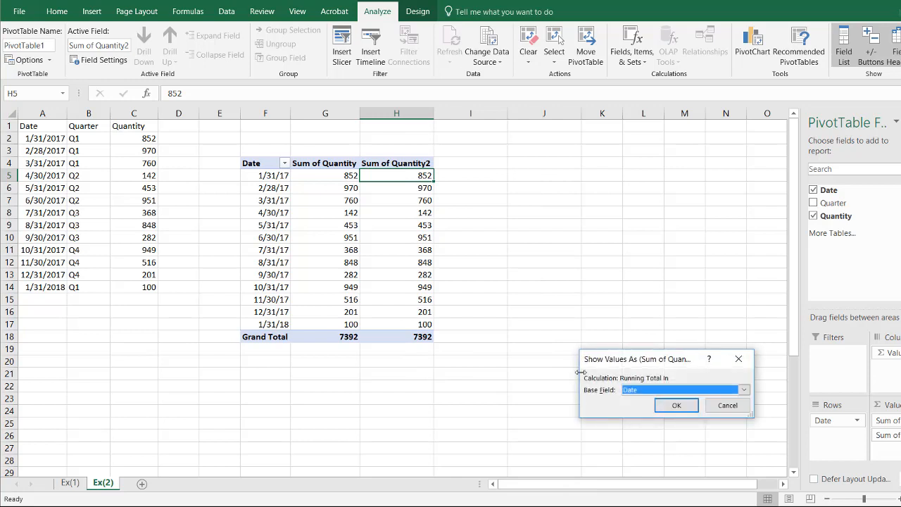
click(675, 405)
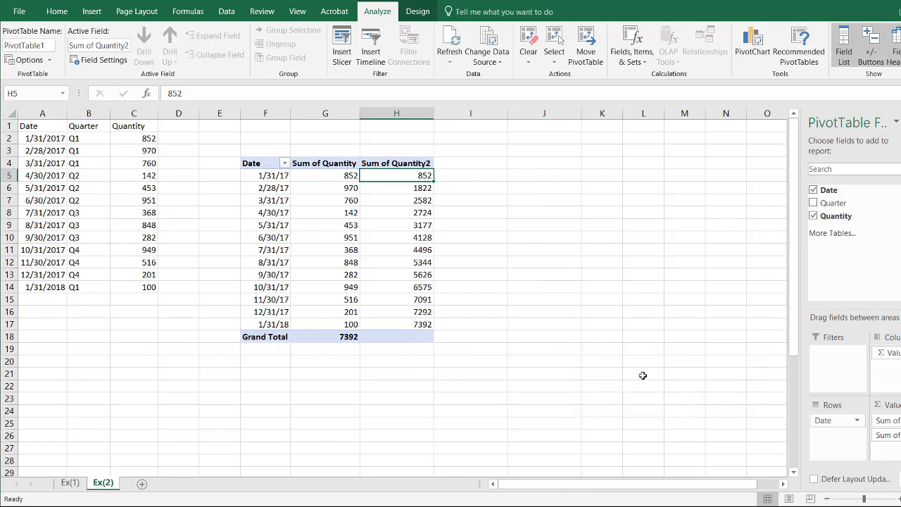
- Check the running total reaches 7392 at 1/31/18
click(397, 189)
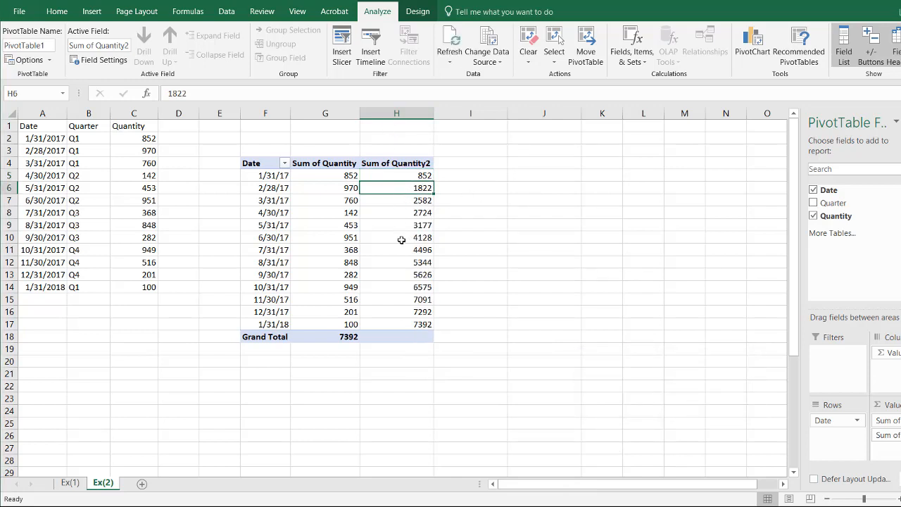
click(397, 324)
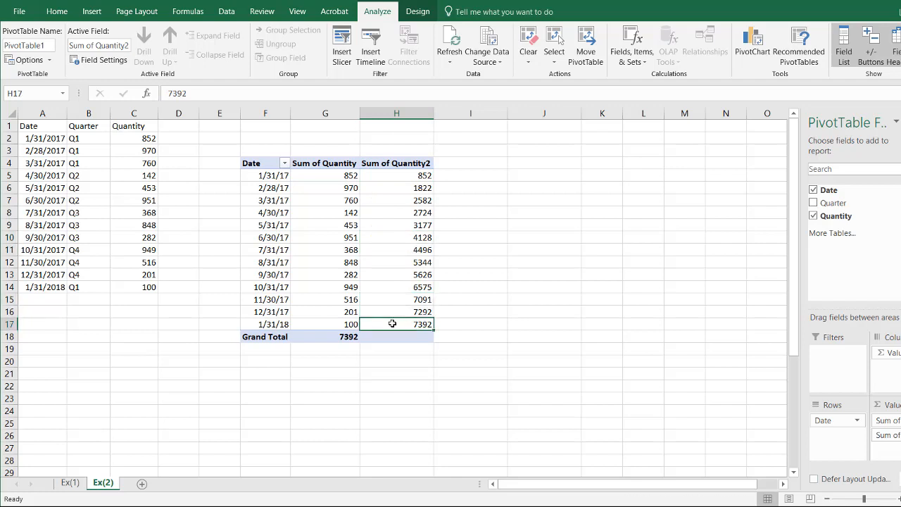
mouse_move(519, 314)
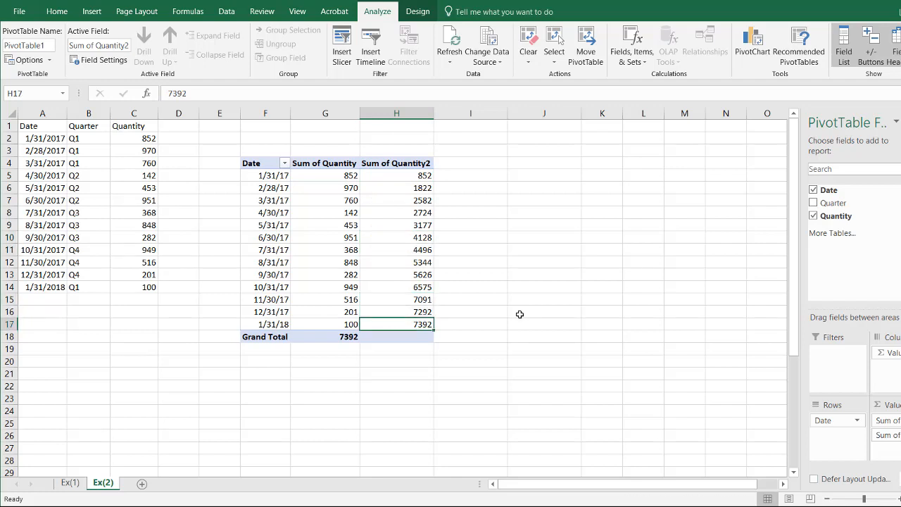
- Convert the Date, Quarter and Quantity data into an Excel table with headers via Ctrl+T
click(265, 324)
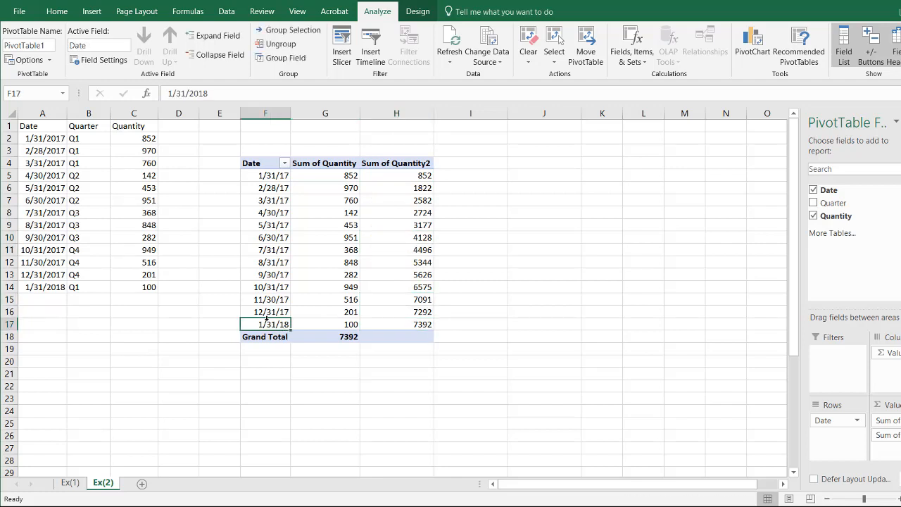
mouse_move(271, 324)
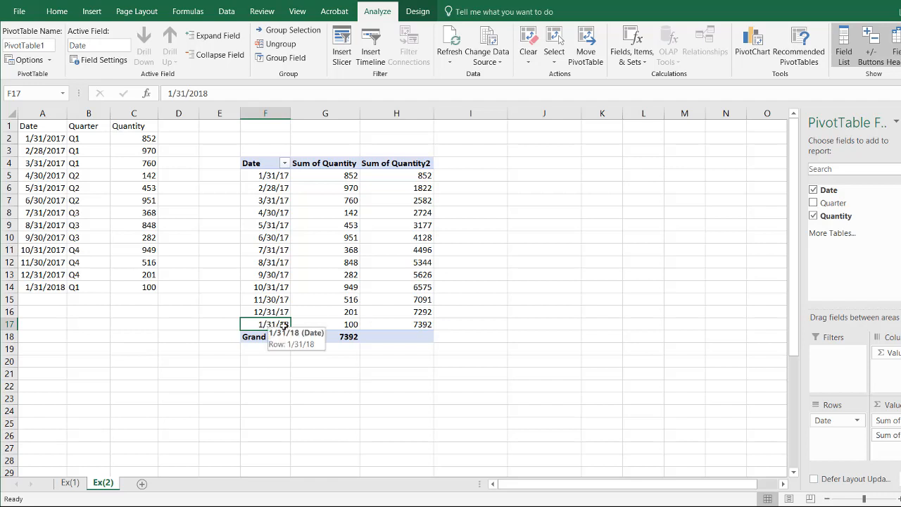
mouse_move(107, 241)
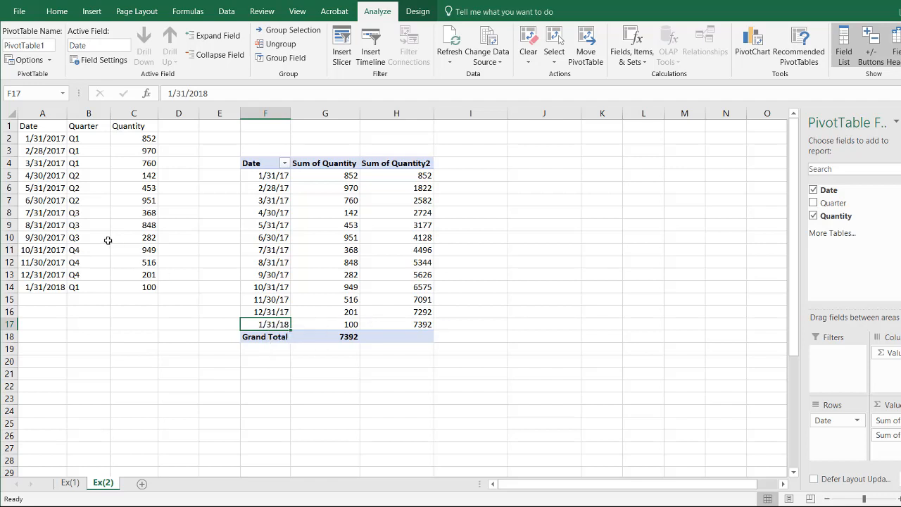
mouse_move(177, 202)
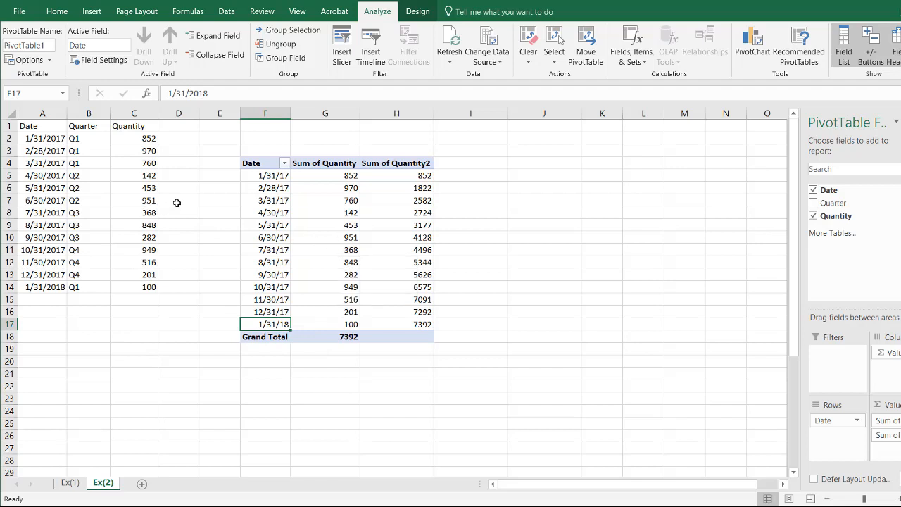
click(325, 225)
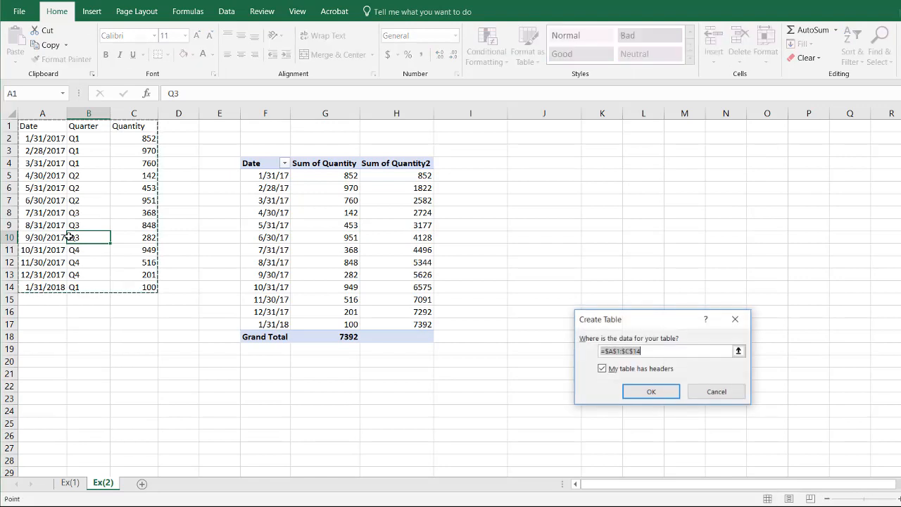
click(651, 391)
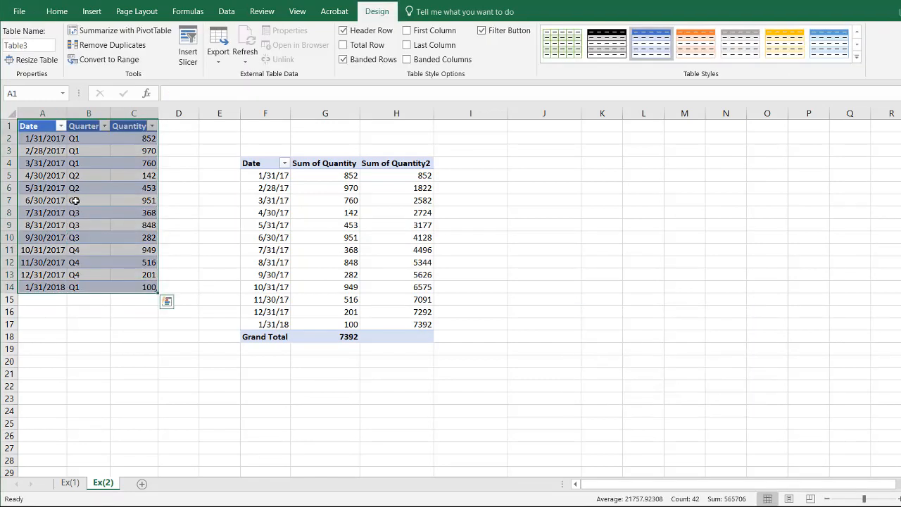
mouse_move(270, 260)
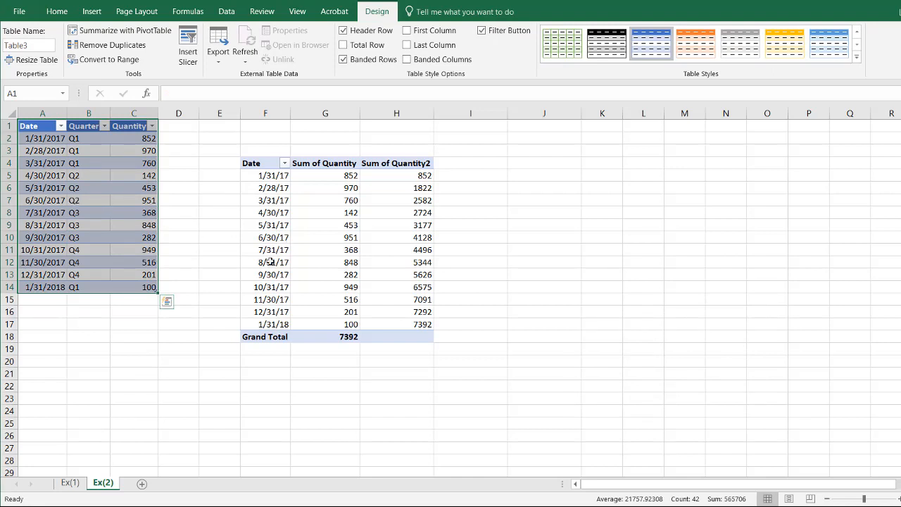
mouse_move(307, 237)
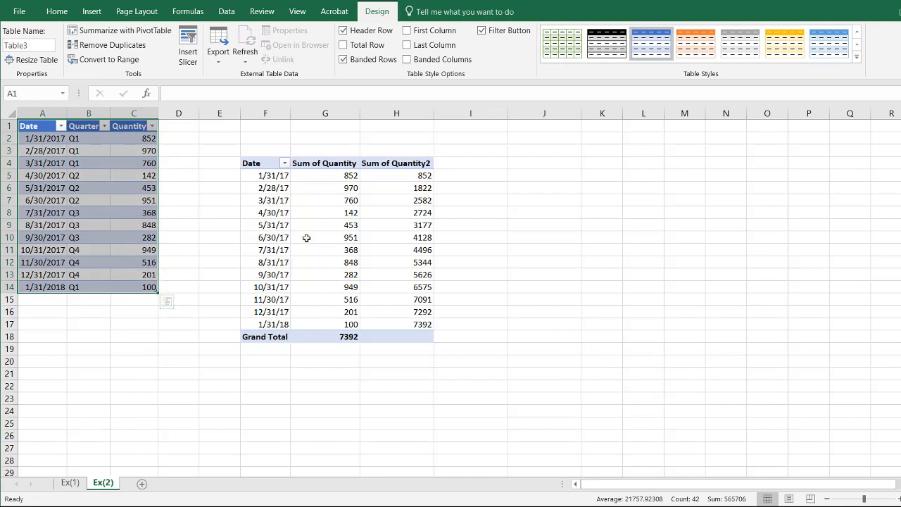
- Add a 2/28/18 row with quantity 100 below the table and refresh the pivot to 7492
click(135, 287)
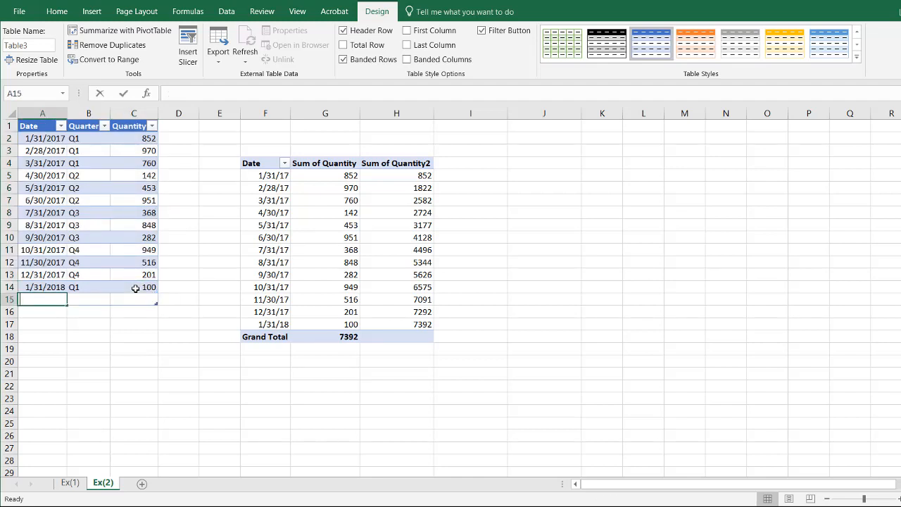
text(2/28/18)
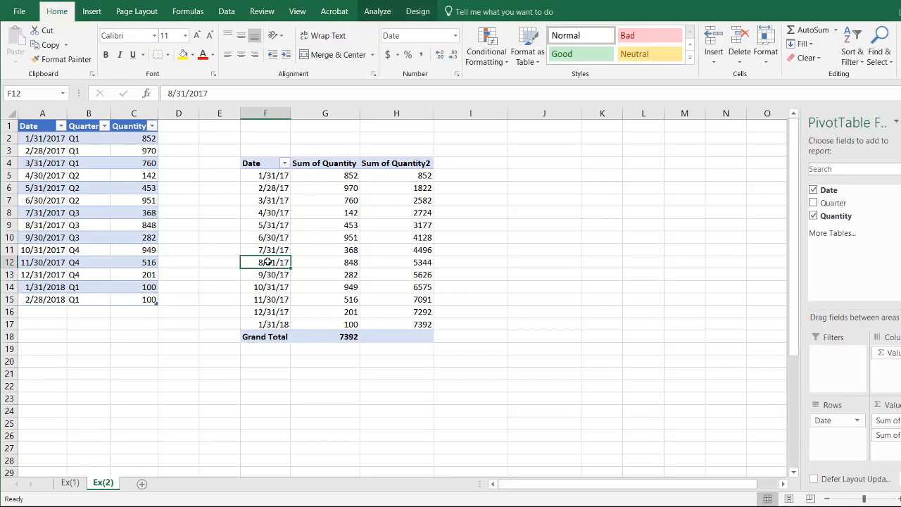
right_click(265, 262)
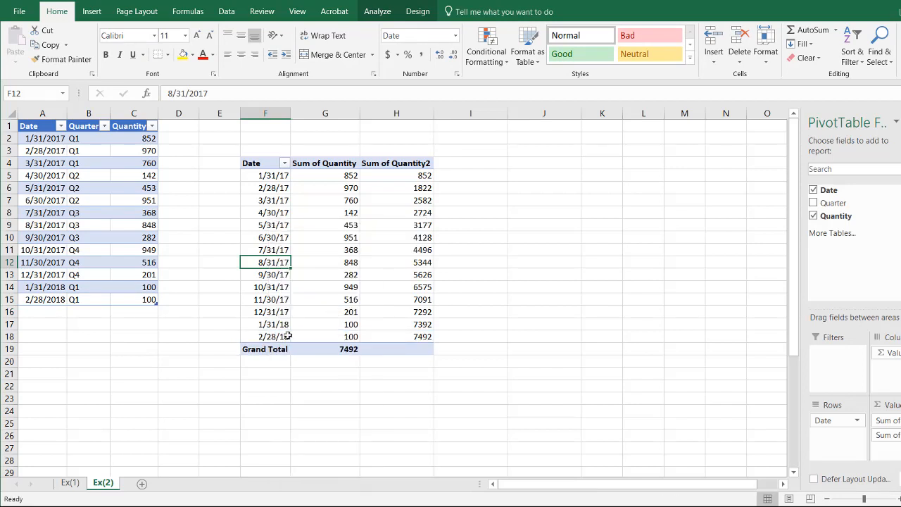
click(397, 336)
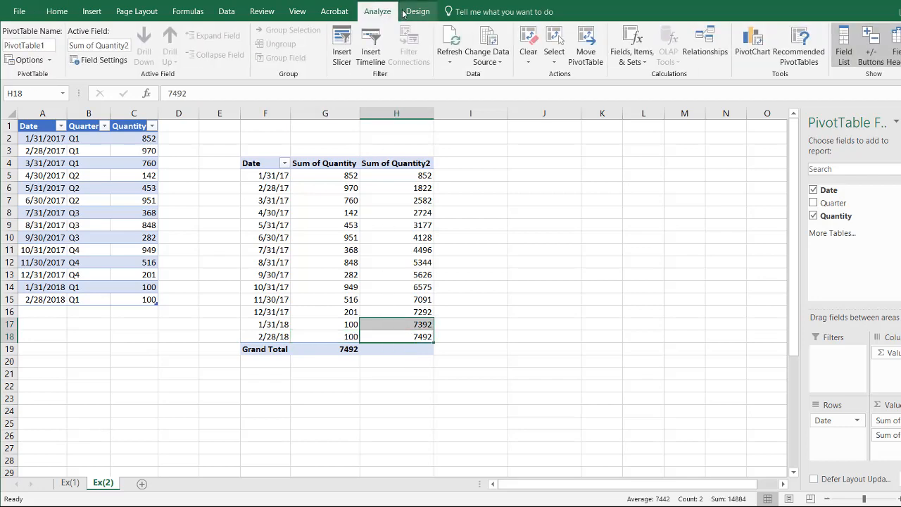
- Verify via Change Data Source that the pivot now reads the table, then cancel
click(487, 45)
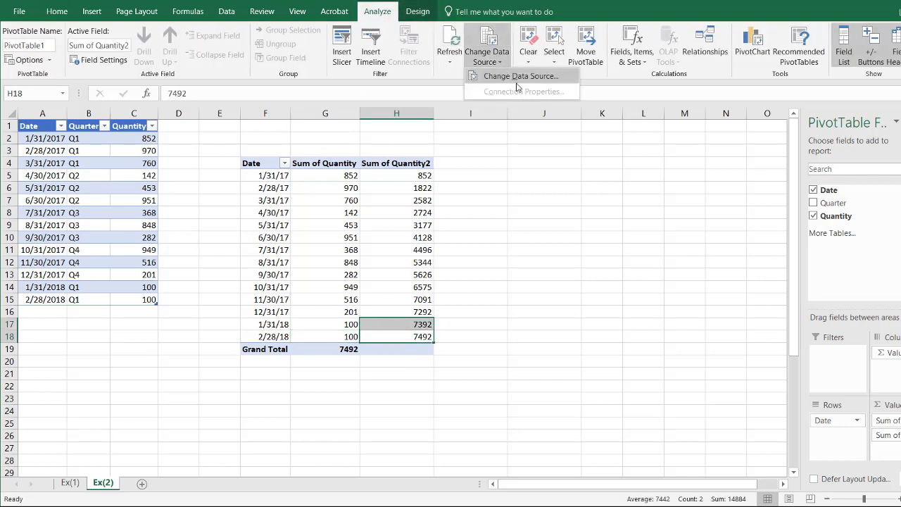
click(519, 76)
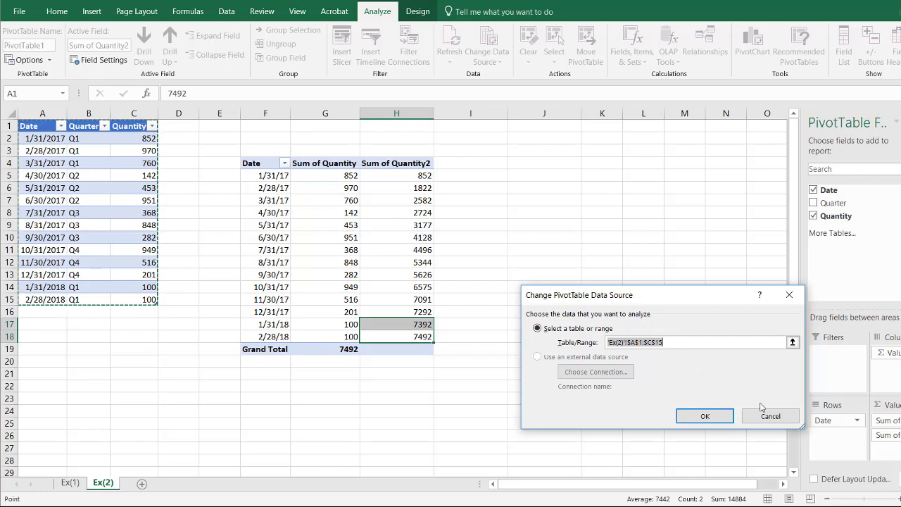
click(704, 417)
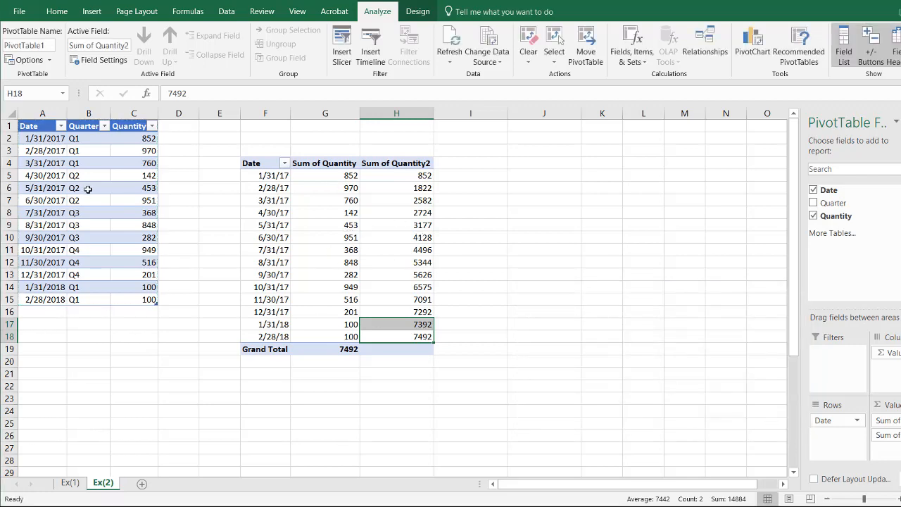
click(87, 188)
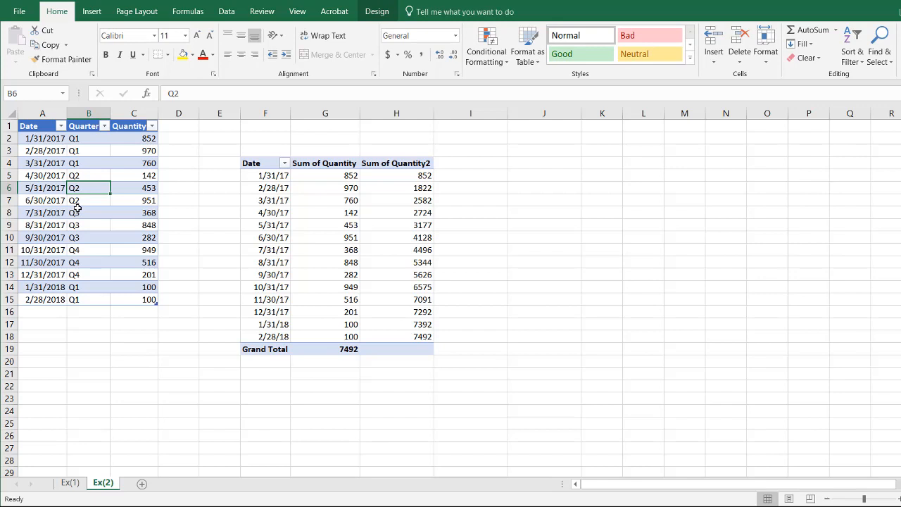
click(324, 237)
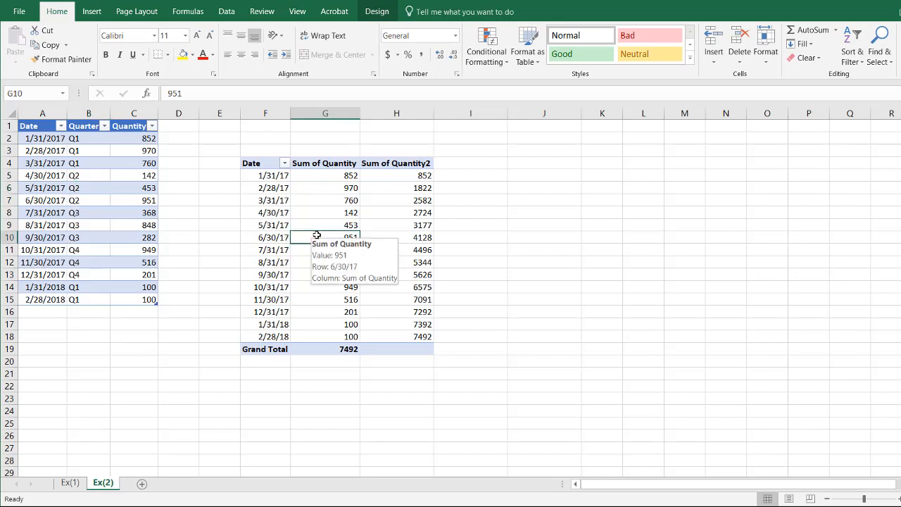
click(325, 237)
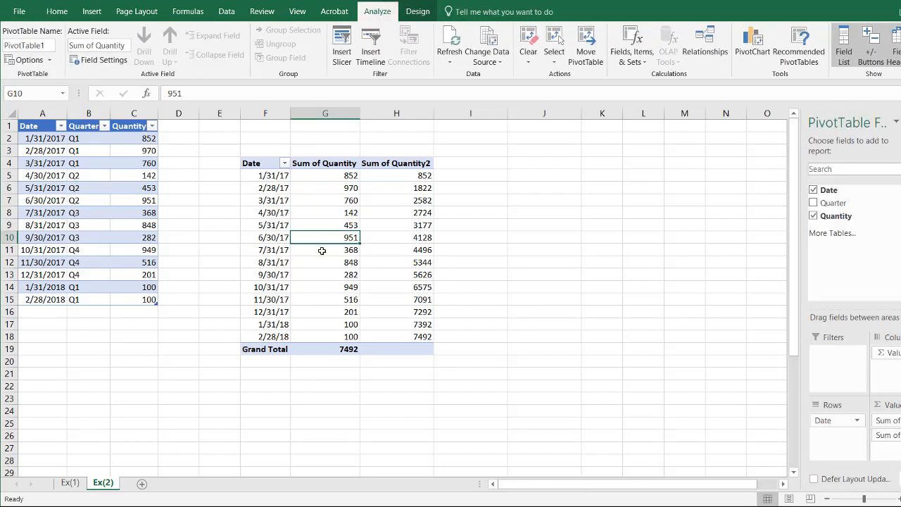
mouse_move(322, 251)
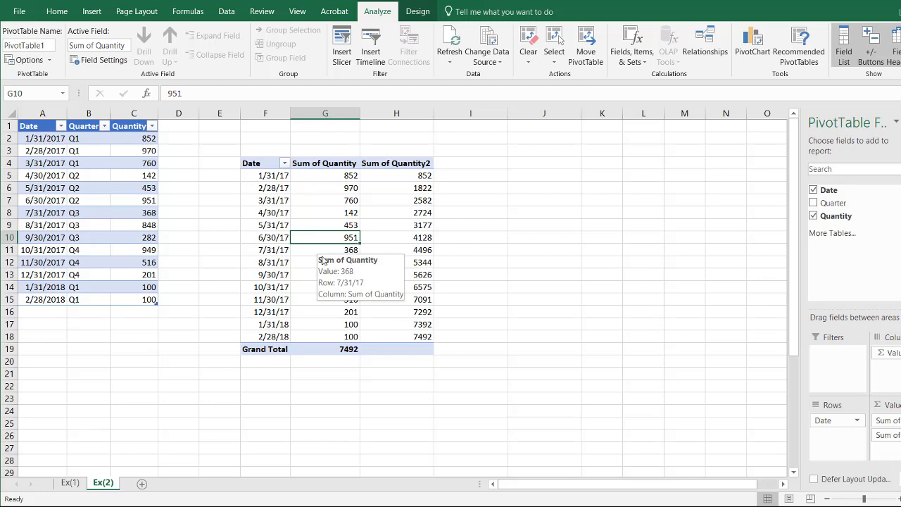
mouse_move(200, 310)
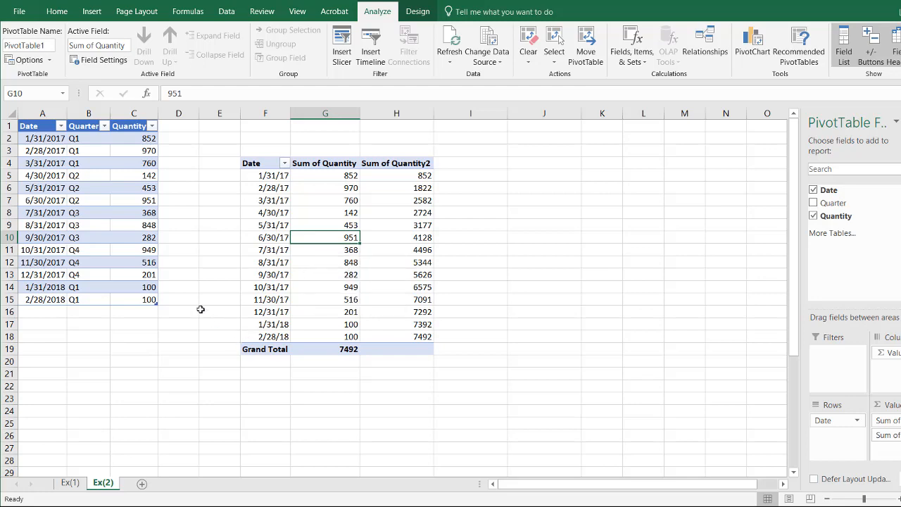
click(70, 483)
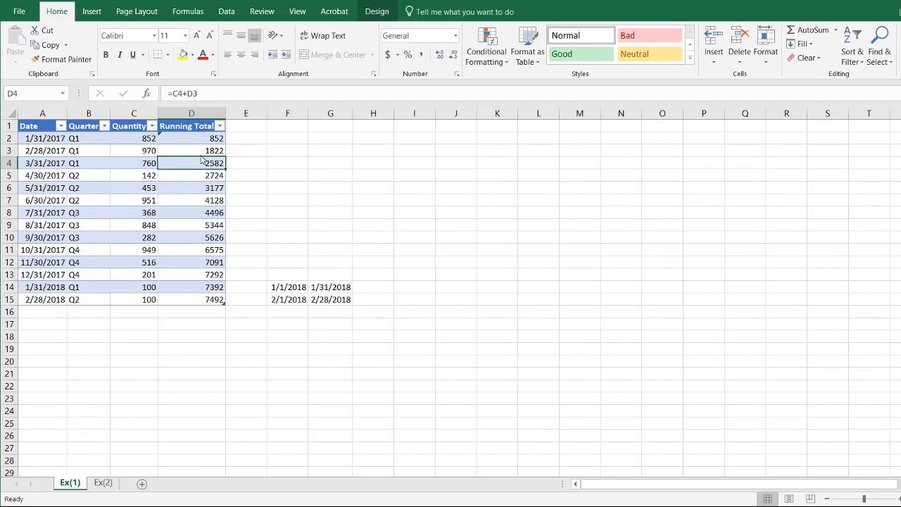
mouse_move(107, 235)
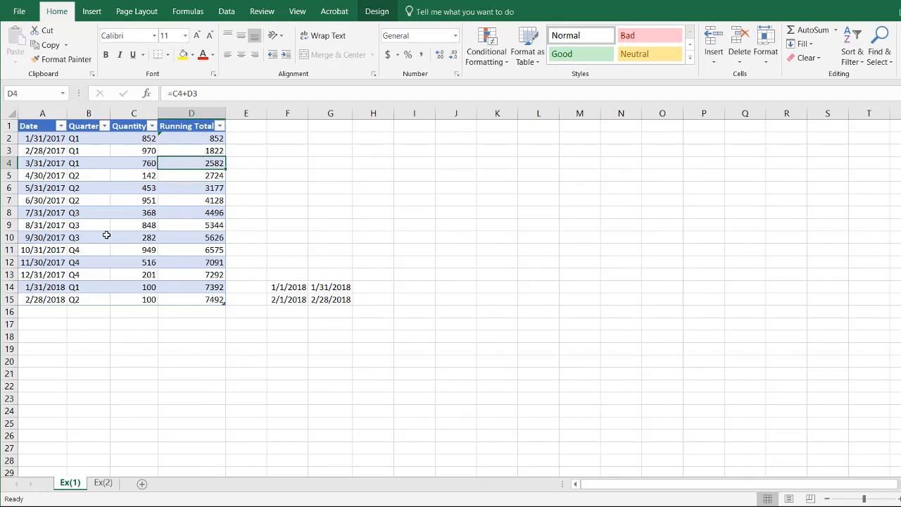
click(103, 483)
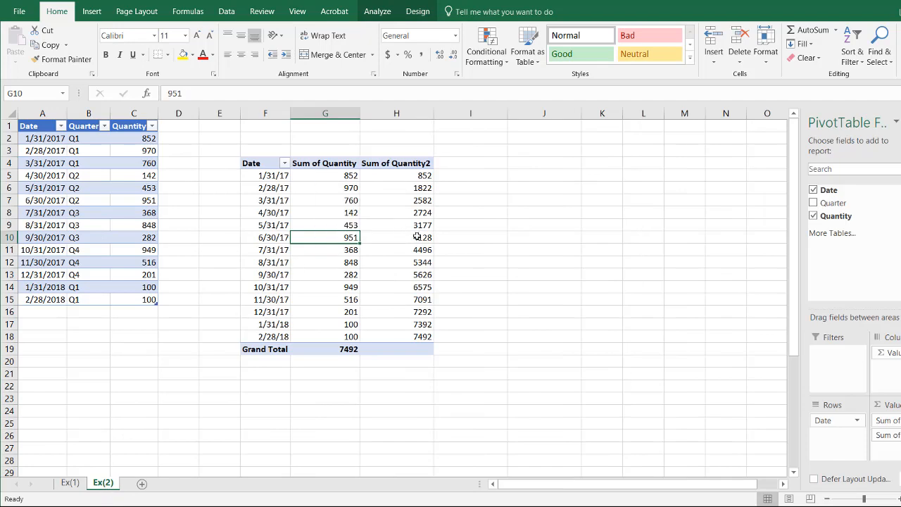
mouse_move(423, 237)
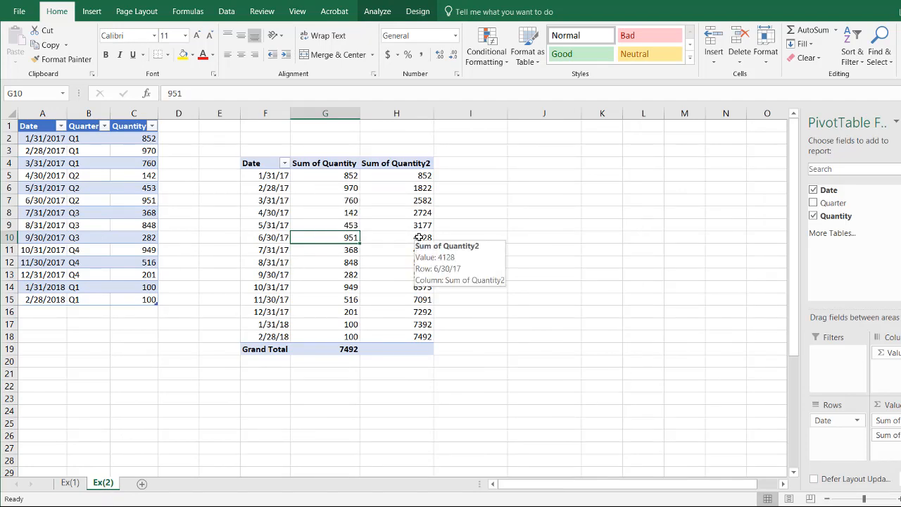